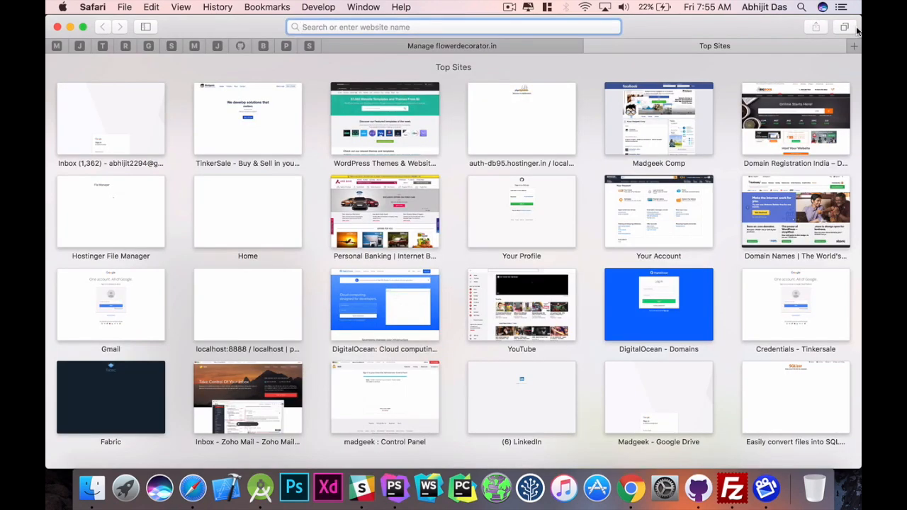
Search the web for digitalocean, open the DigitalOcean result, then view the flowerdecorator.in BigRock page
type("digitalOcean")
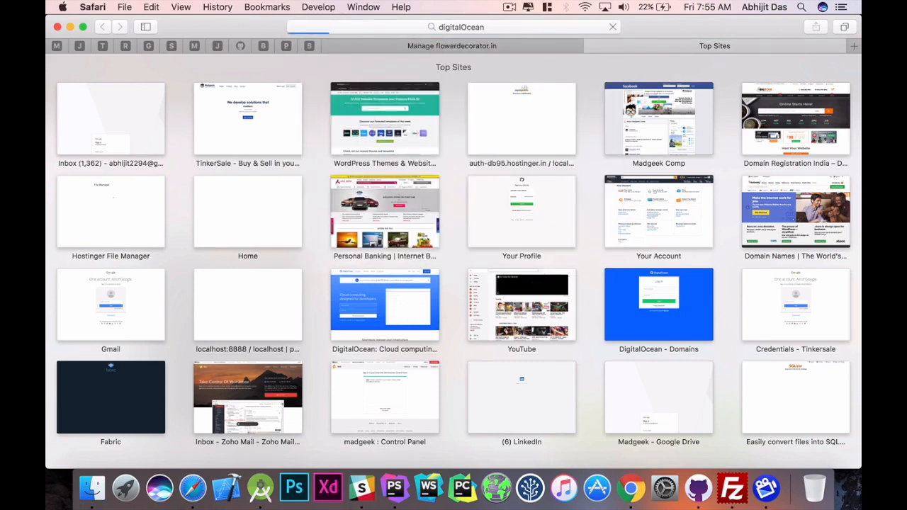
key("Return")
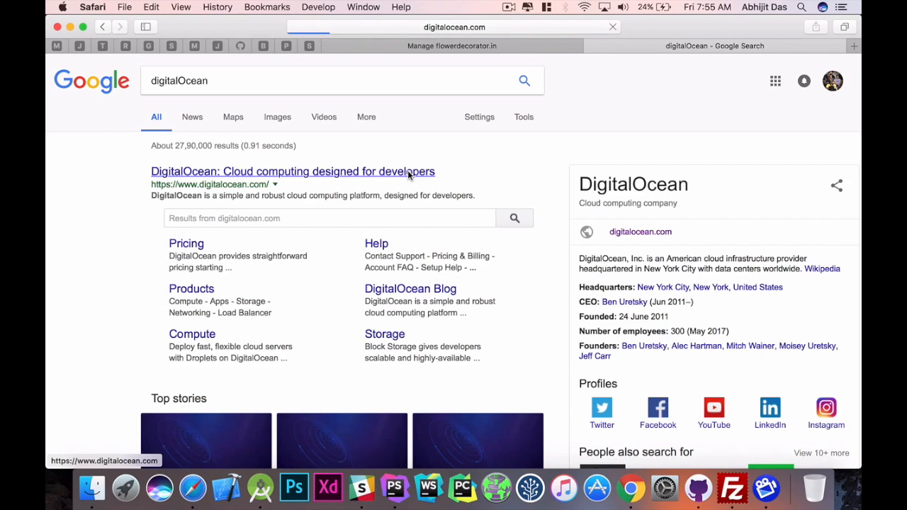
left_click(292, 172)
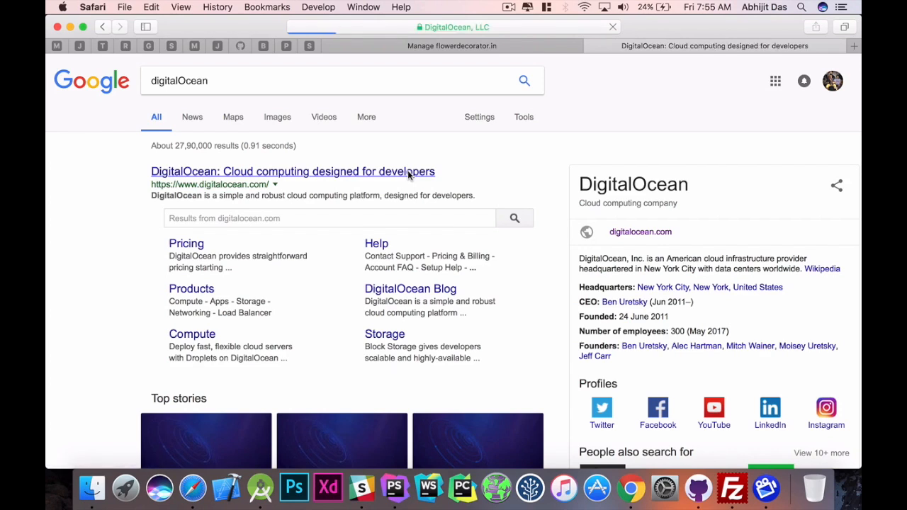
left_click(292, 172)
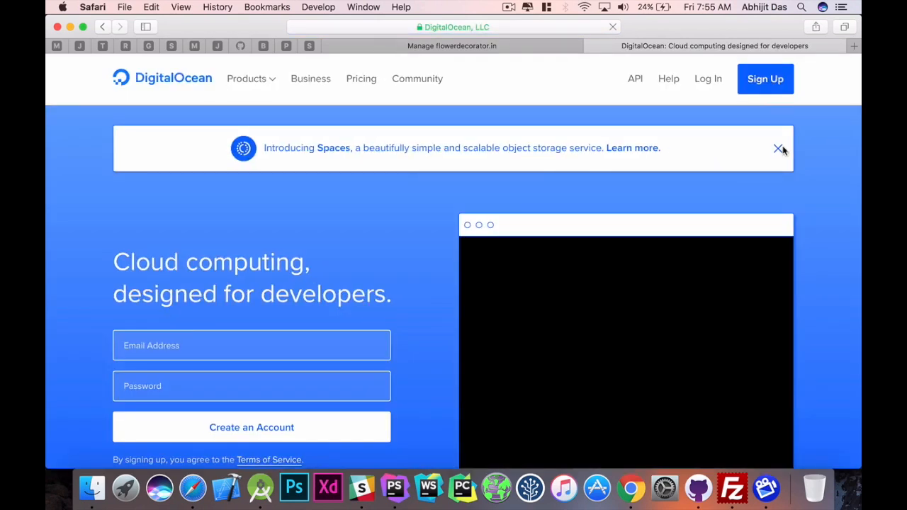
mouse_move(777, 149)
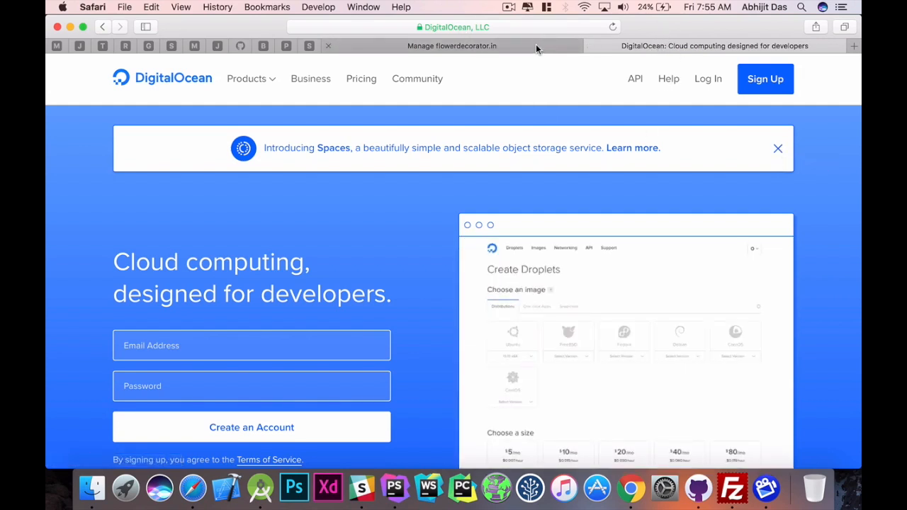
left_click(451, 45)
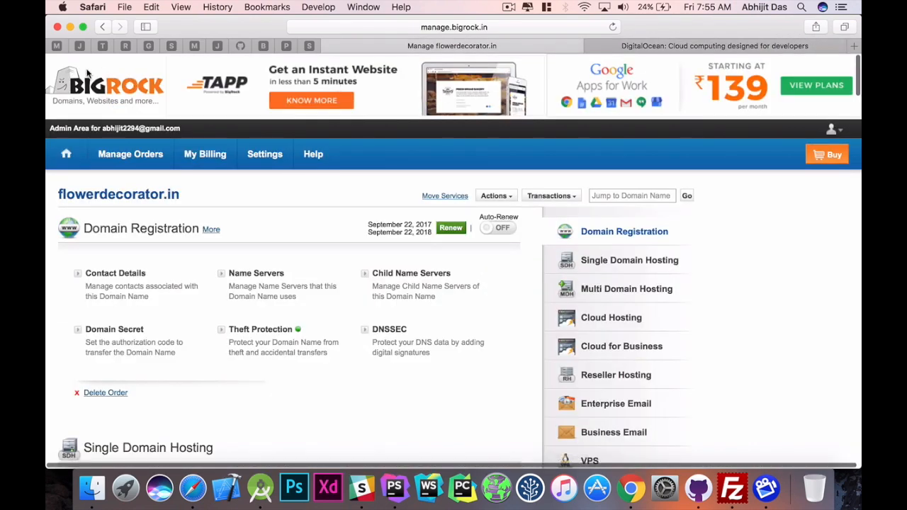
left_click(131, 153)
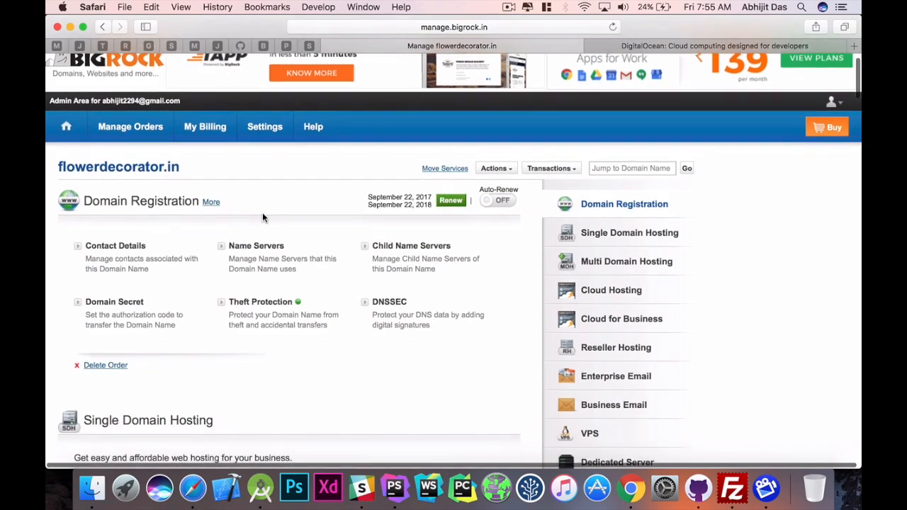
scroll("down", 3)
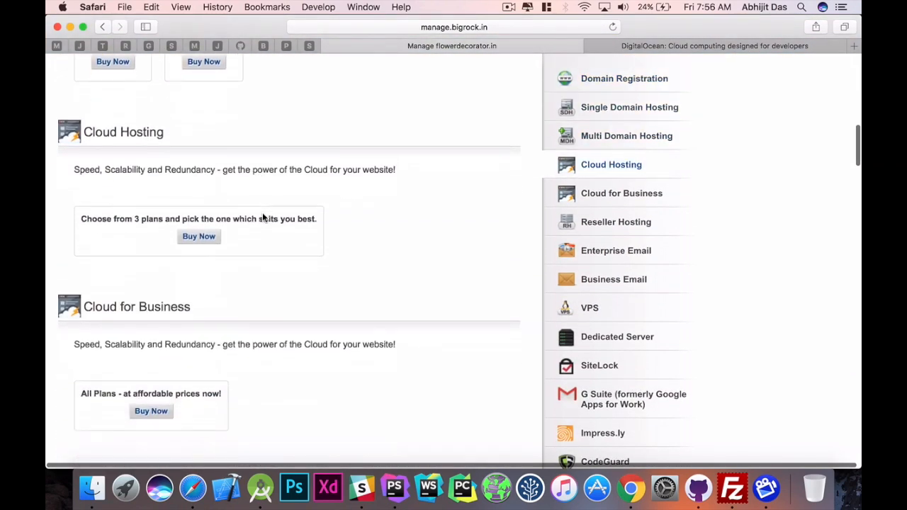
scroll("up", 3)
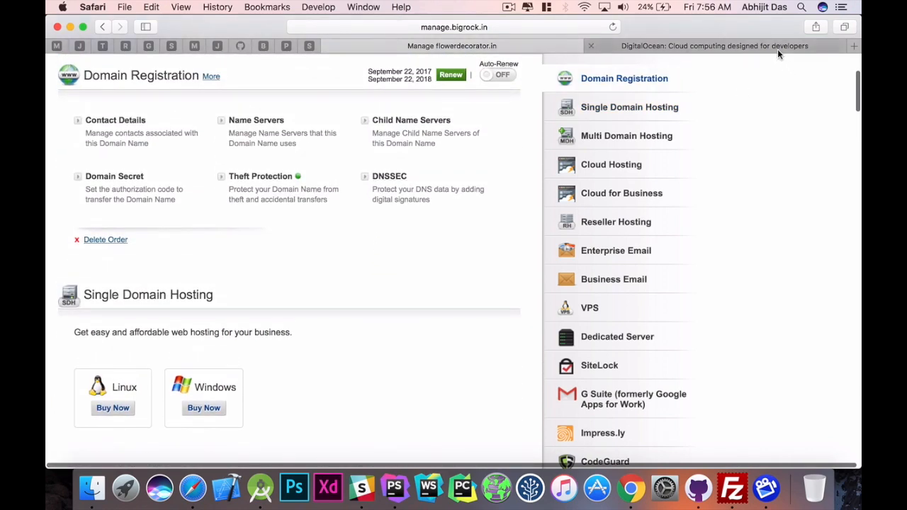
Log in to the DigitalOcean account to reach the Droplets dashboard listing two droplets
left_click(715, 45)
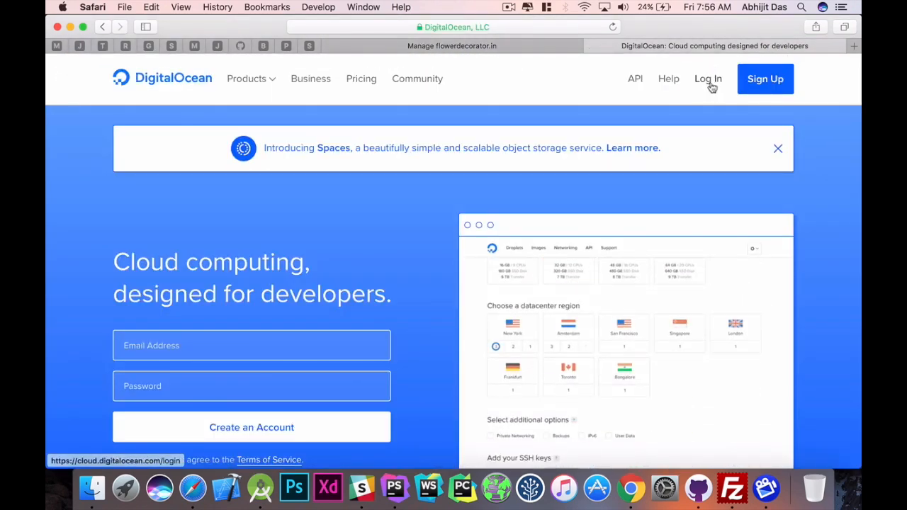
left_click(708, 80)
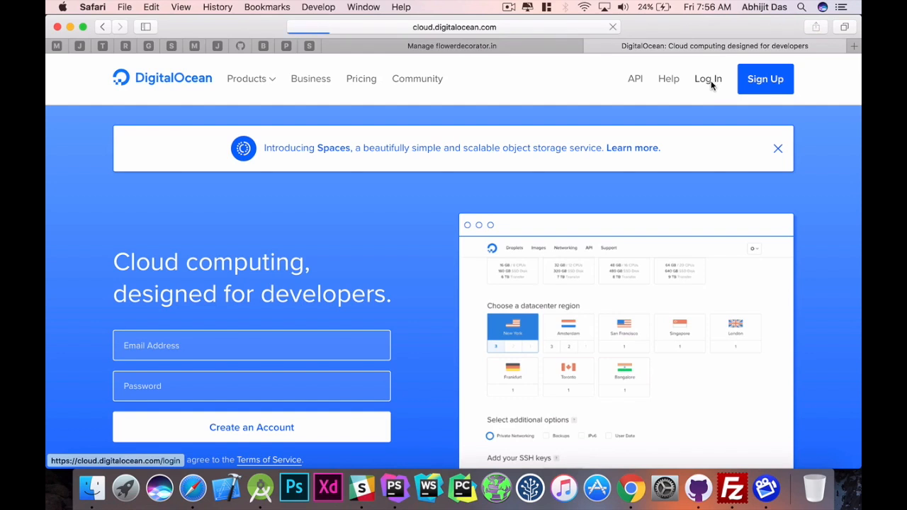
left_click(707, 79)
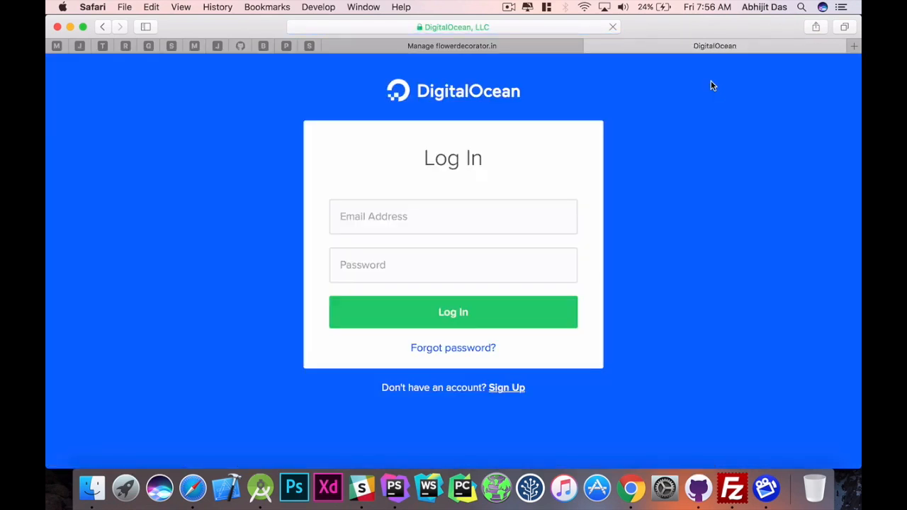
left_click(454, 312)
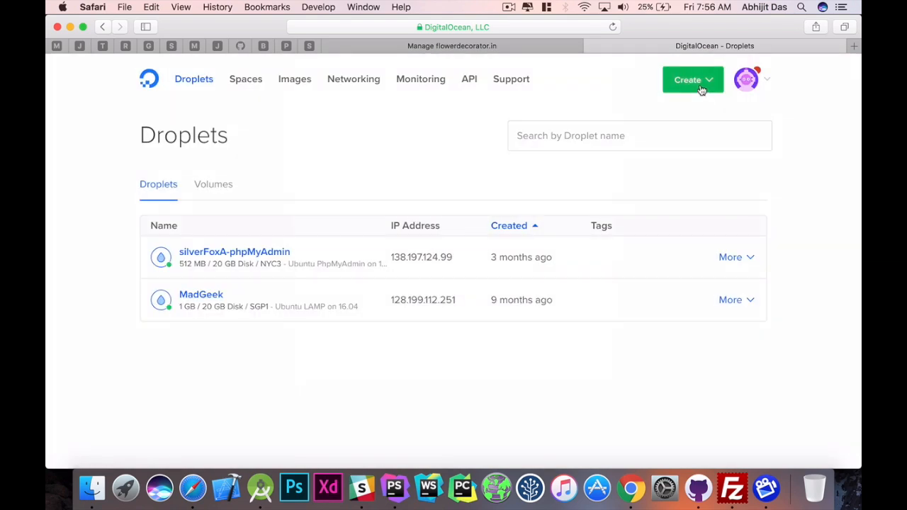
Start a new droplet via Create > Droplets and review the image and size sections
left_click(692, 80)
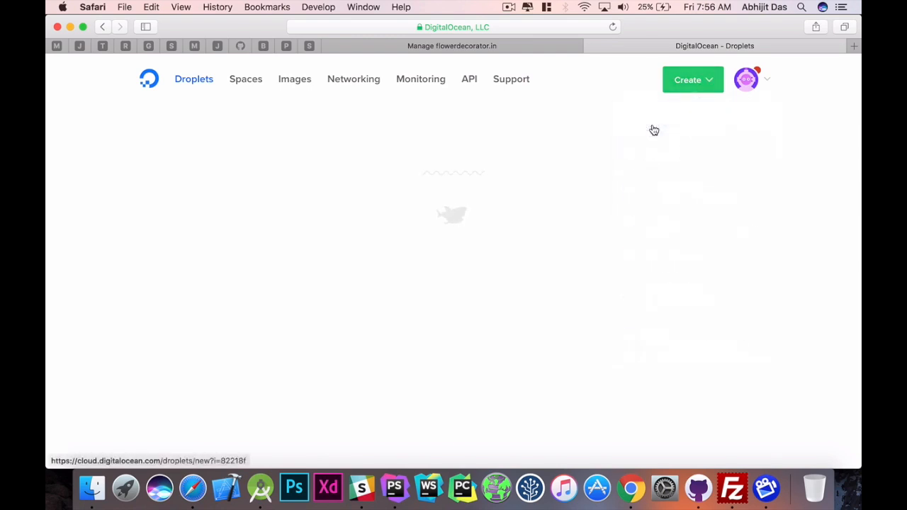
mouse_move(400, 190)
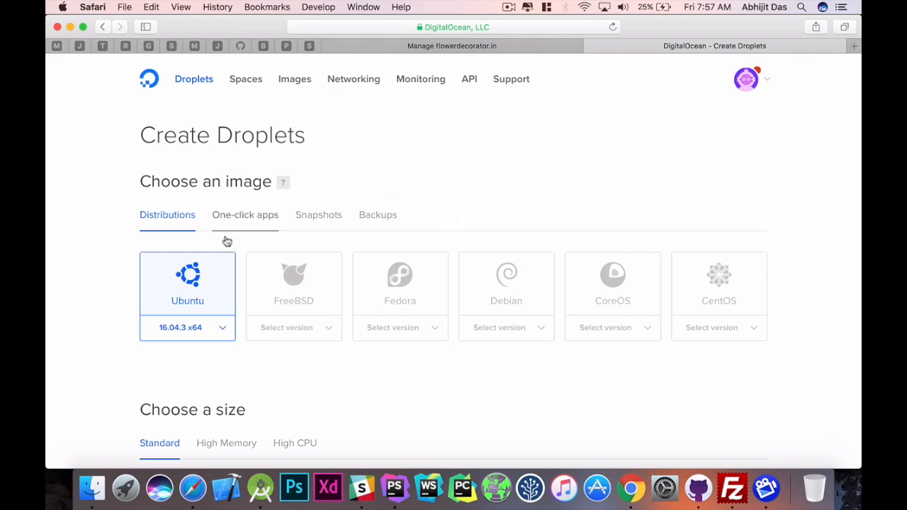
mouse_move(218, 310)
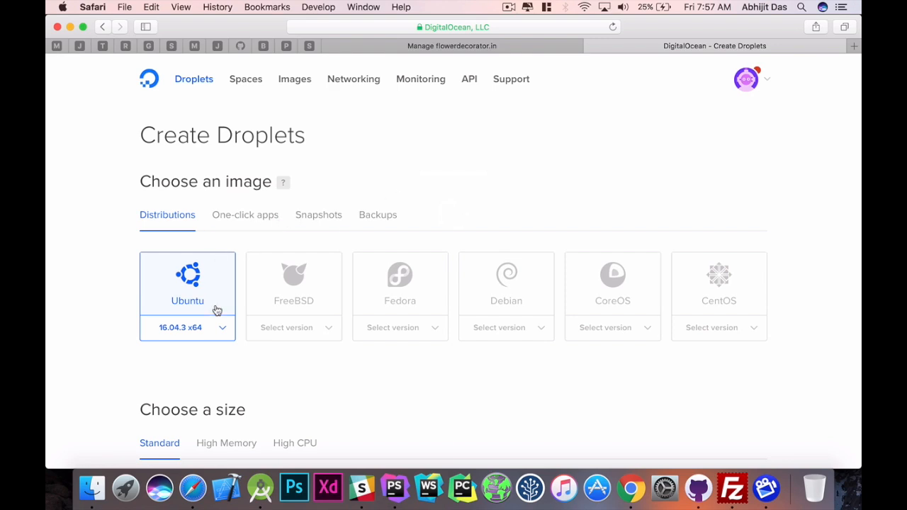
mouse_move(156, 267)
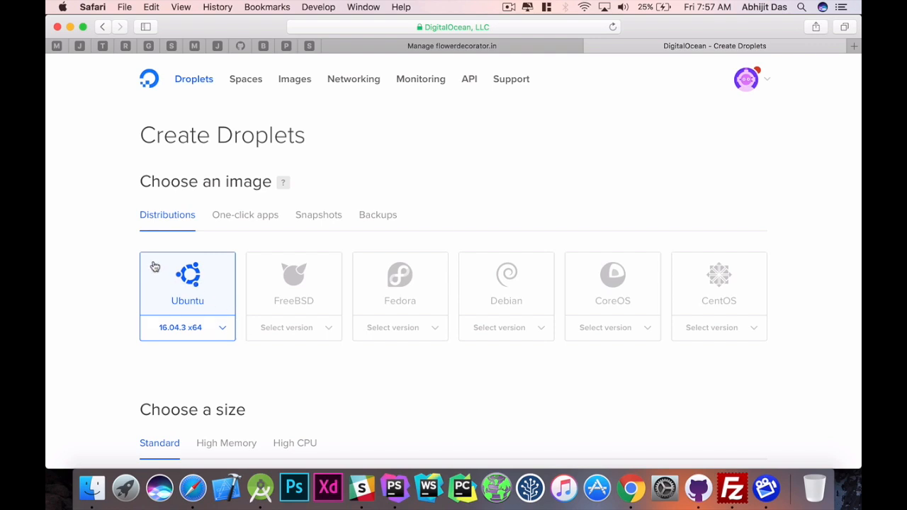
mouse_move(205, 284)
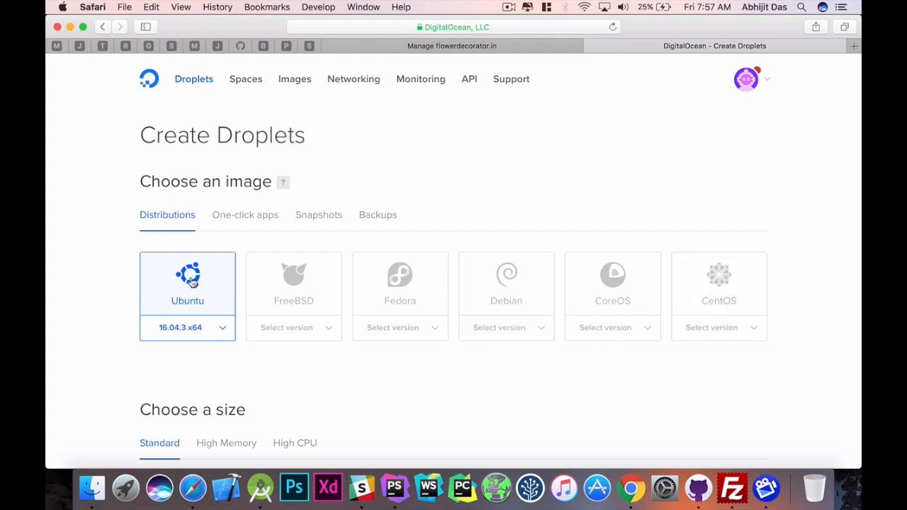
mouse_move(394, 292)
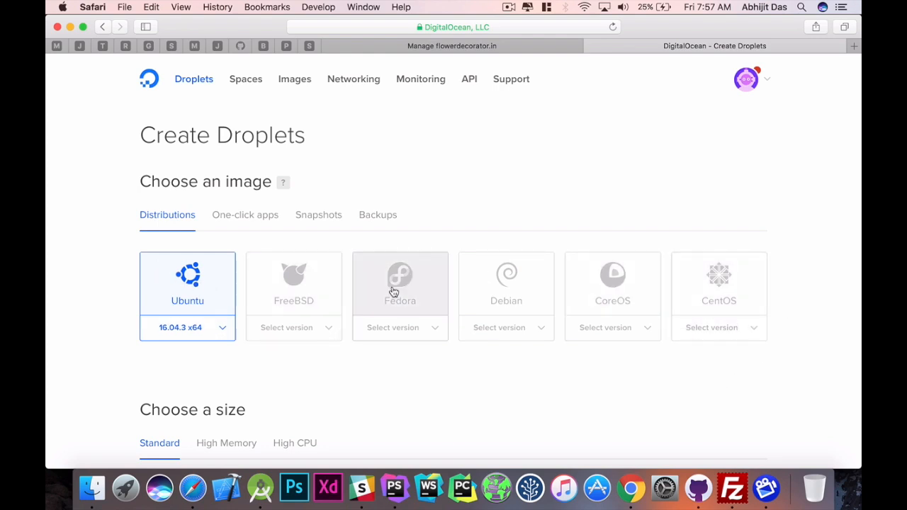
scroll("down", 3)
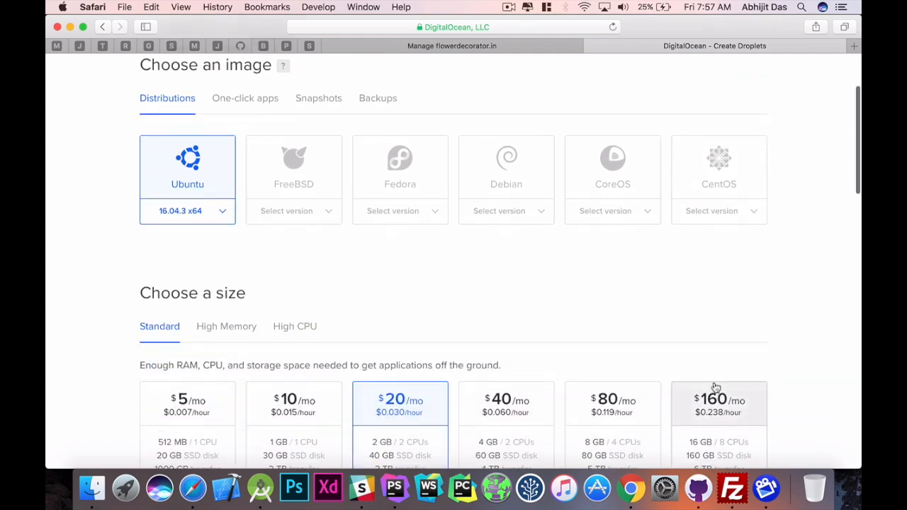
scroll("up", 3)
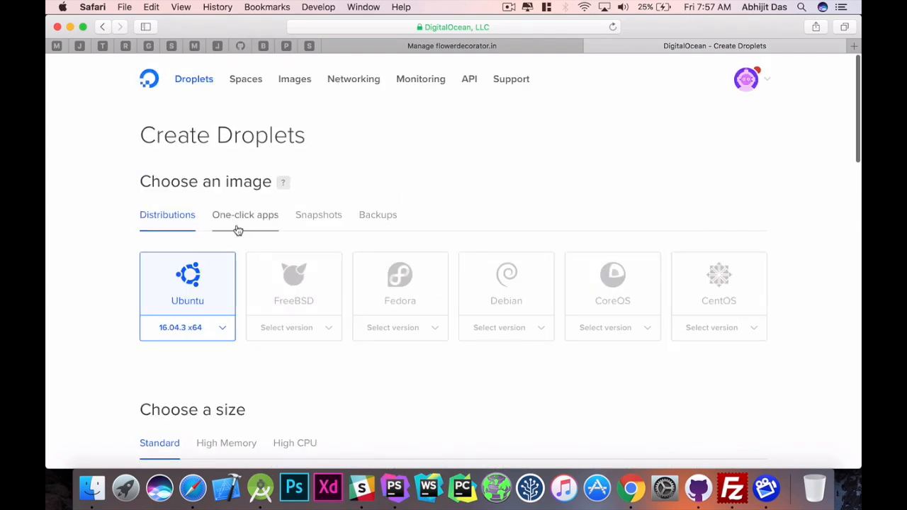
Choose PhpMyAdmin on 16.04 from the One-click apps images
left_click(245, 216)
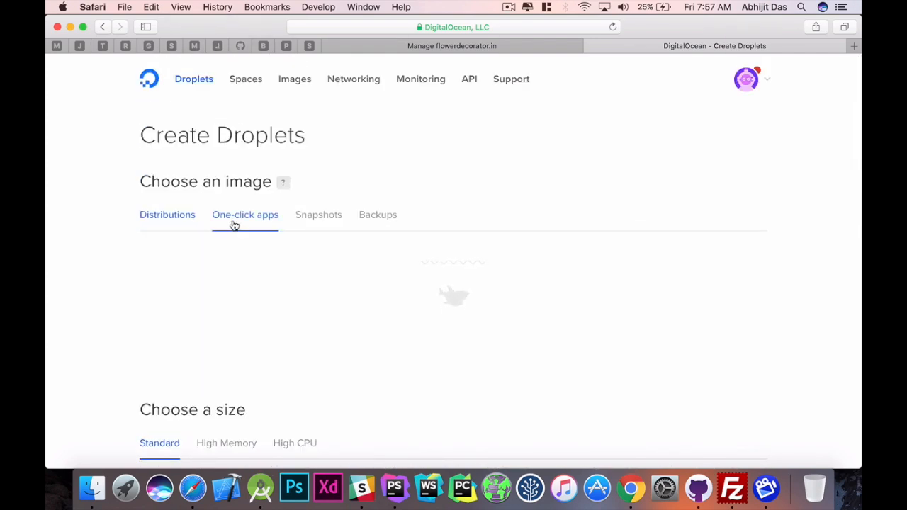
left_click(245, 215)
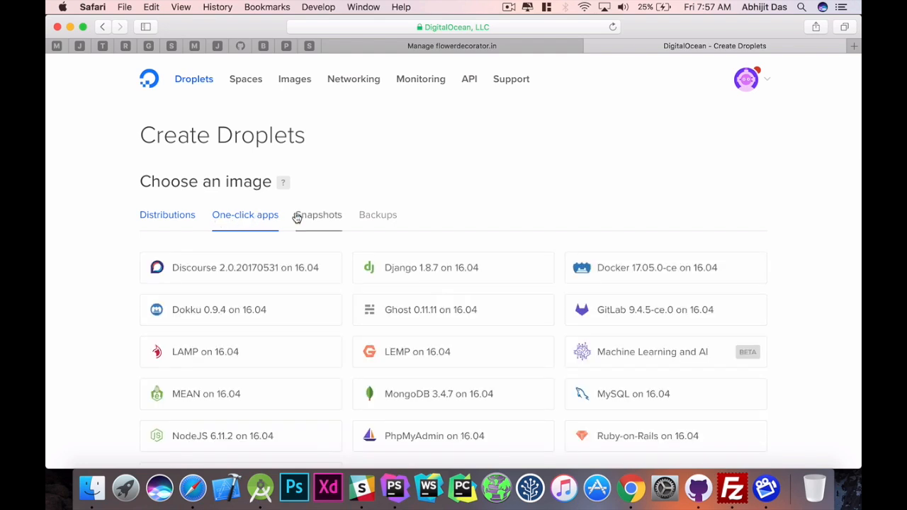
scroll("down", 3)
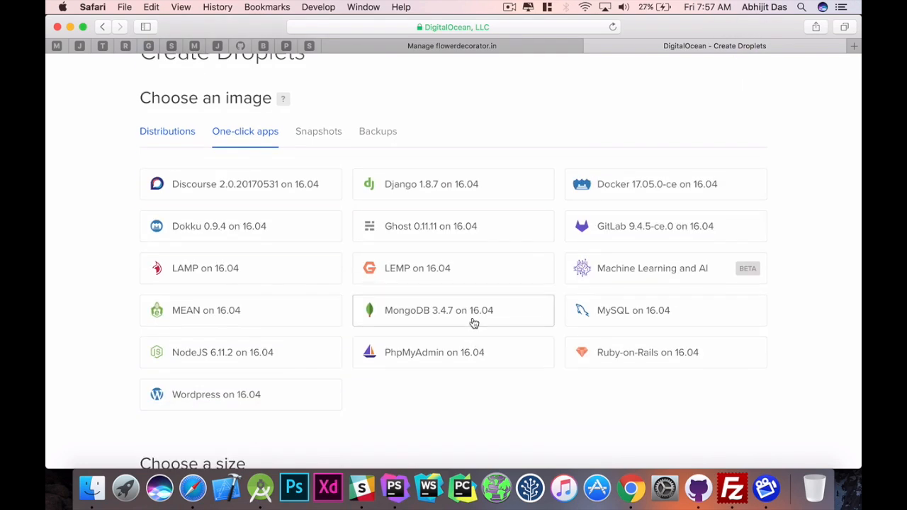
scroll("down", 3)
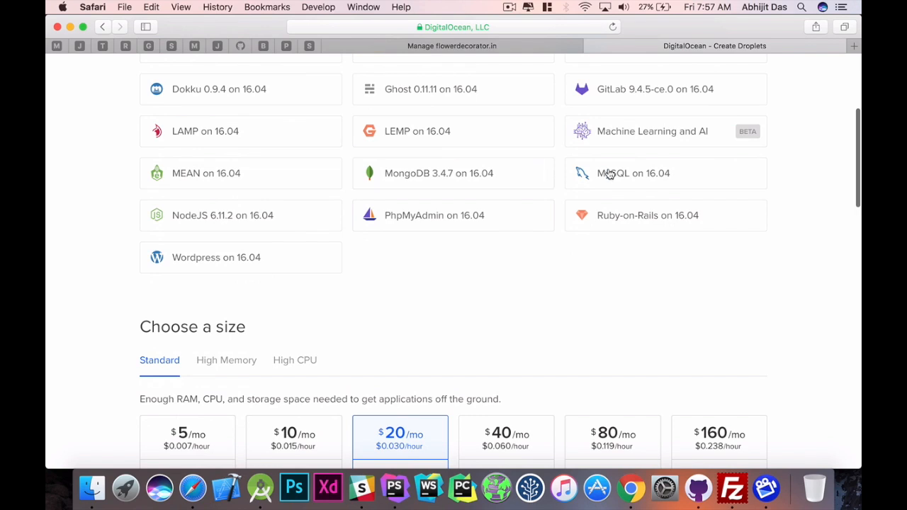
mouse_move(386, 240)
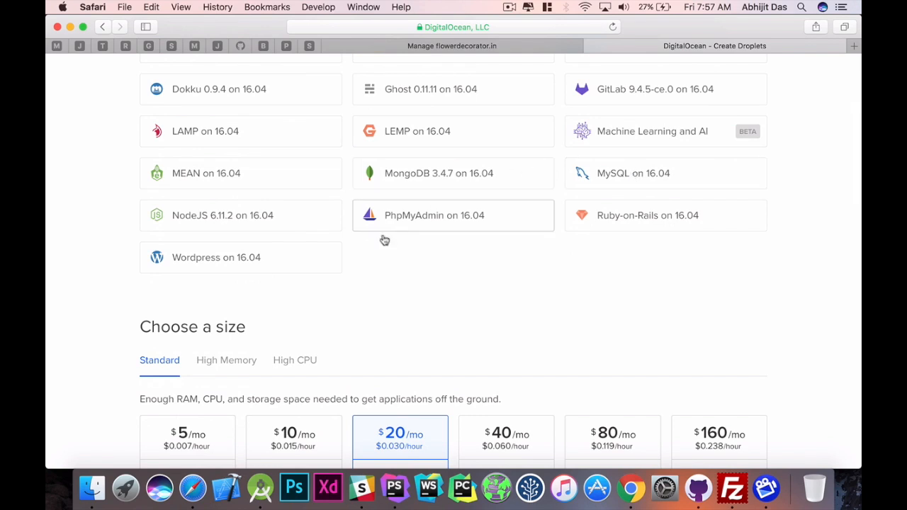
scroll("up", 3)
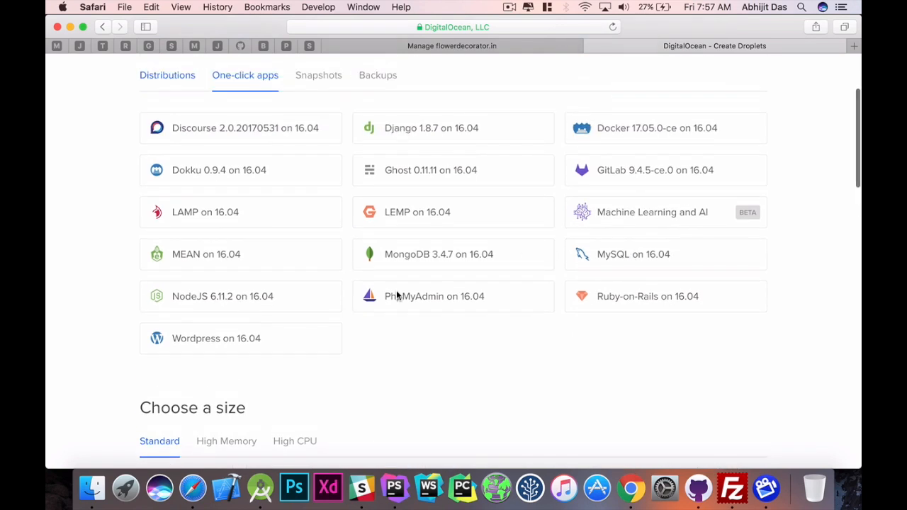
scroll("up", 3)
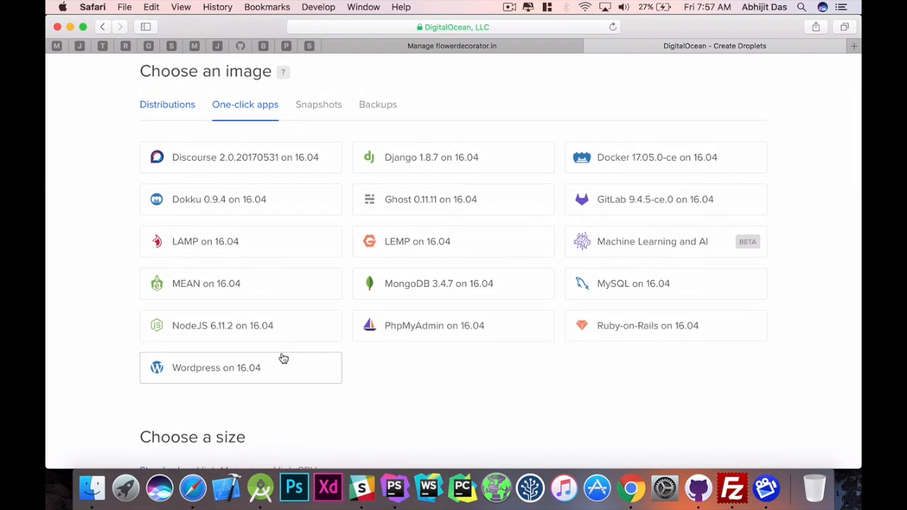
mouse_move(190, 382)
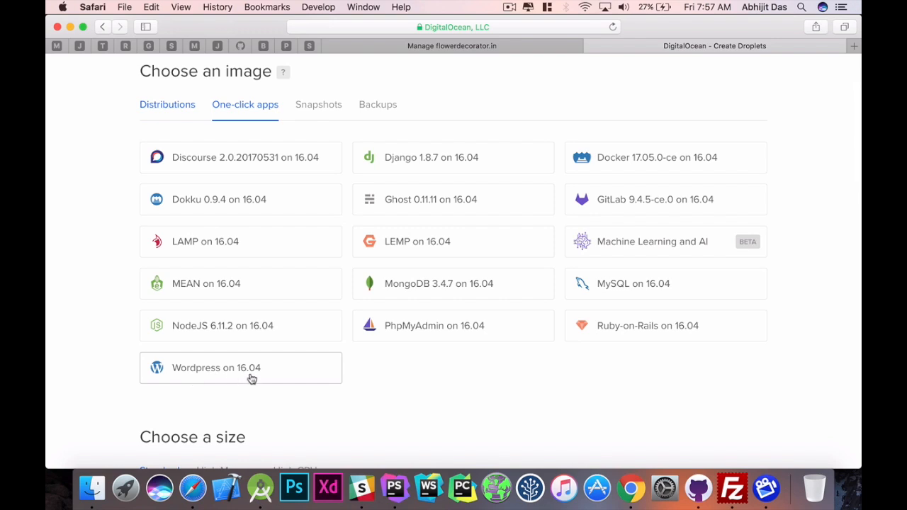
mouse_move(261, 376)
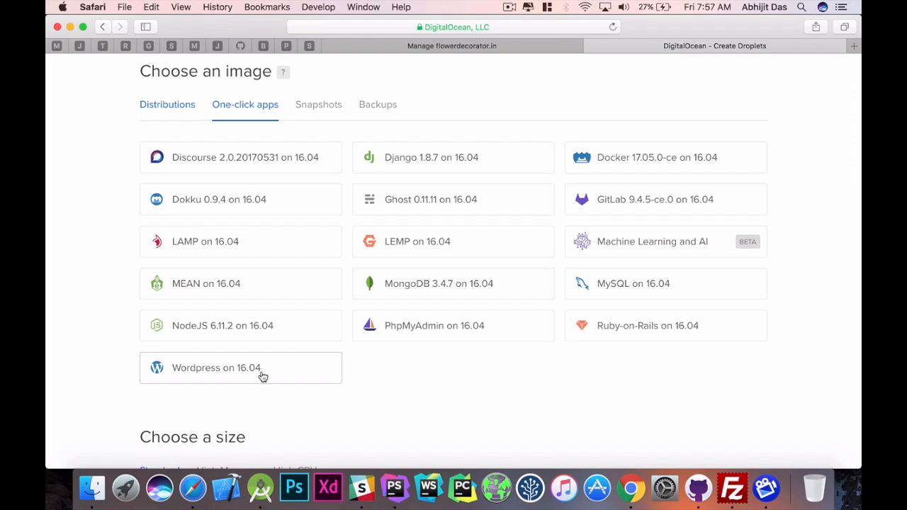
mouse_move(347, 366)
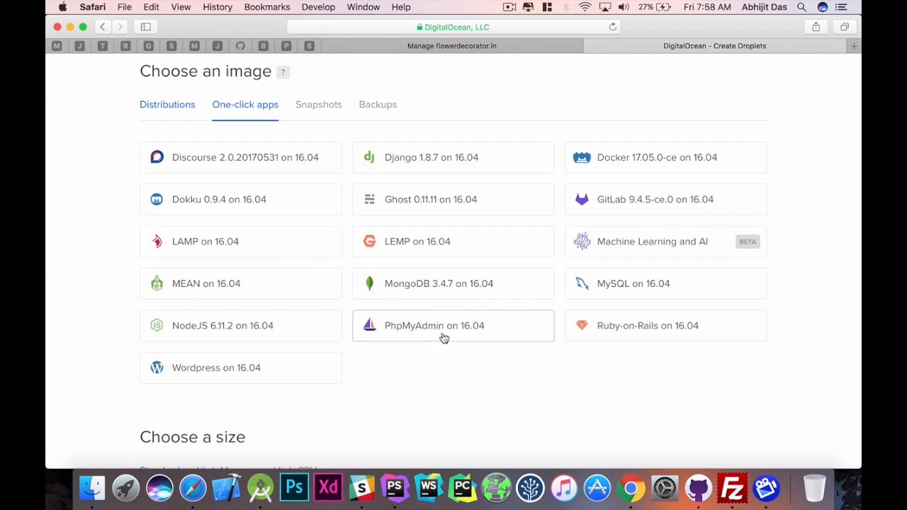
left_click(454, 325)
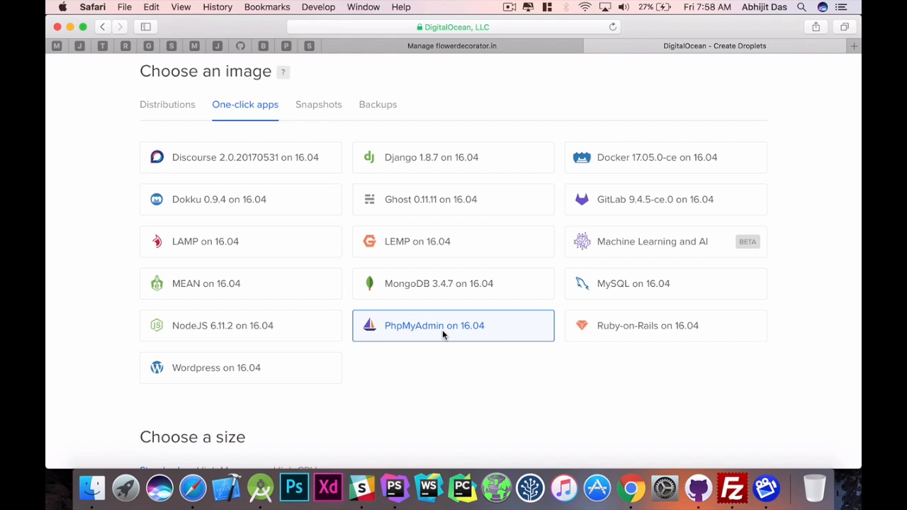
Pick the $5/mo Standard size after glancing at the High Memory and High CPU tiers
scroll("down", 3)
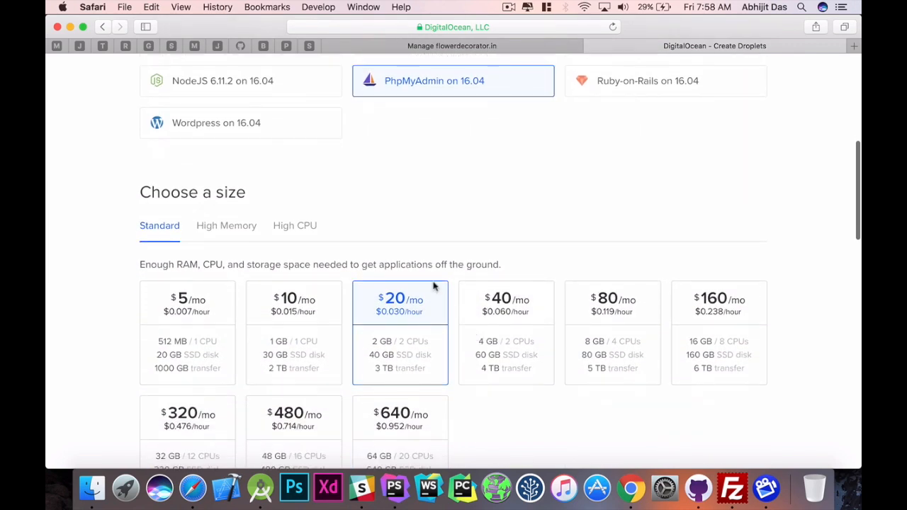
mouse_move(442, 319)
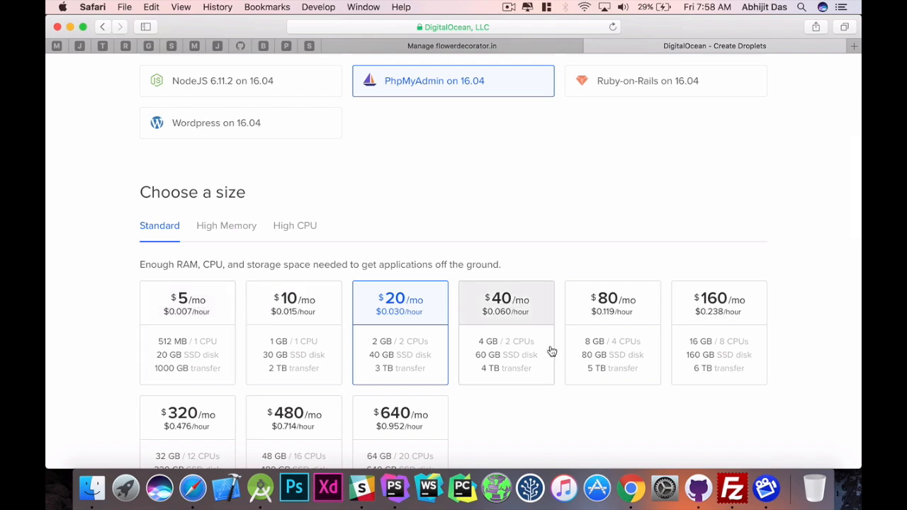
scroll("down", 3)
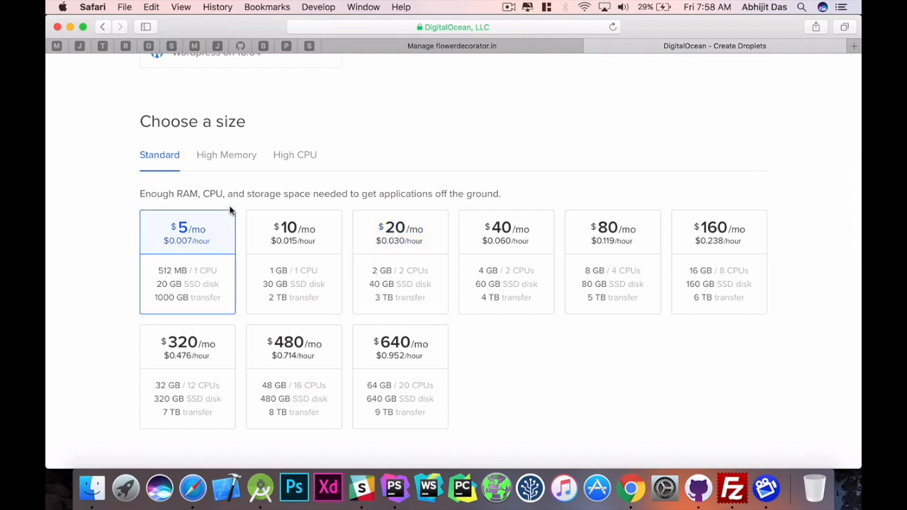
left_click(226, 154)
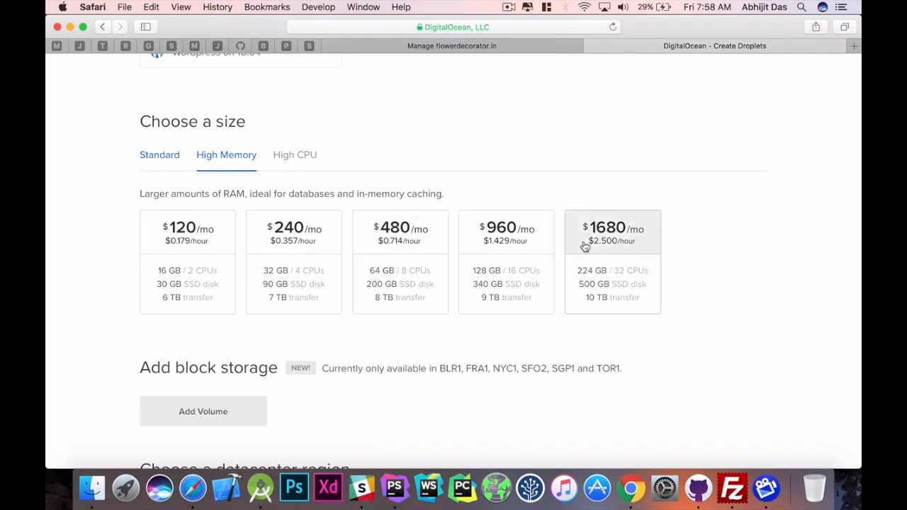
left_click(294, 154)
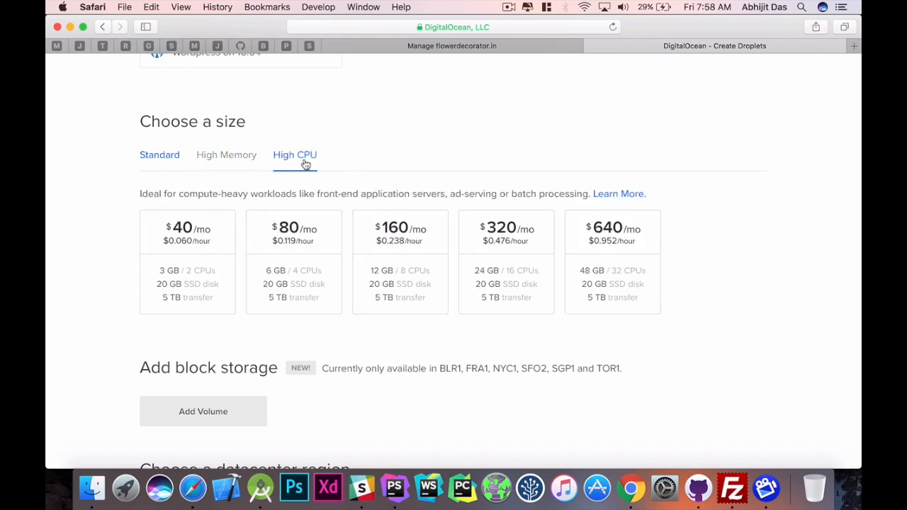
left_click(158, 155)
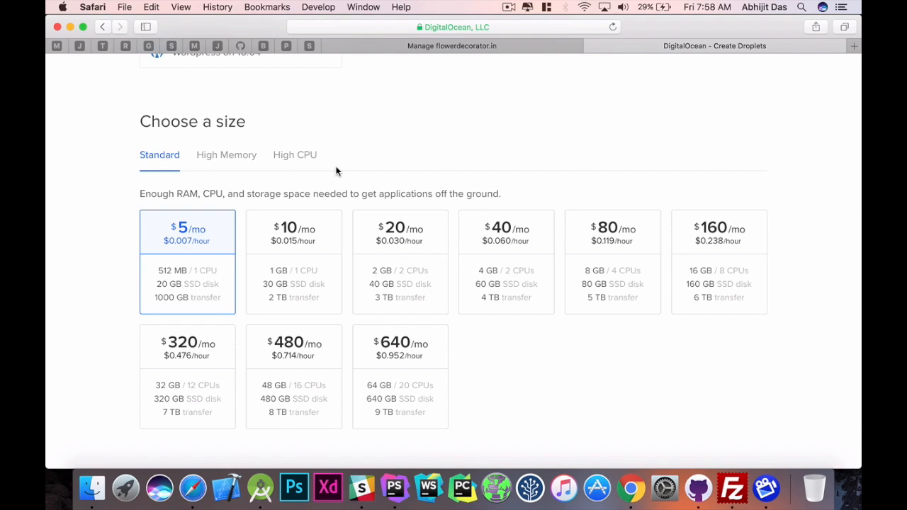
scroll("down", 3)
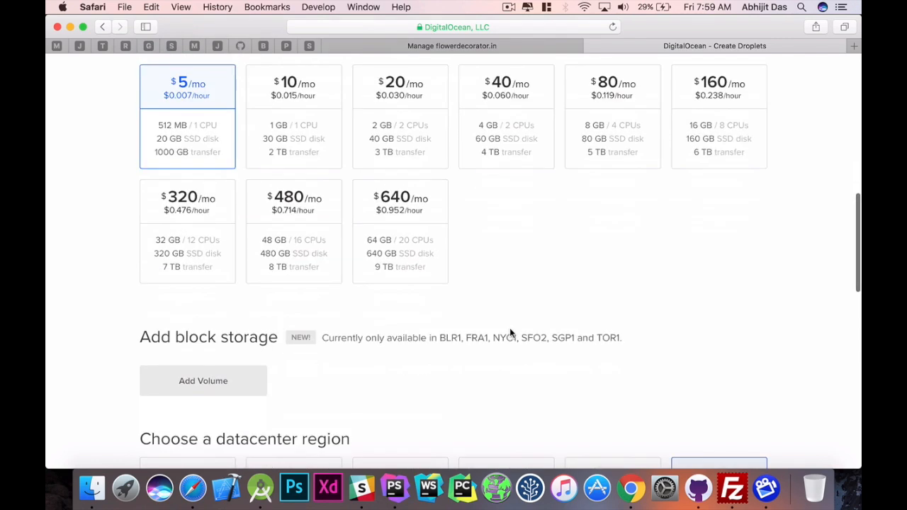
Select Bangalore as the datacenter region in place of Frankfurt
scroll("down", 3)
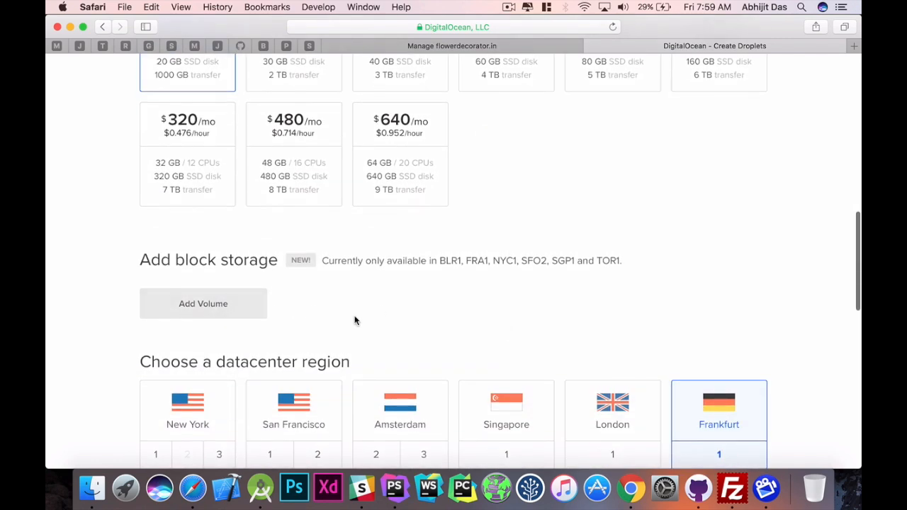
scroll("down", 3)
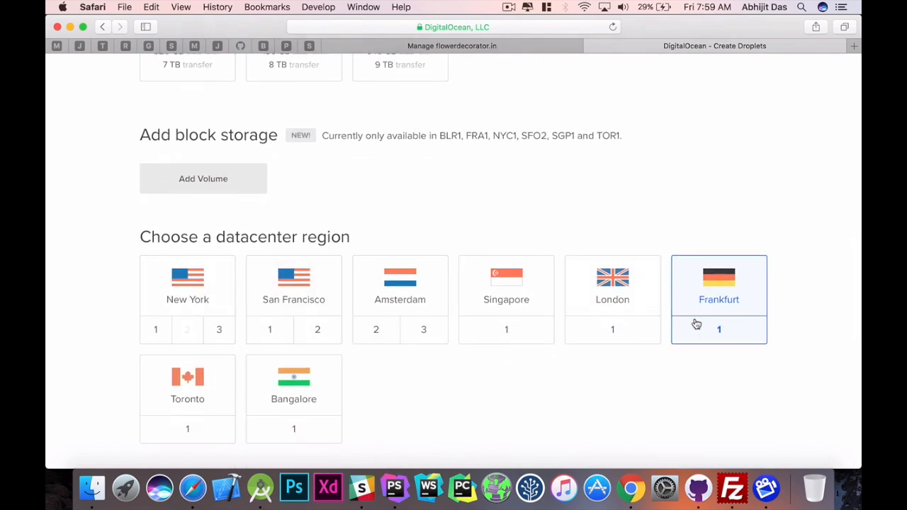
mouse_move(434, 411)
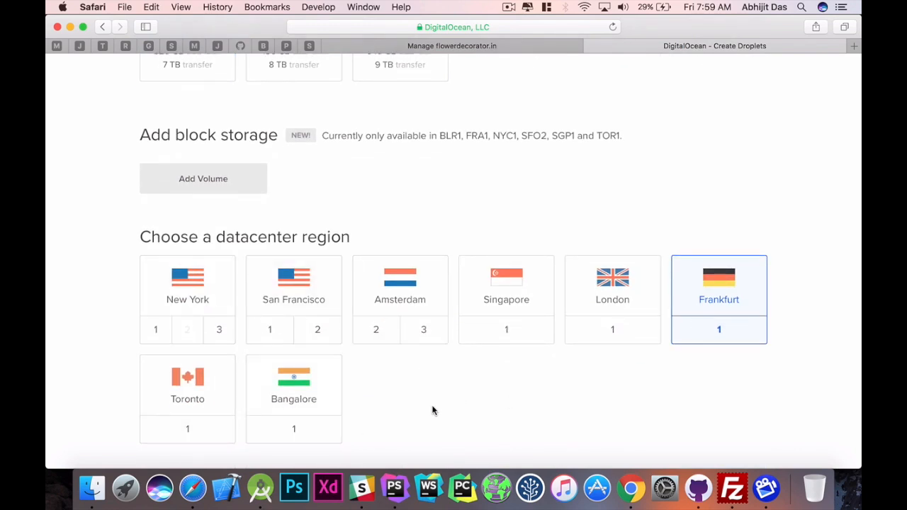
scroll("down", 3)
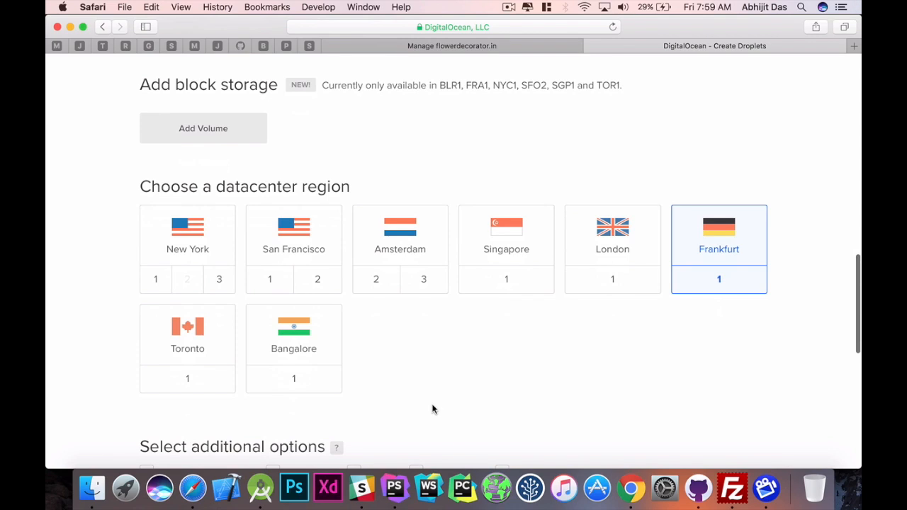
mouse_move(440, 394)
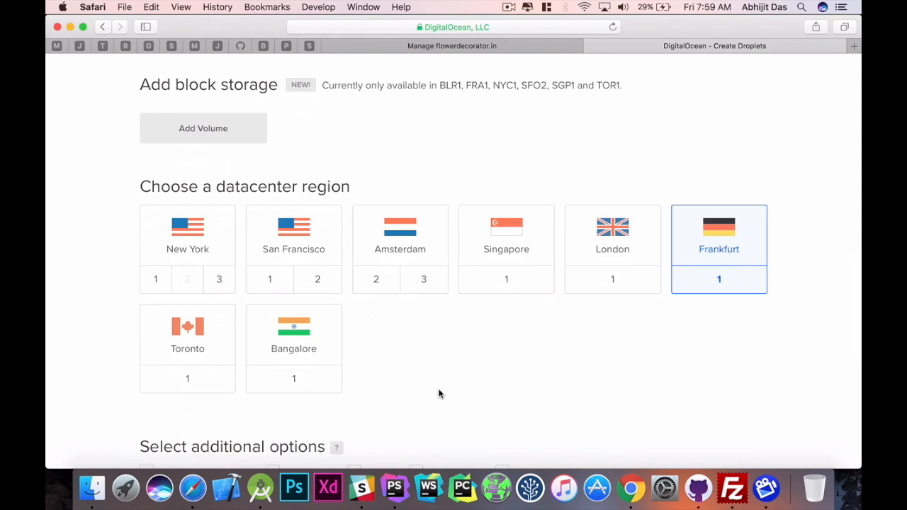
scroll("down", 3)
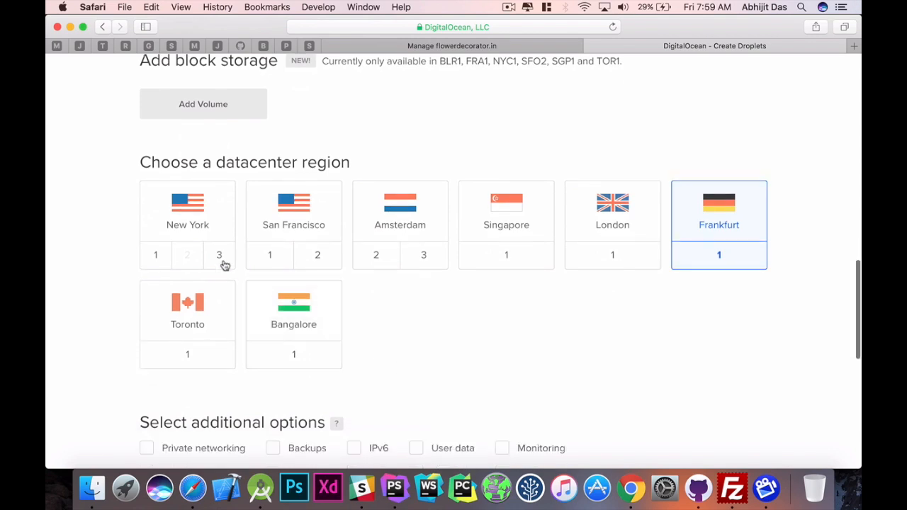
mouse_move(400, 313)
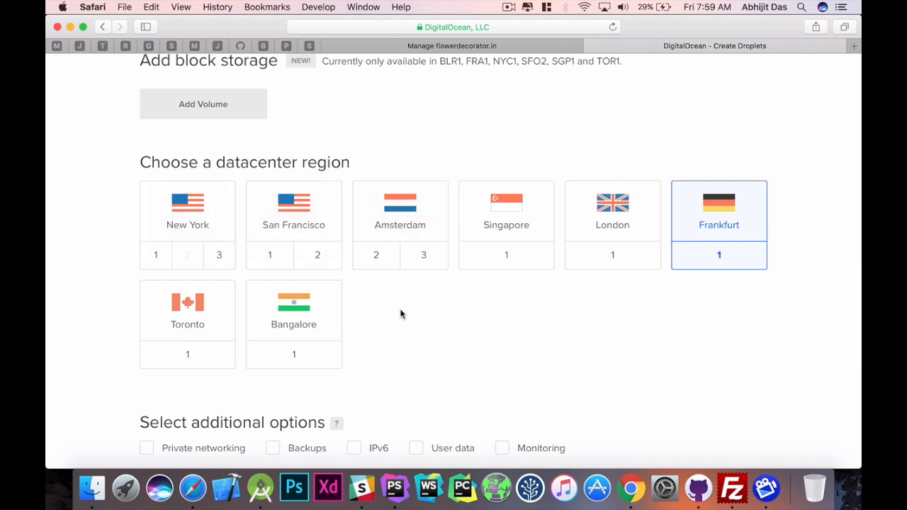
mouse_move(357, 277)
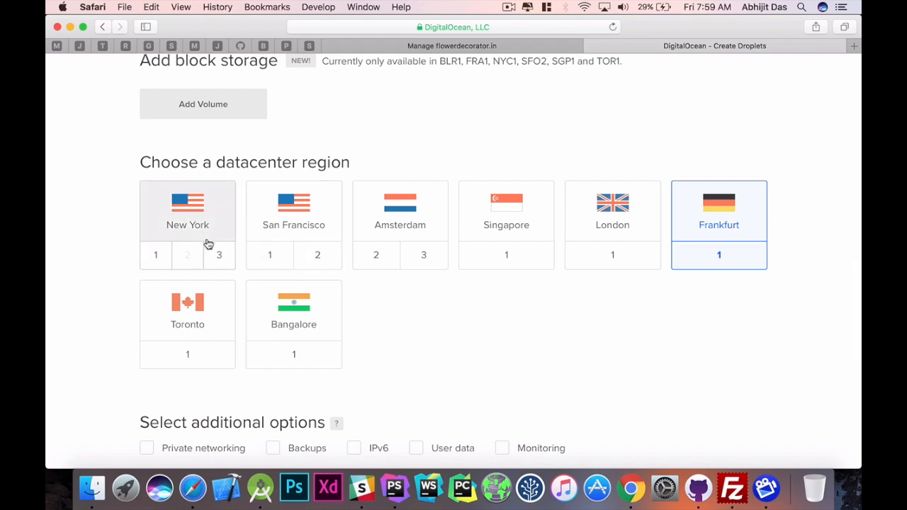
mouse_move(294, 312)
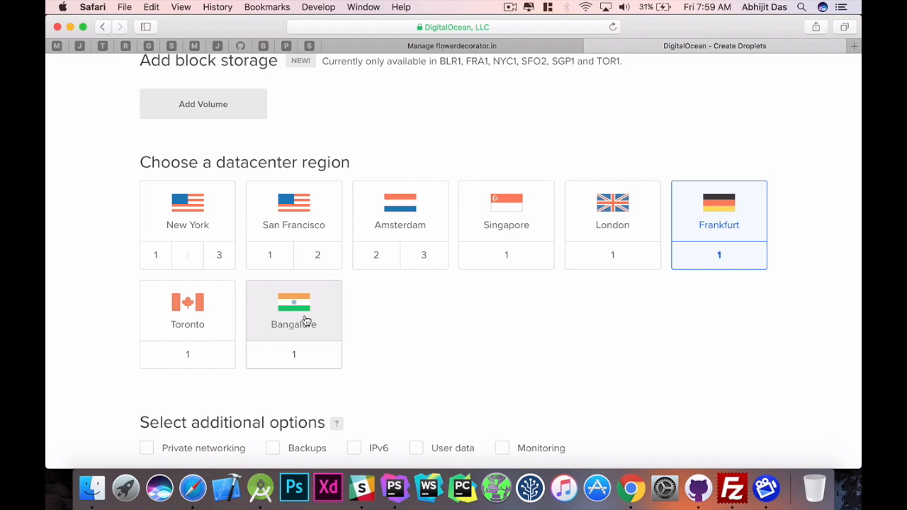
left_click(293, 309)
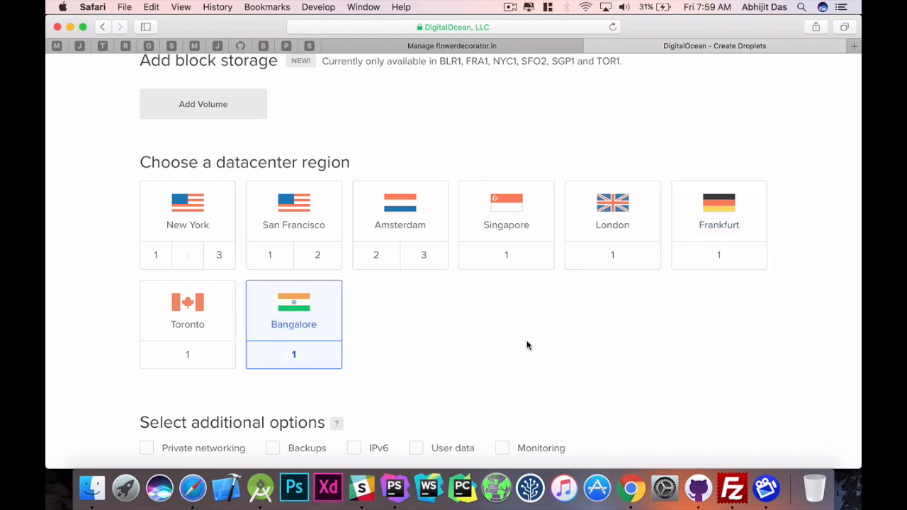
Enable Private networking, IPv6 and Monitoring, leaving backups and user data off
scroll("down", 3)
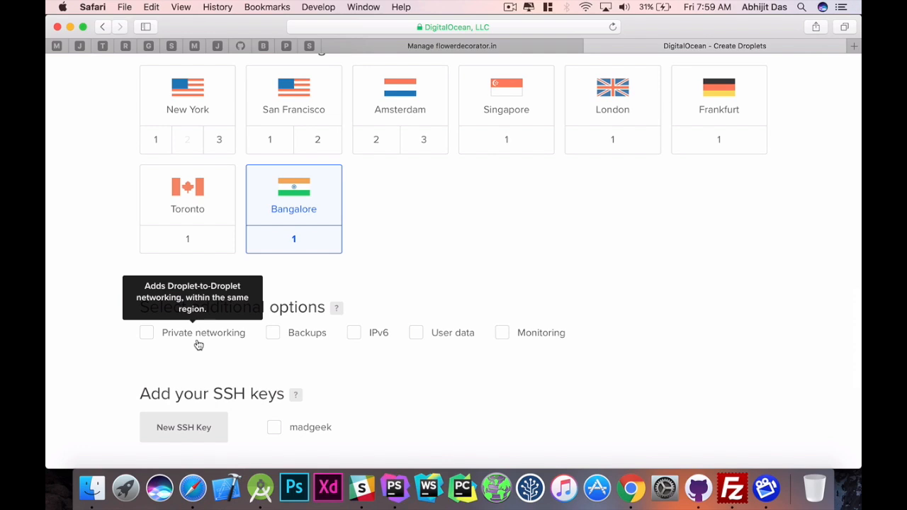
left_click(146, 332)
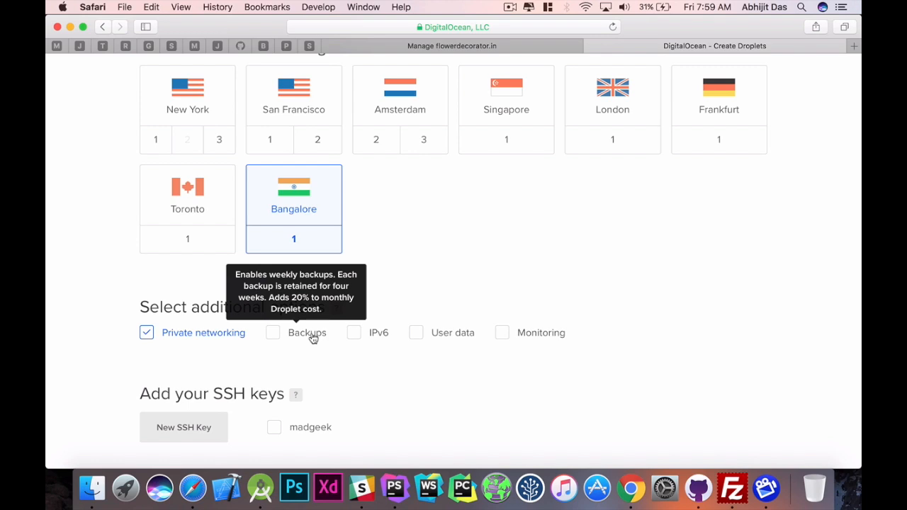
mouse_move(329, 346)
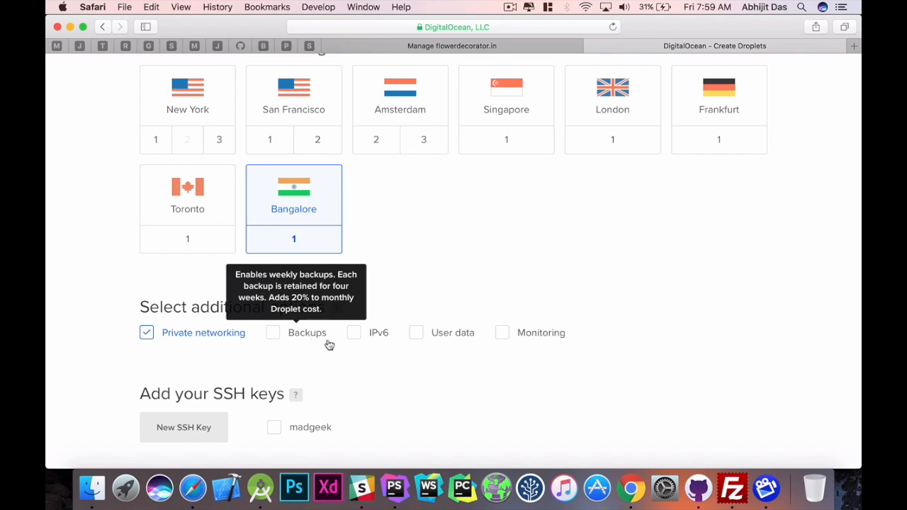
left_click(354, 332)
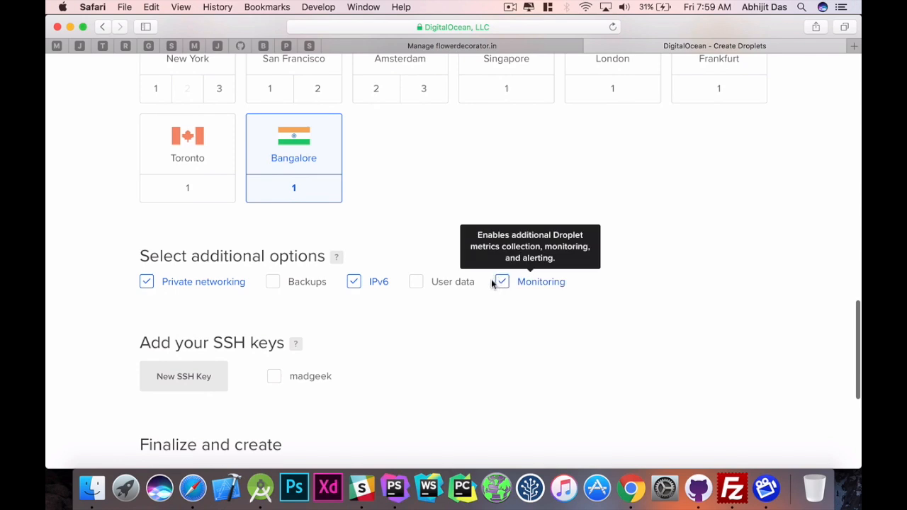
left_click(415, 281)
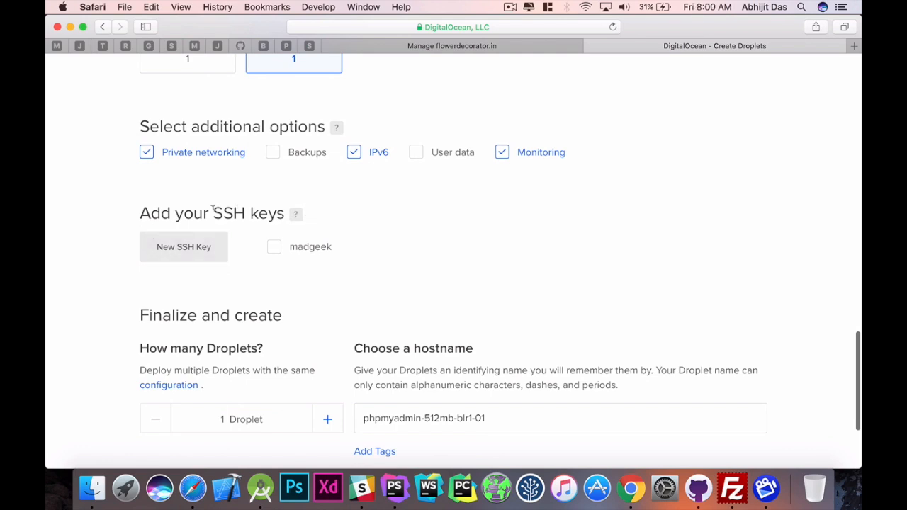
Name the droplet classicflowerdecorator and submit it with Create
double_click(250, 213)
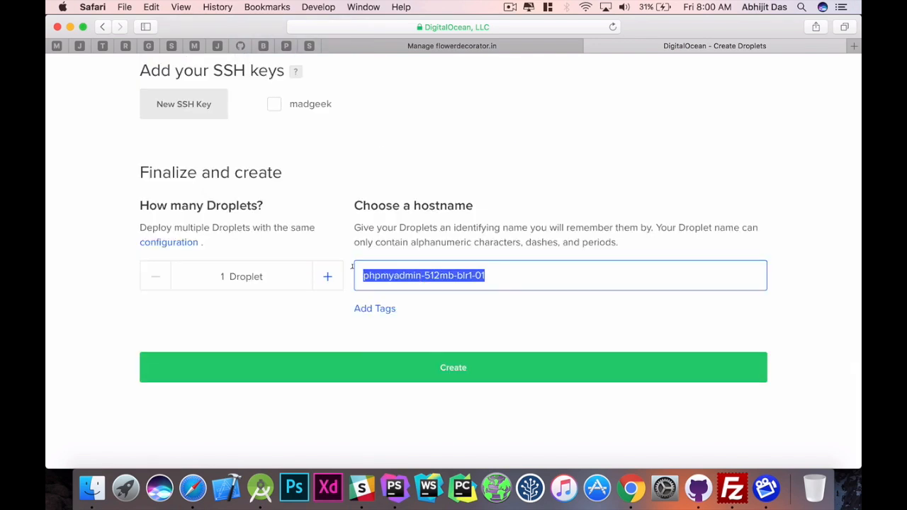
type("cla")
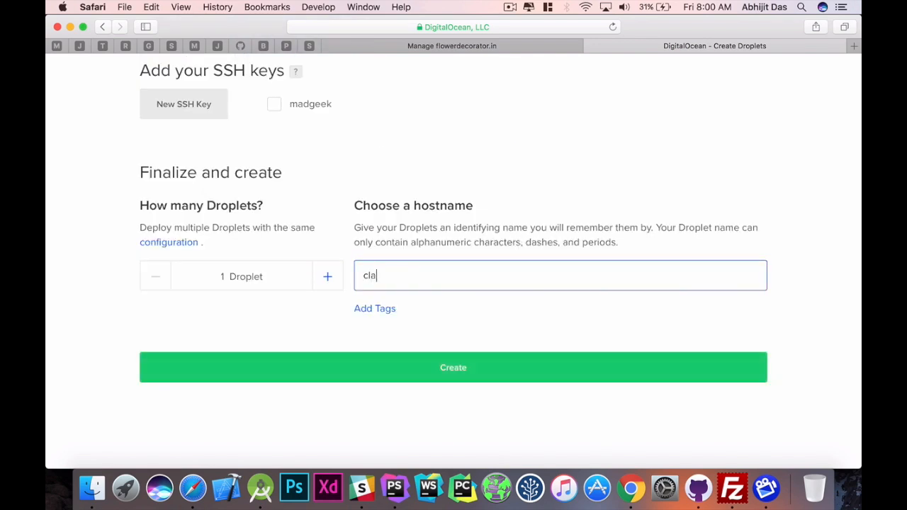
type("ssicflowe")
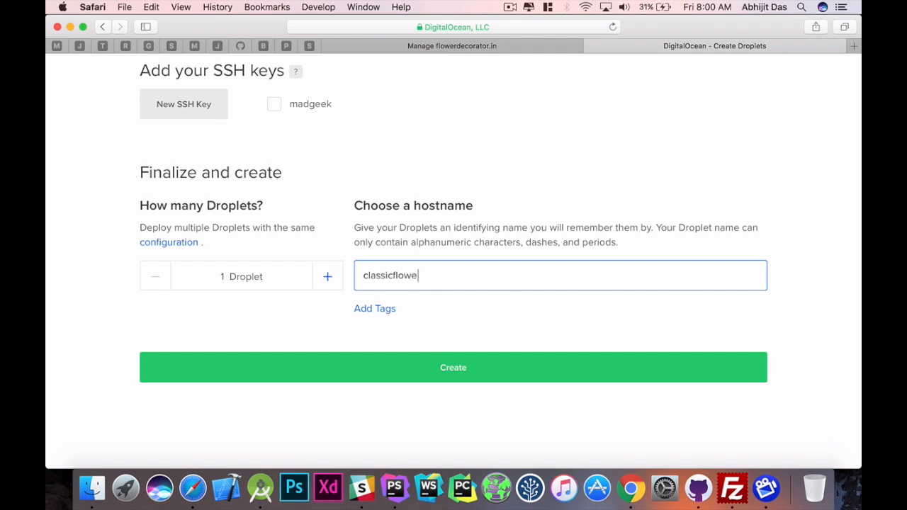
type("rdecorator")
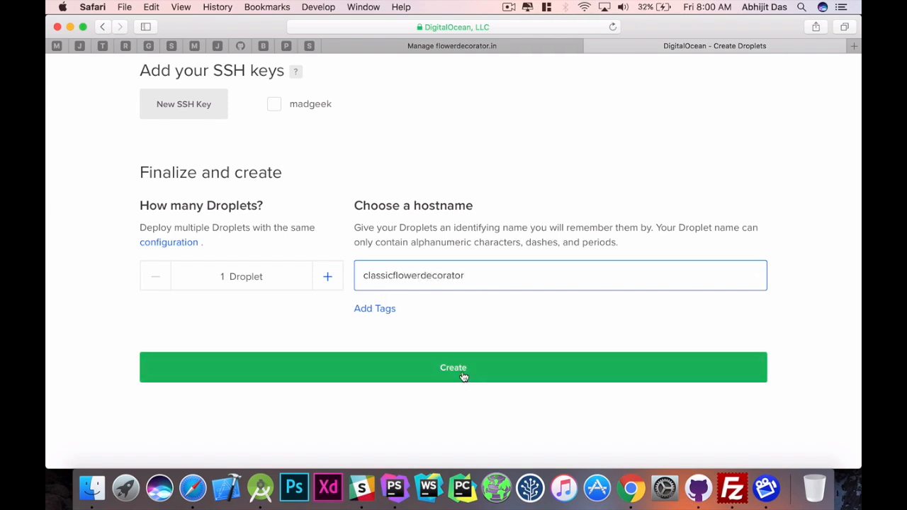
left_click(454, 367)
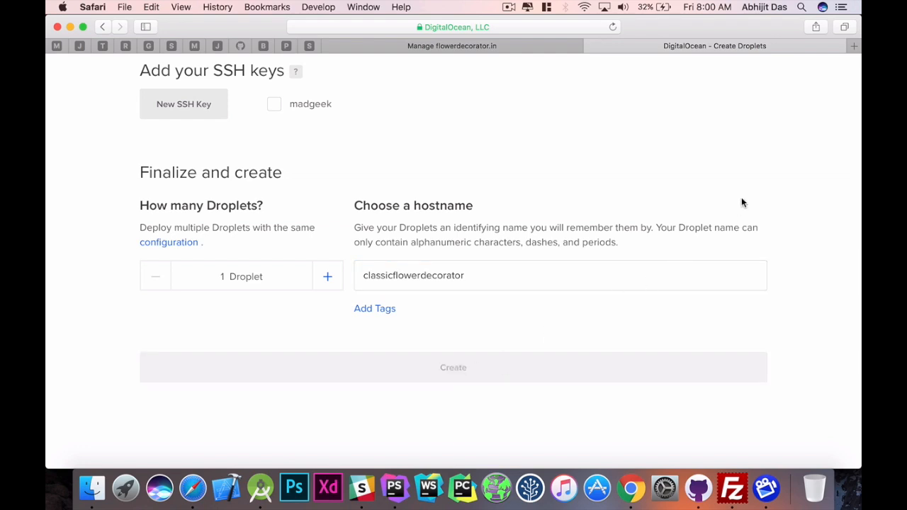
mouse_move(744, 188)
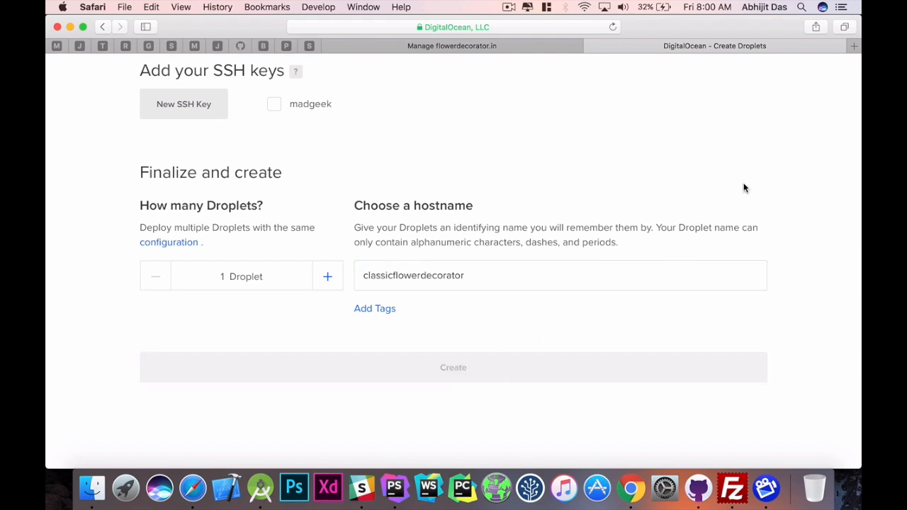
Check BigRock's name server settings for flowerdecorator.in, then return to the Droplets list showing 139.59.6.140
left_click(453, 367)
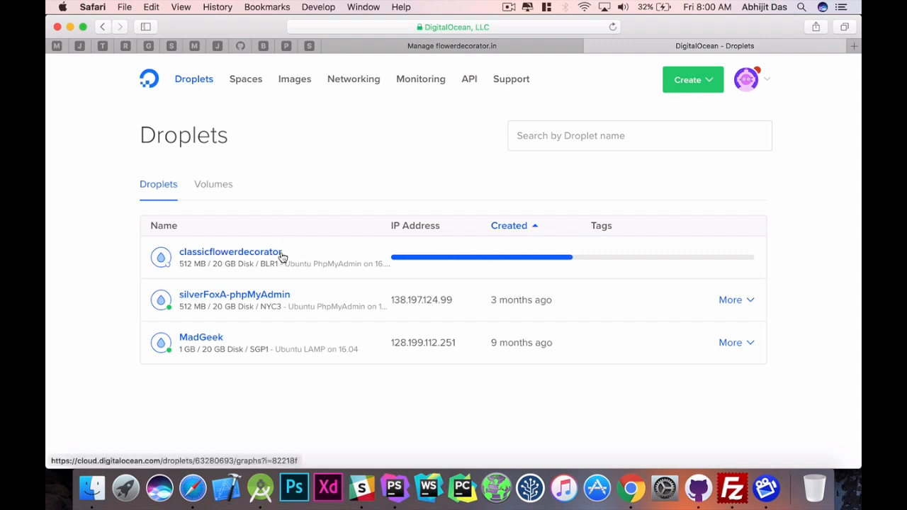
mouse_move(270, 249)
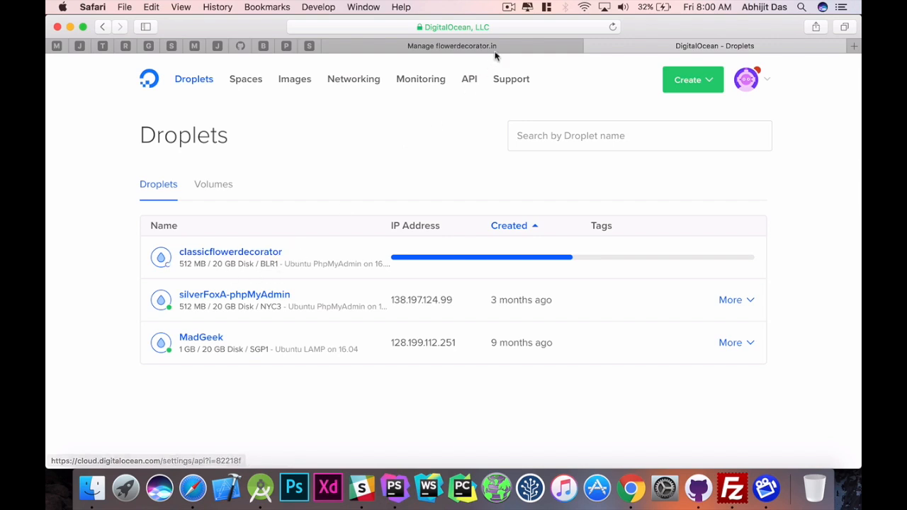
left_click(450, 45)
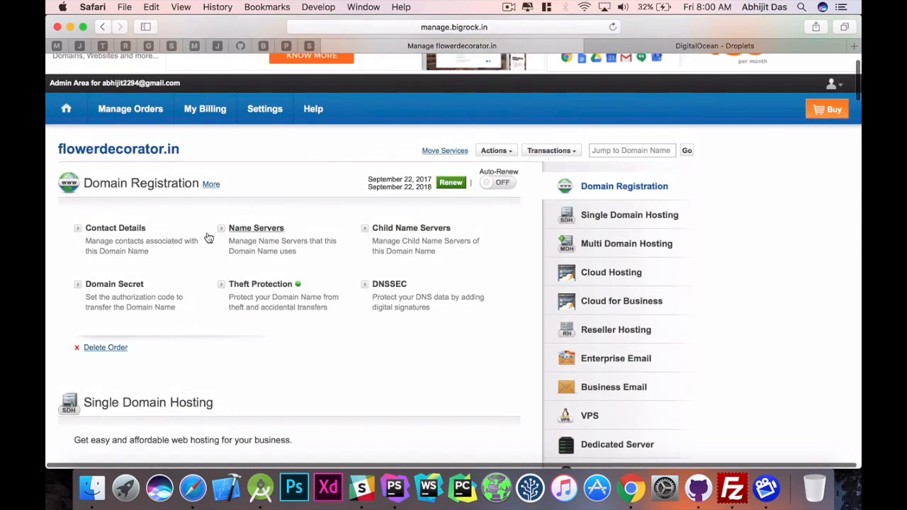
mouse_move(284, 278)
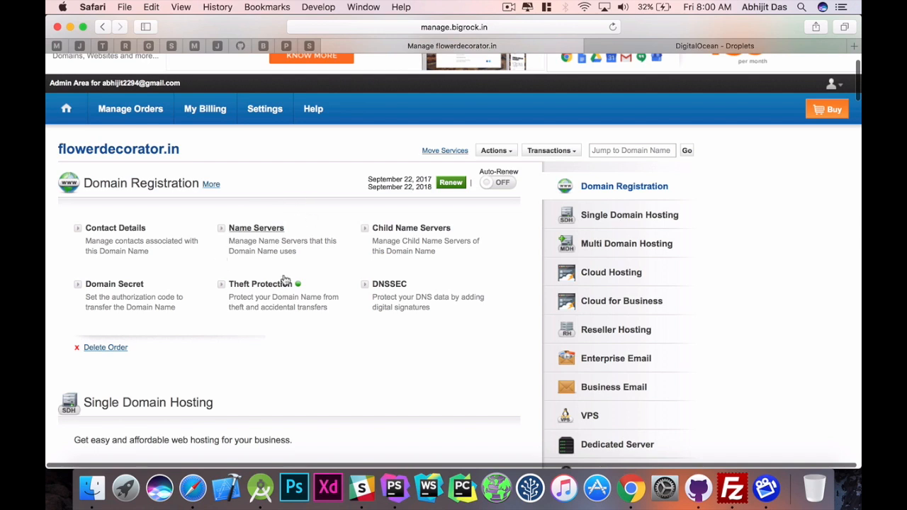
mouse_move(255, 227)
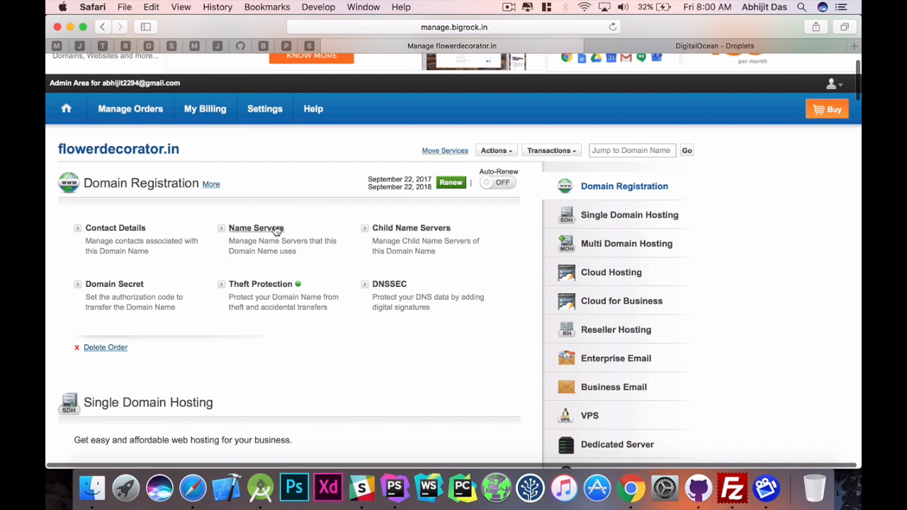
left_click(255, 227)
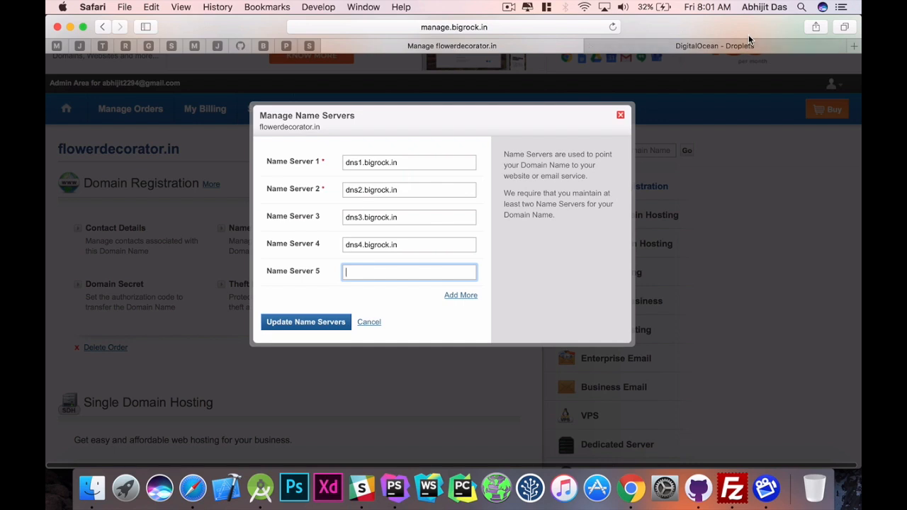
left_click(714, 46)
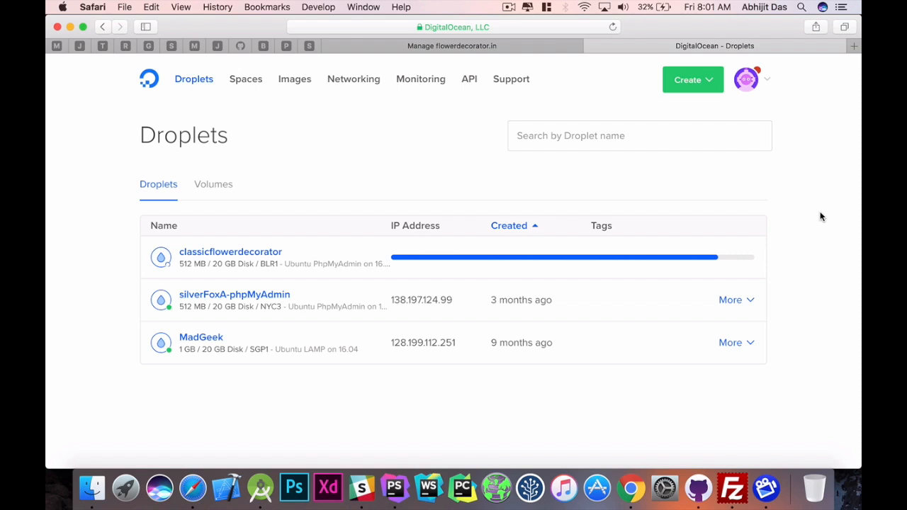
mouse_move(275, 249)
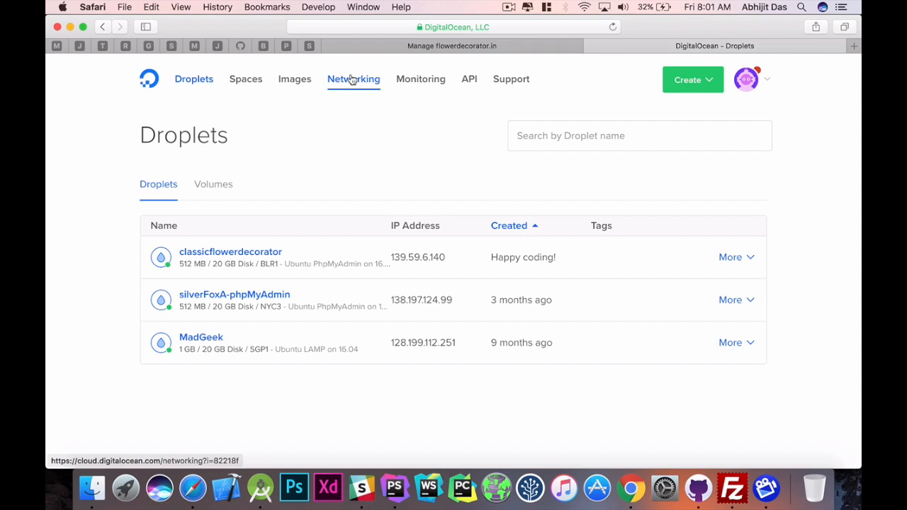
Add flowerdecorator.in as a domain under Networking > Domains, reaching its DNS records page
left_click(353, 80)
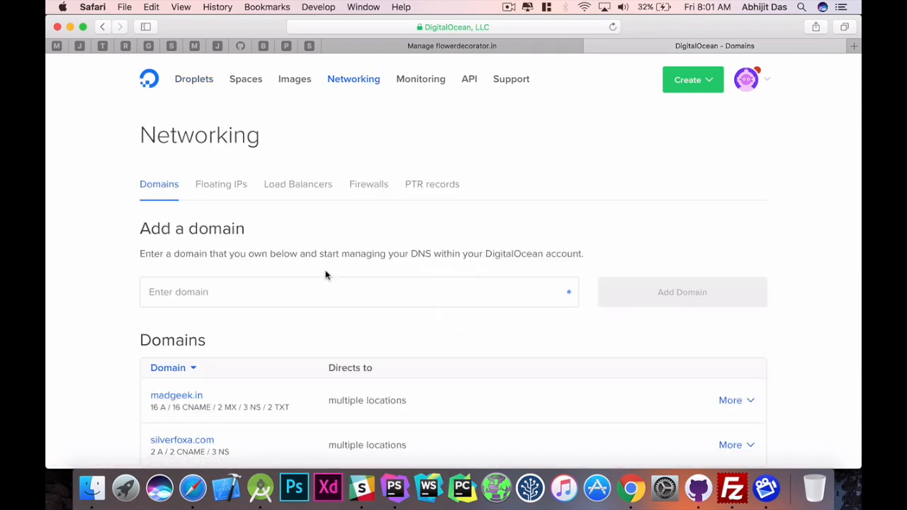
mouse_move(542, 46)
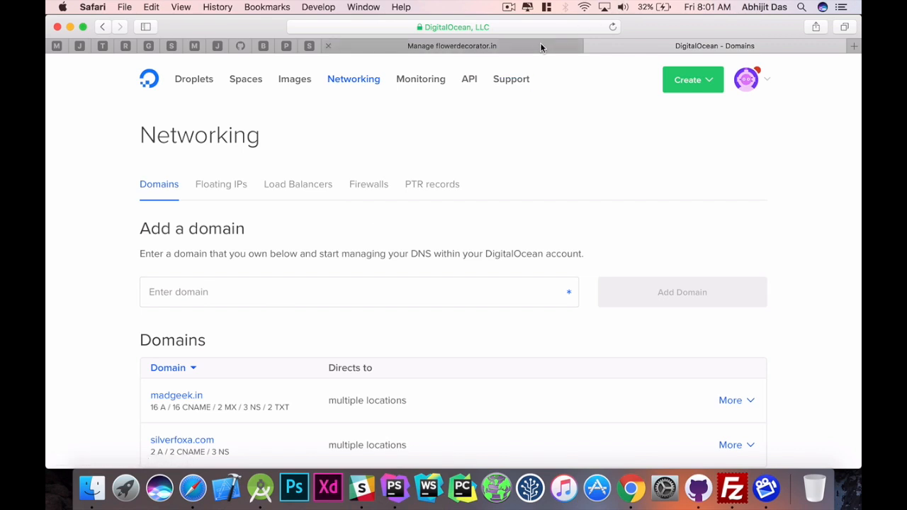
left_click(451, 46)
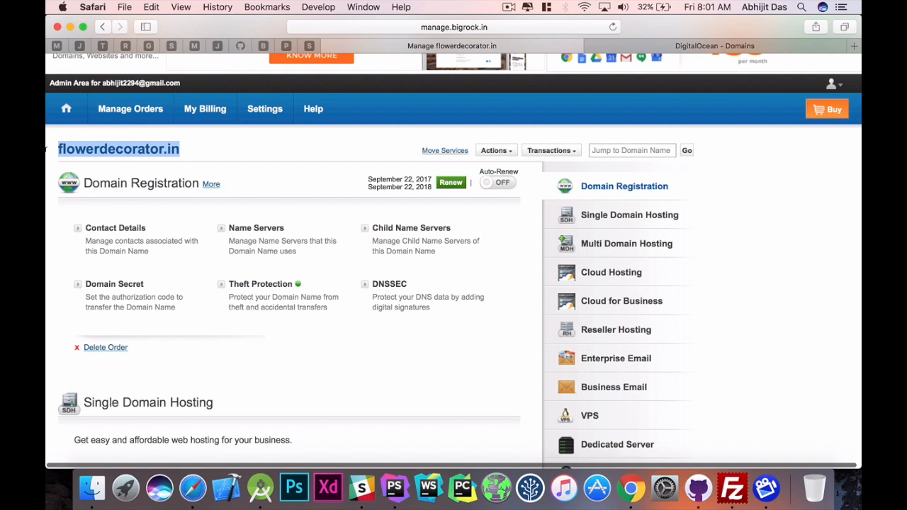
left_click(714, 45)
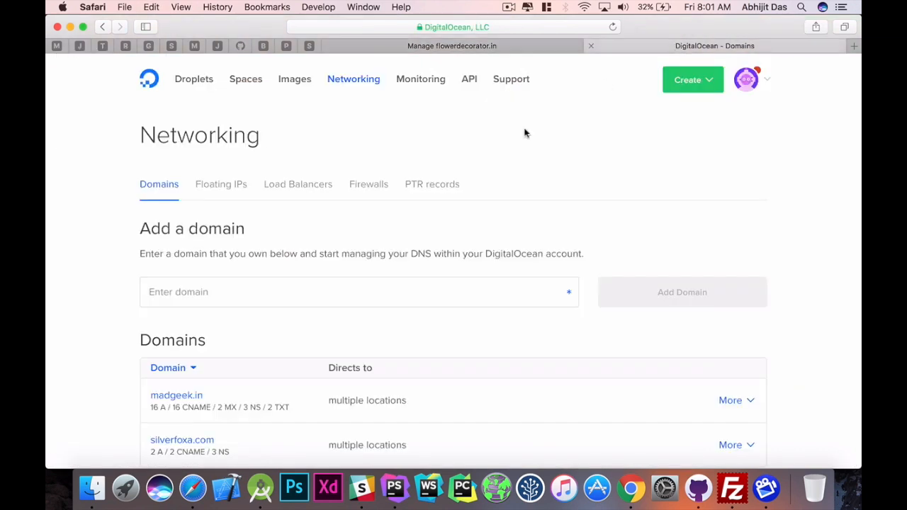
type("flowerdecorator.in")
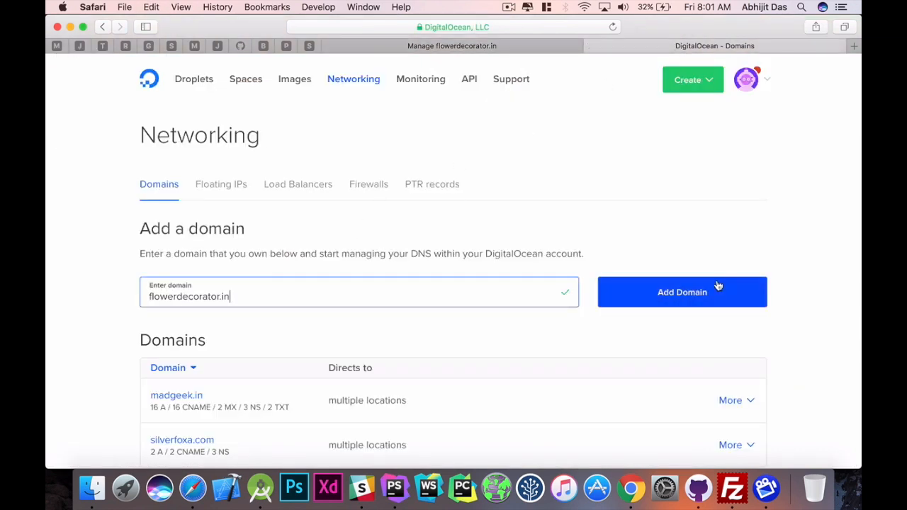
left_click(682, 292)
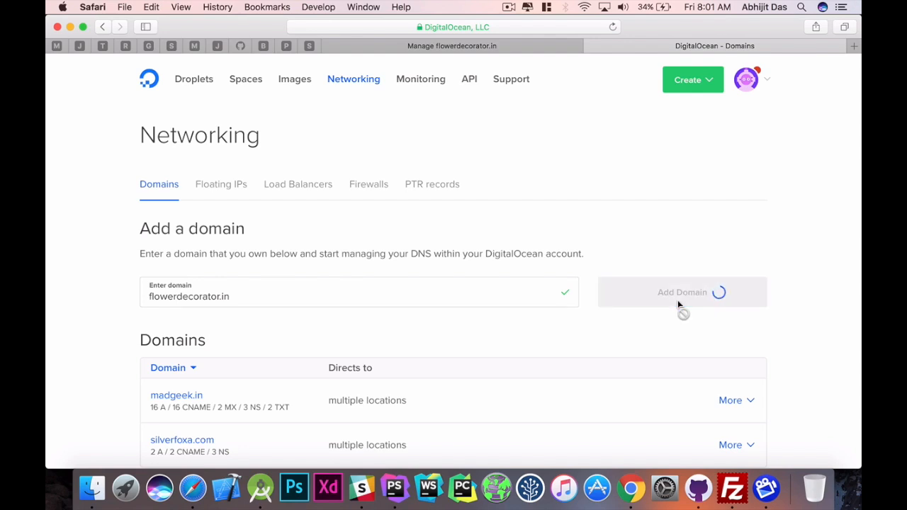
left_click(681, 292)
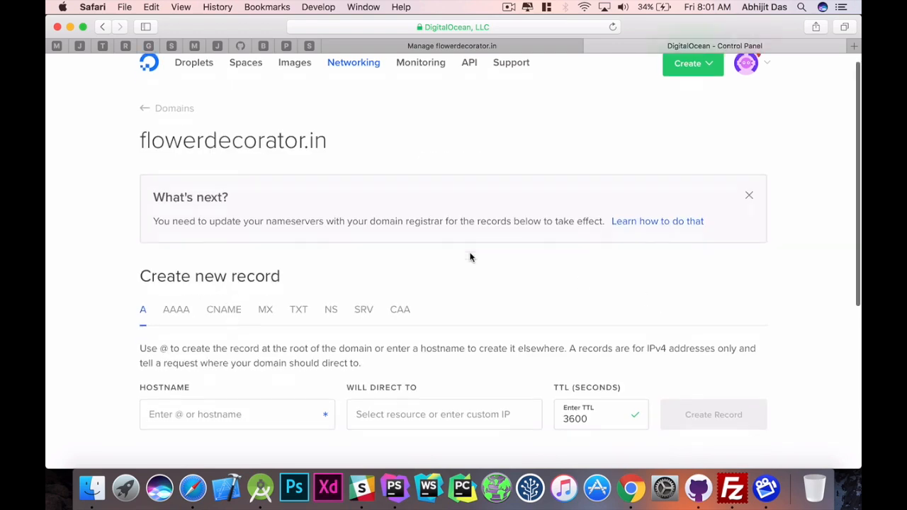
Replace flowerdecorator.in's name servers with ns1/ns2/ns3.digitalocean.com and update, getting the success confirmation
scroll("down", 3)
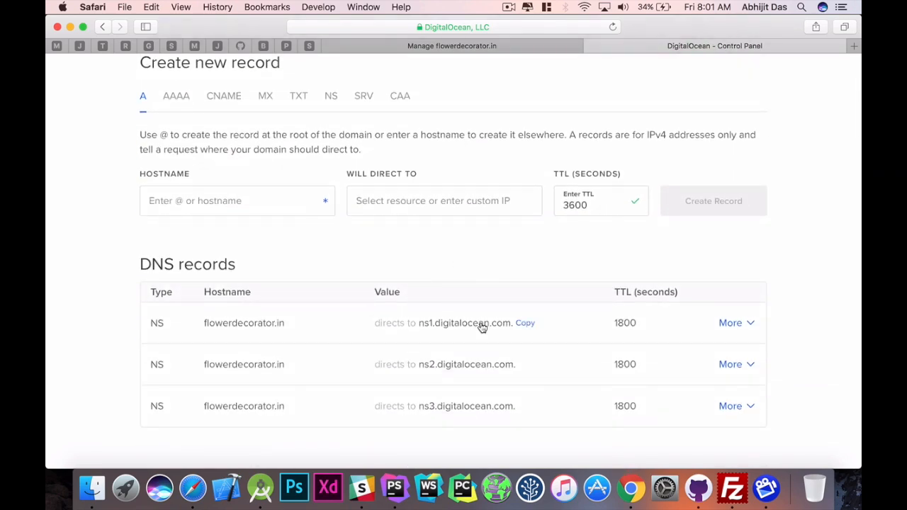
mouse_move(553, 58)
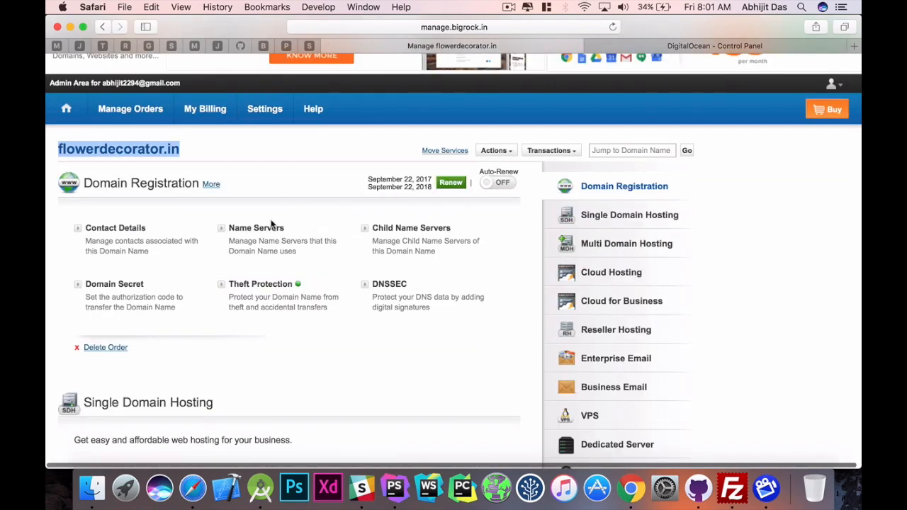
left_click(255, 227)
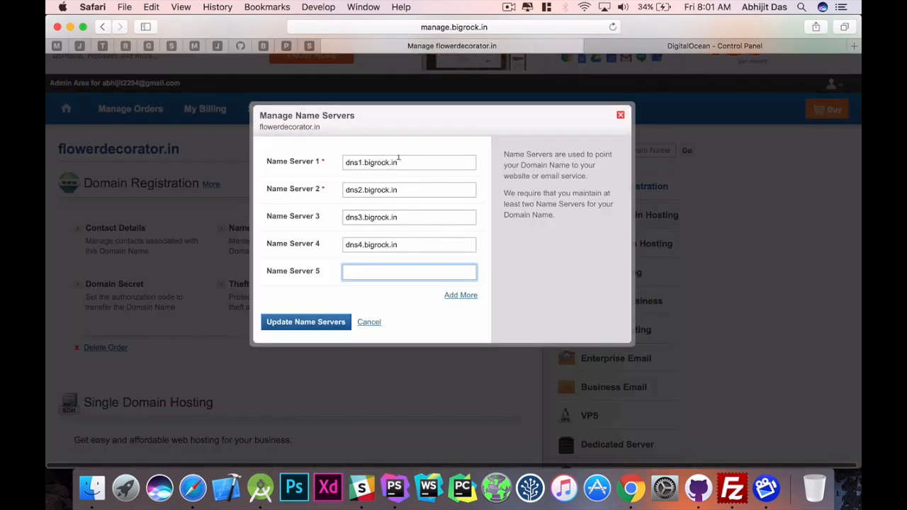
type("ns1.digitalocean.com.")
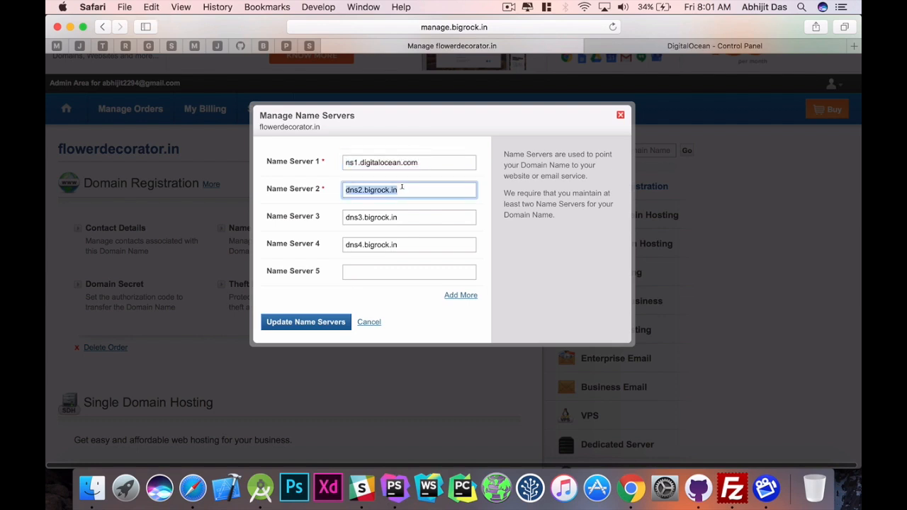
type("ns1.digitalocean.com")
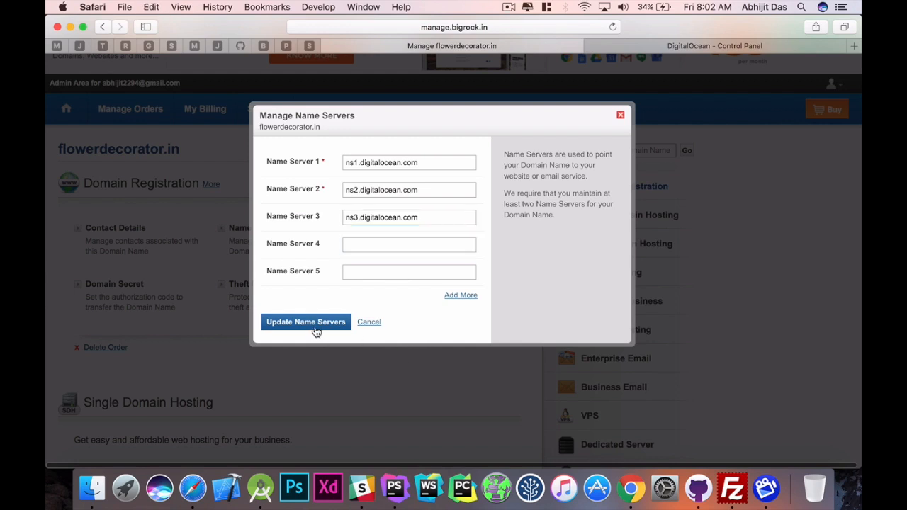
left_click(306, 322)
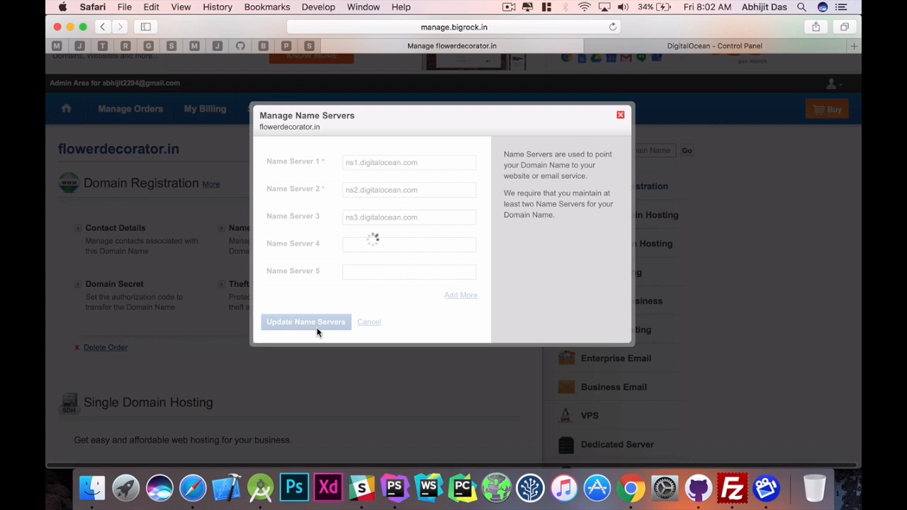
left_click(306, 322)
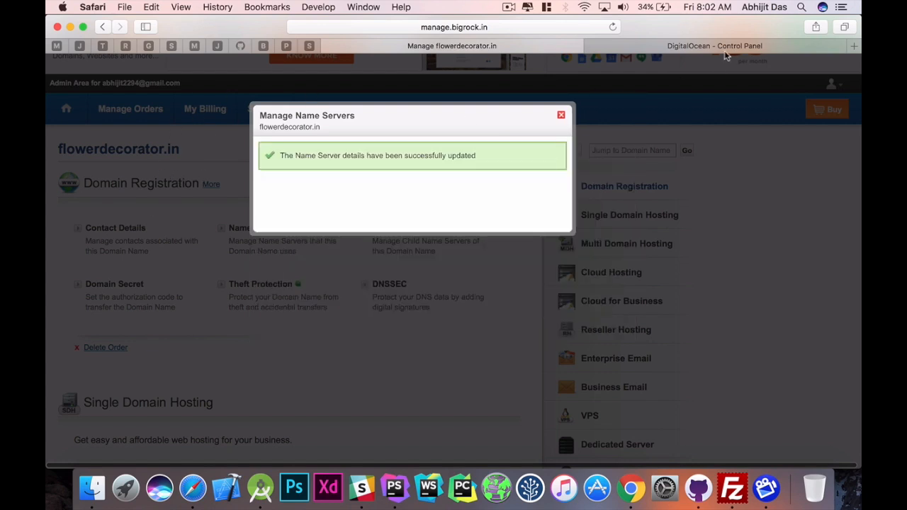
Create an A record with hostname @ directed to the classicflowerdecorator droplet (139.59.6.140)
left_click(714, 46)
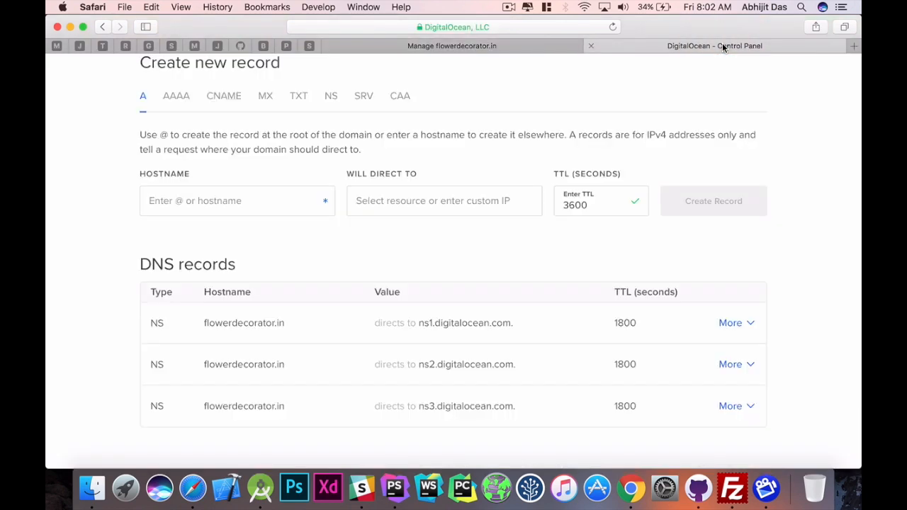
mouse_move(275, 247)
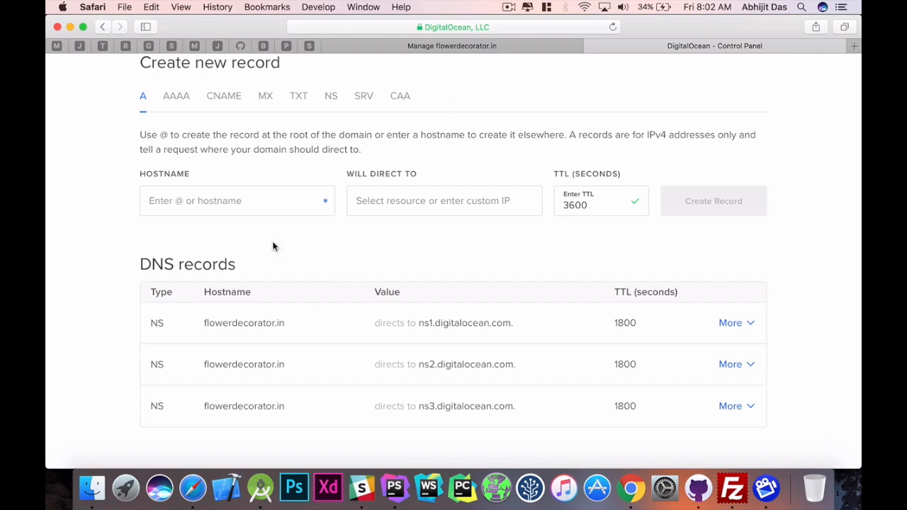
mouse_move(337, 228)
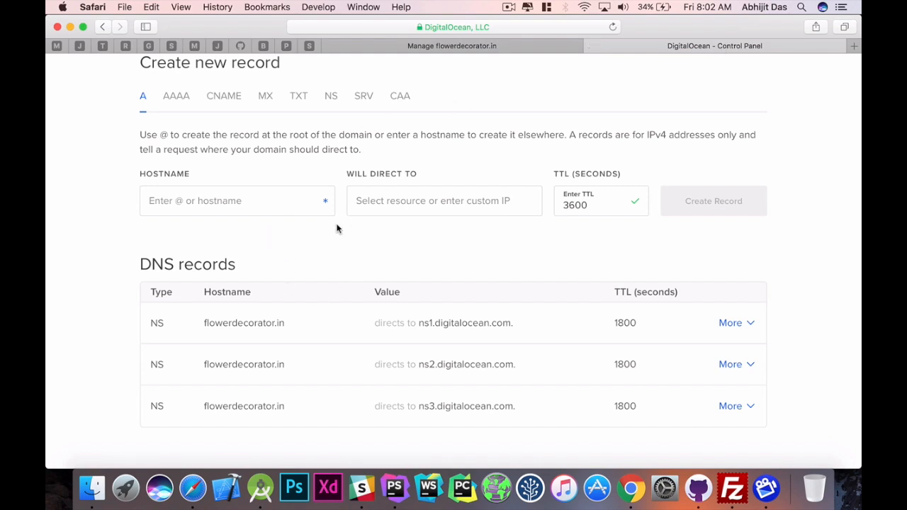
type("@")
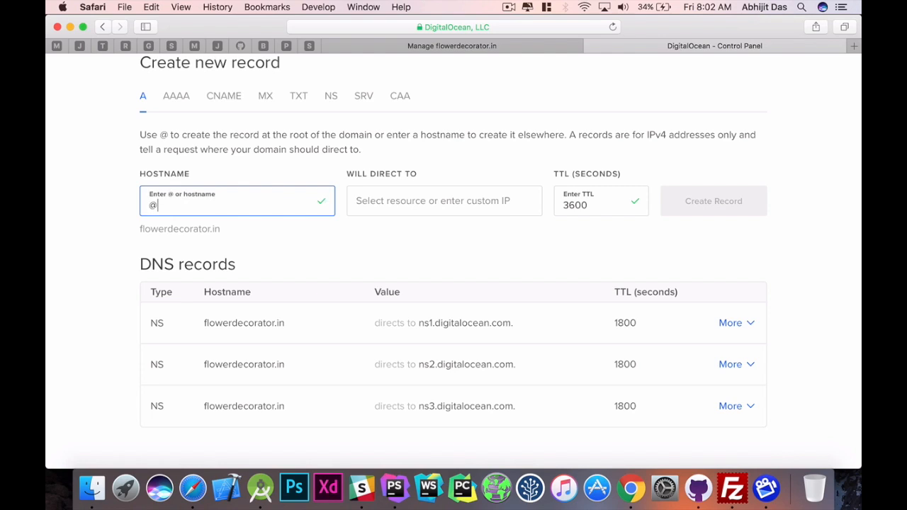
mouse_move(220, 224)
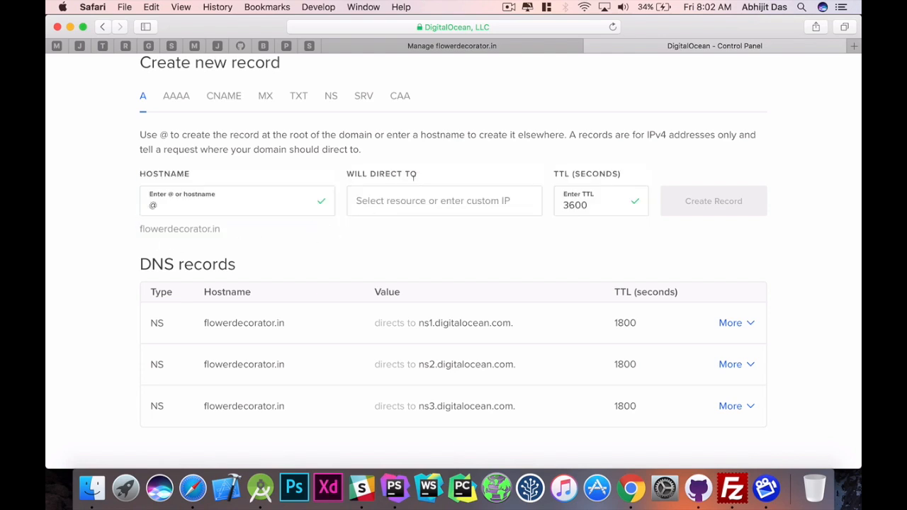
left_click(444, 201)
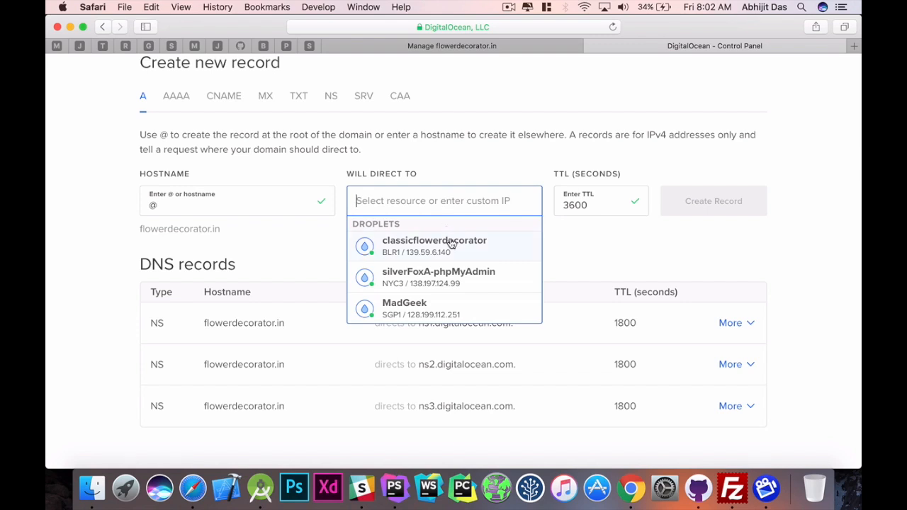
left_click(433, 247)
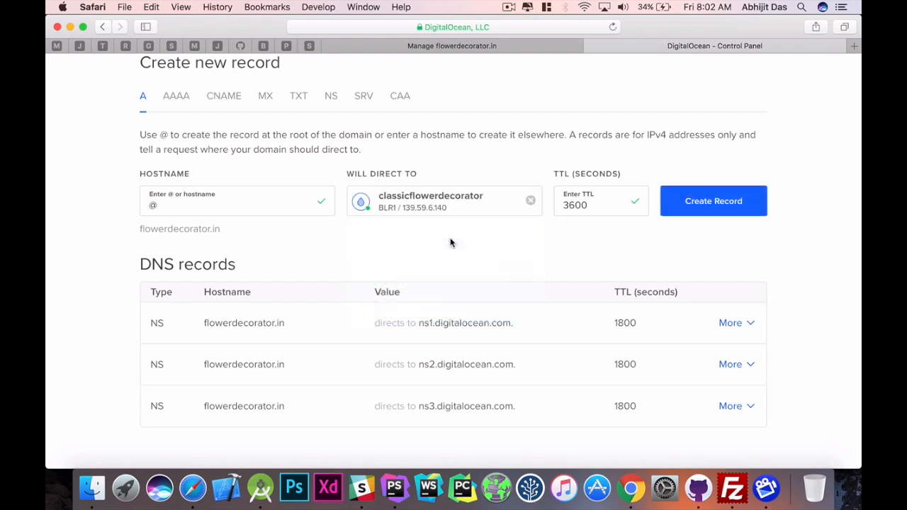
scroll("up", 3)
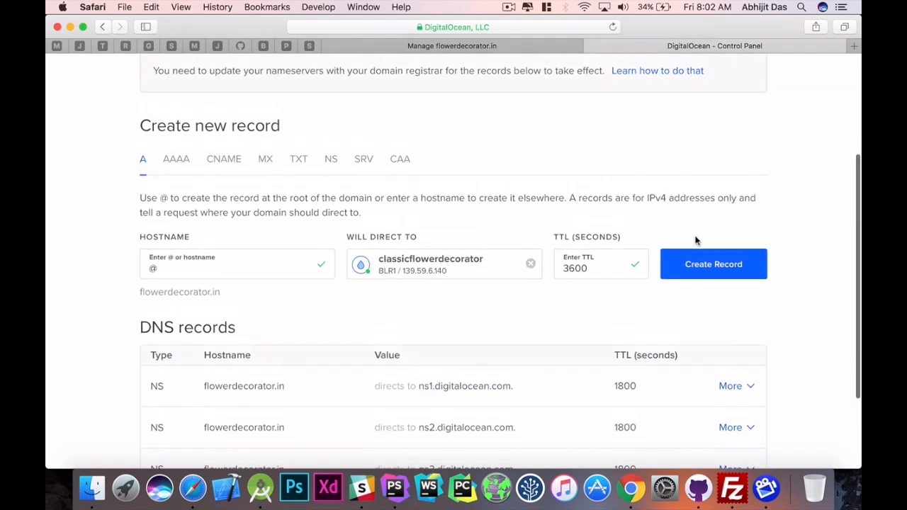
mouse_move(713, 263)
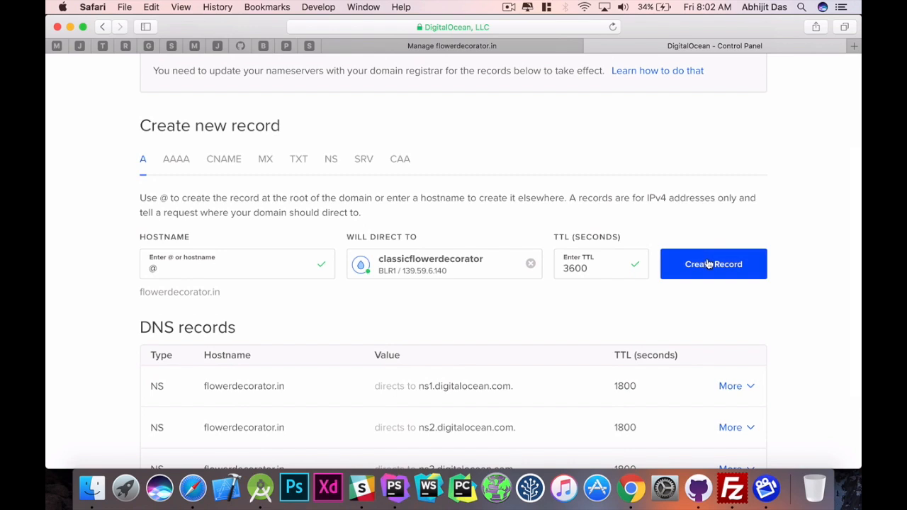
left_click(713, 264)
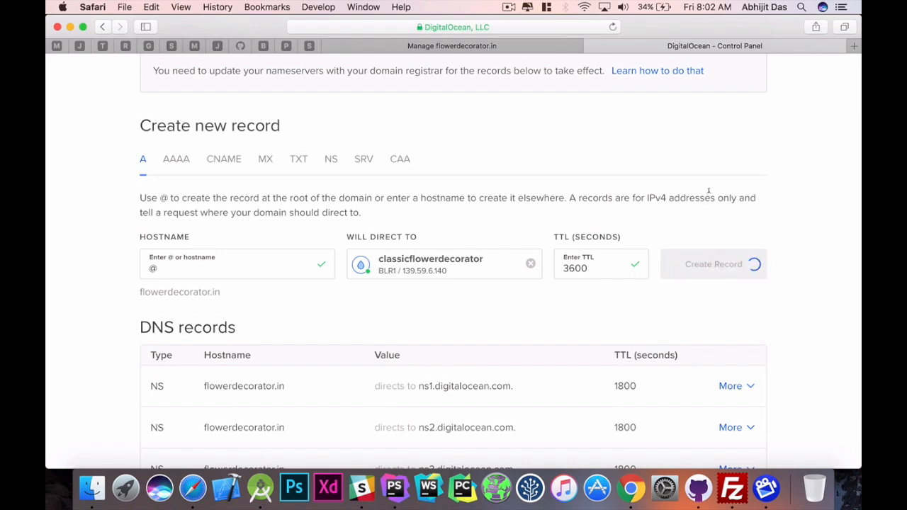
left_click(713, 264)
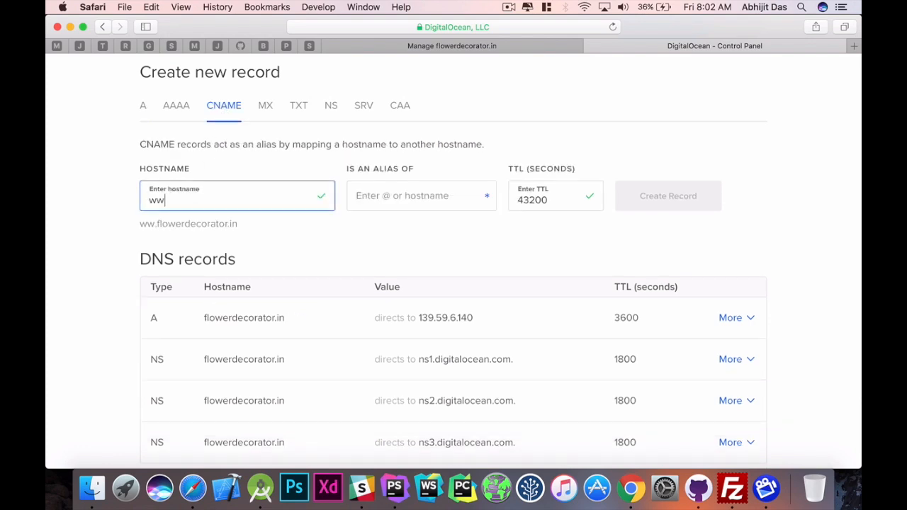
Create a CNAME record with hostname www as an alias of flowerdecorator.in
type("w")
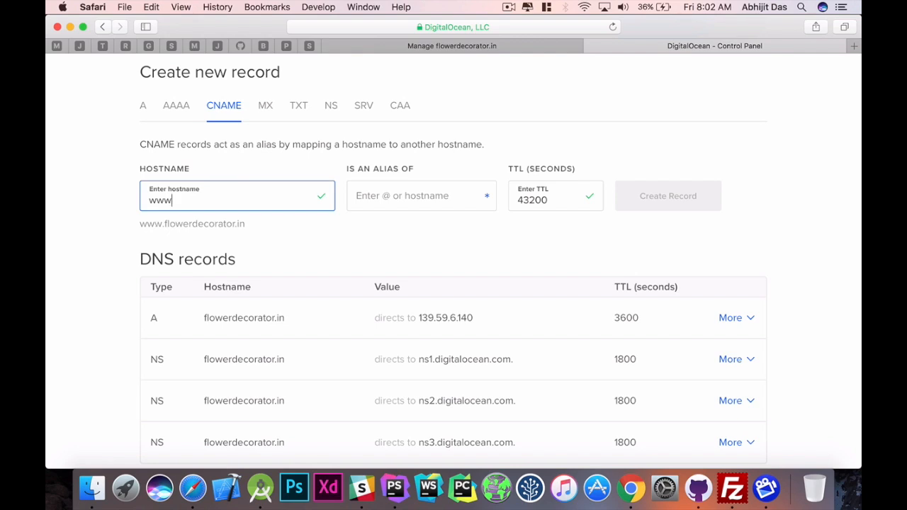
mouse_move(323, 236)
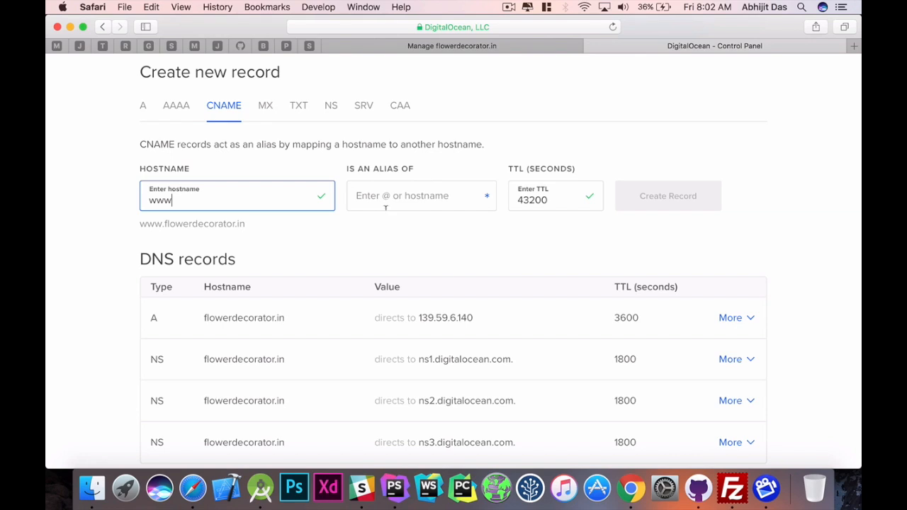
mouse_move(296, 317)
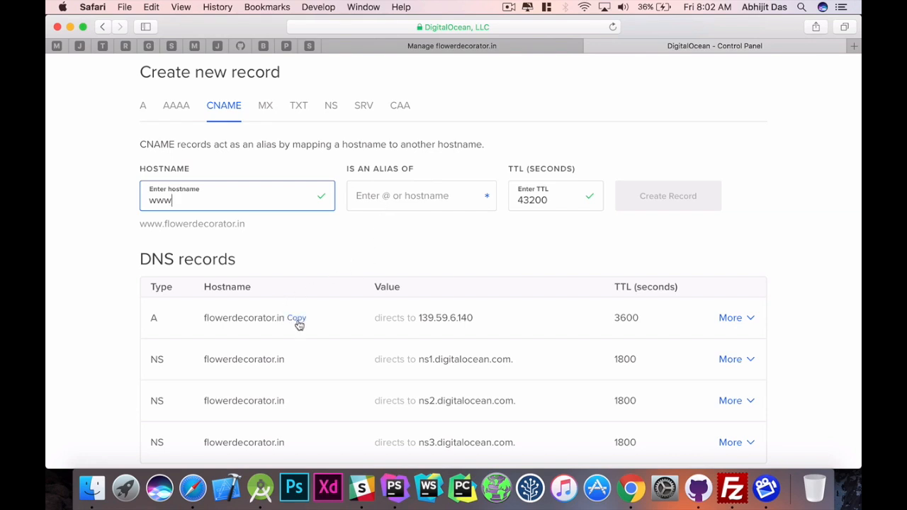
type("flowerdecorator.in")
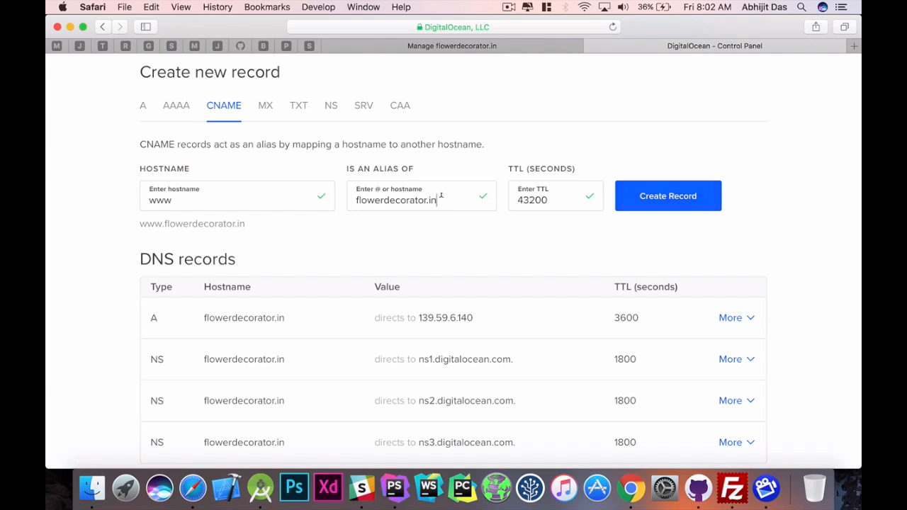
left_click(666, 195)
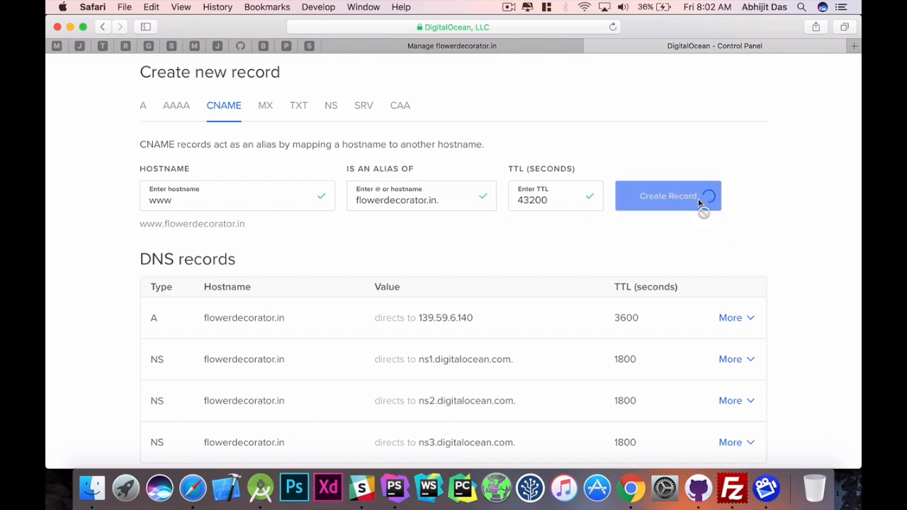
left_click(666, 196)
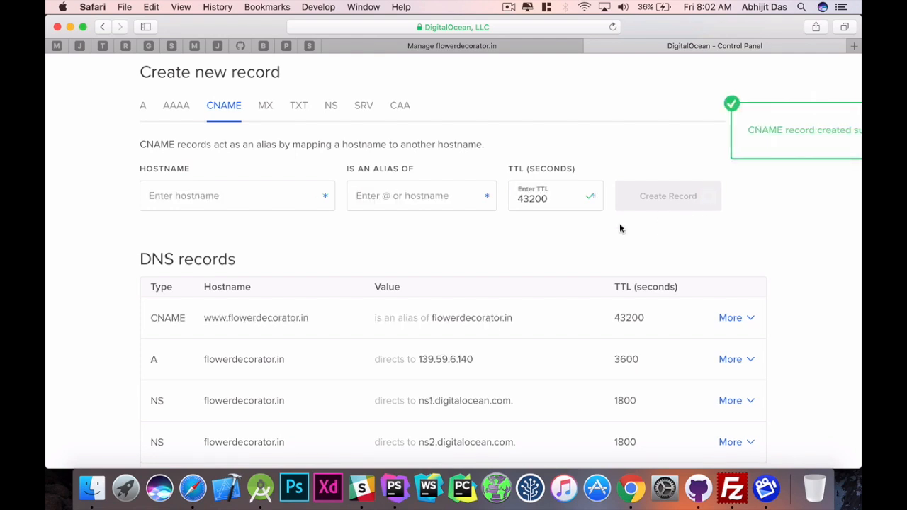
Review the domain's DNS records list and return to the A record form
scroll("down", 3)
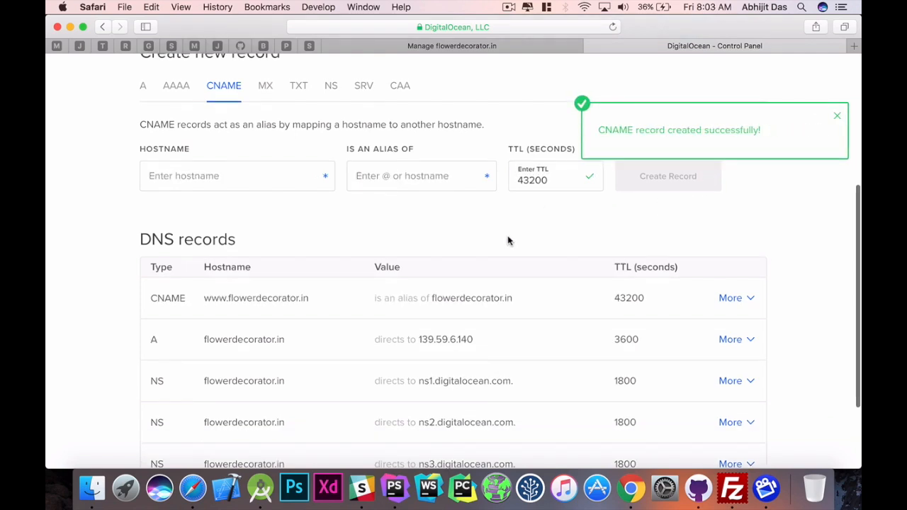
scroll("down", 3)
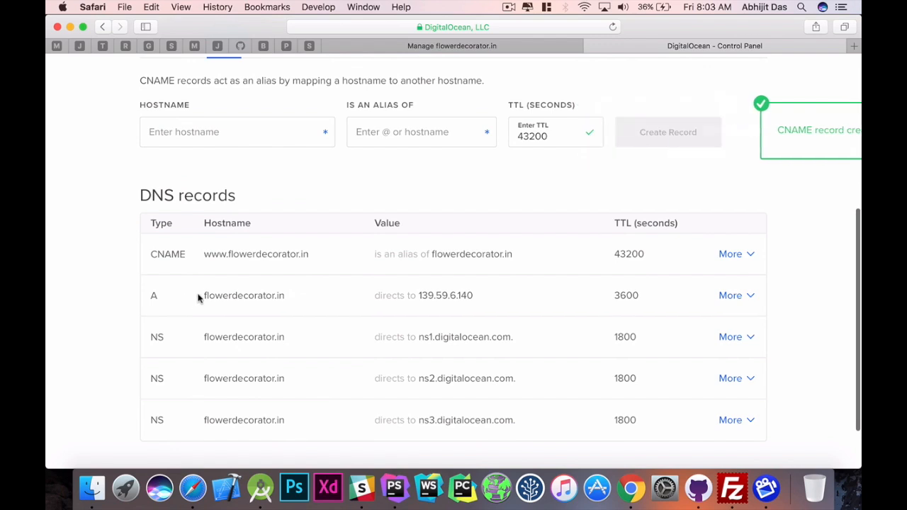
mouse_move(323, 191)
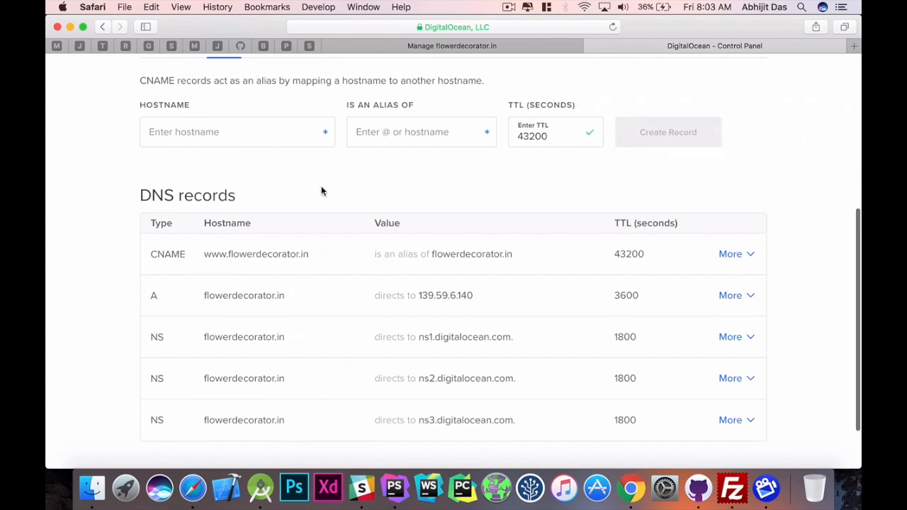
scroll("up", 3)
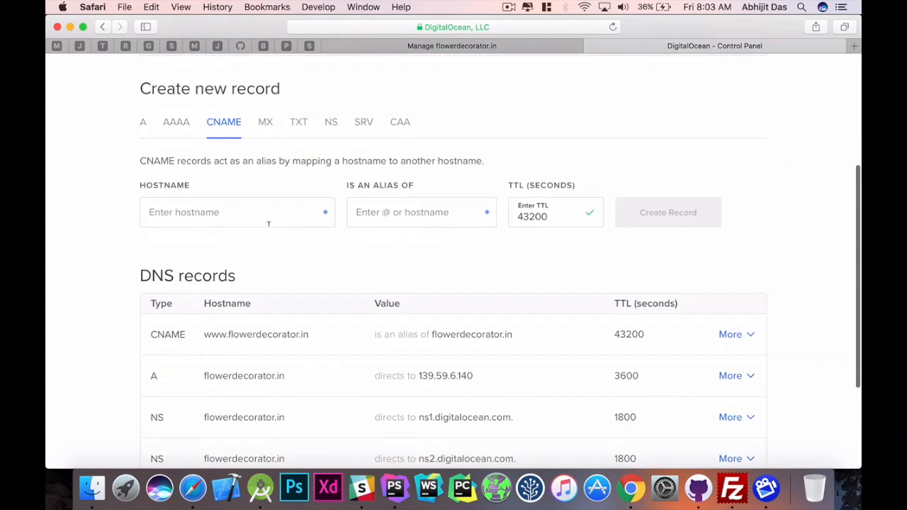
left_click(142, 164)
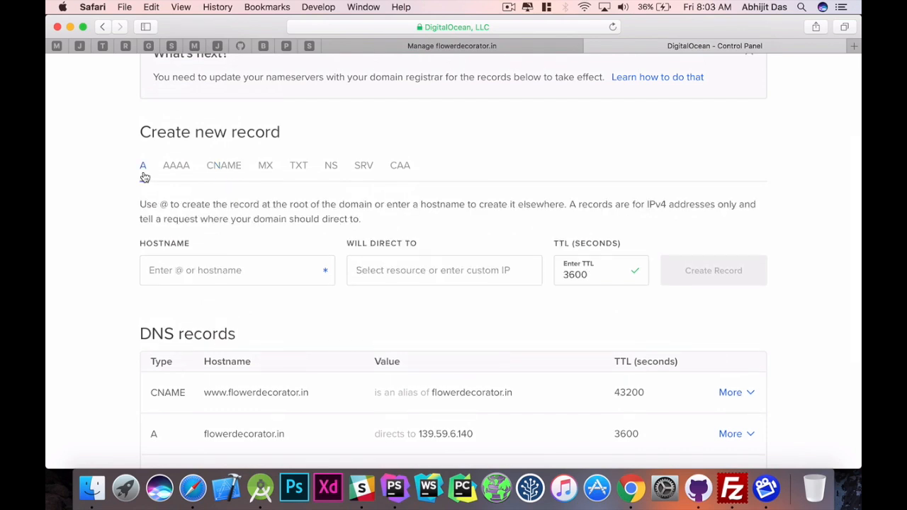
scroll("down", 3)
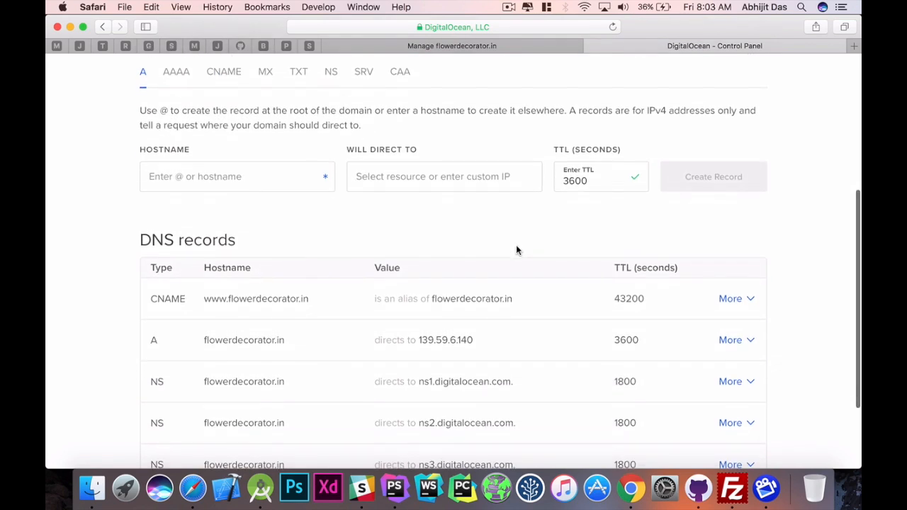
scroll("up", 3)
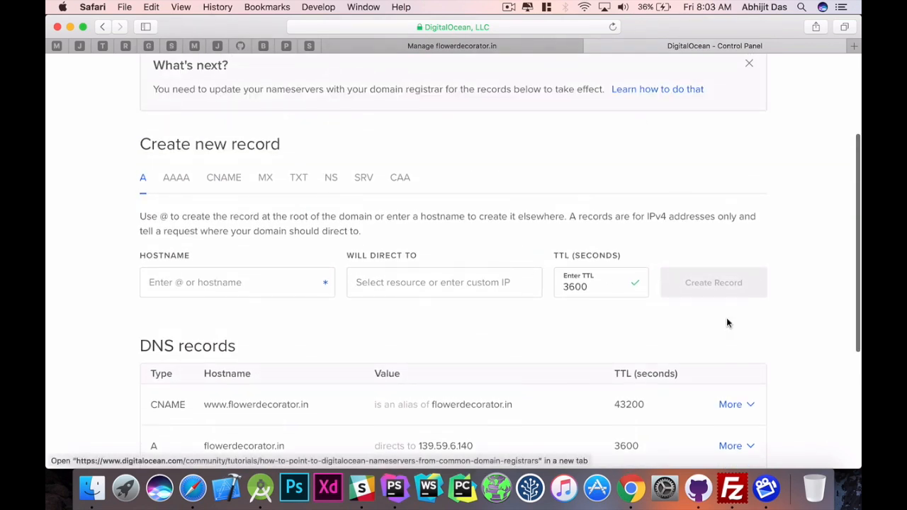
mouse_move(629, 487)
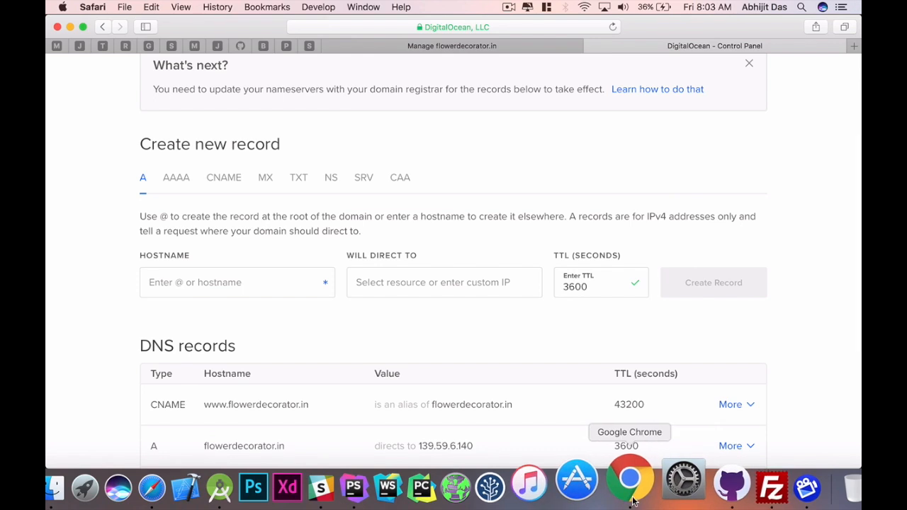
Load flowerdecorator.in in a new Safari tab (still a parked page), then launch Tor Browser
left_click(629, 488)
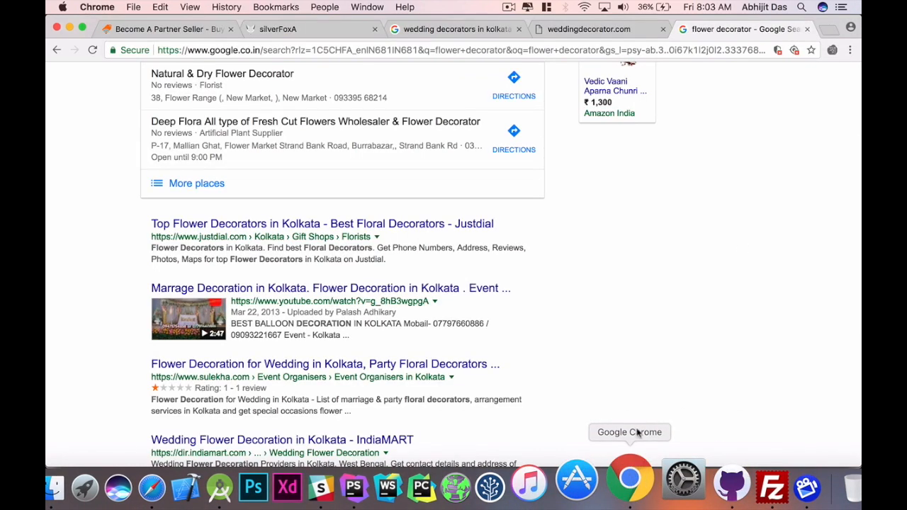
mouse_move(193, 480)
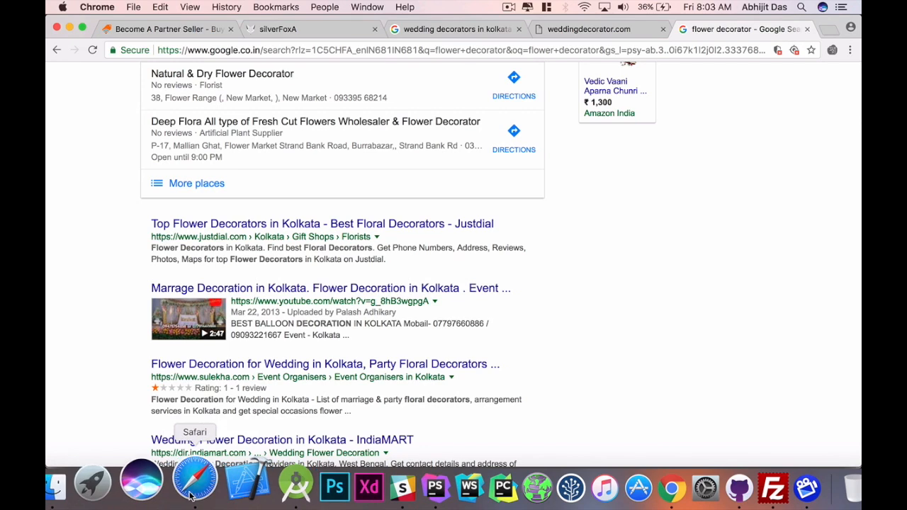
left_click(193, 488)
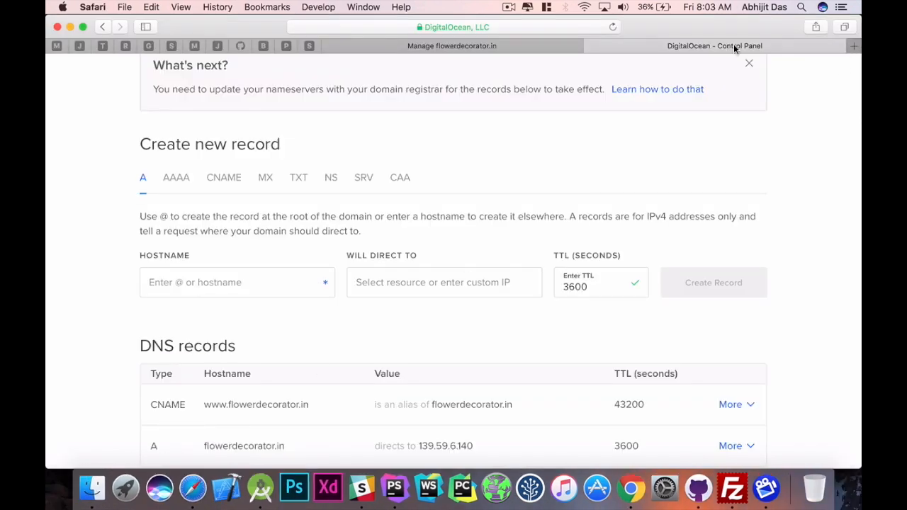
left_click(454, 27)
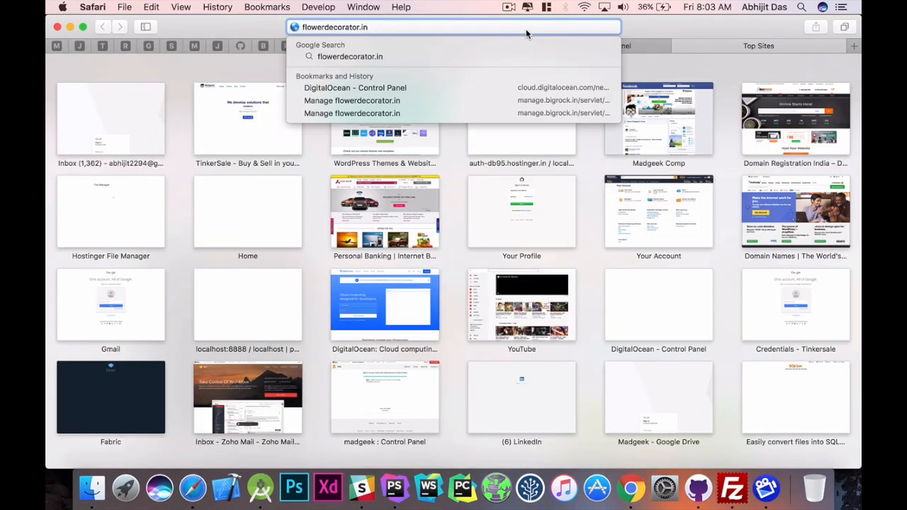
key("Return")
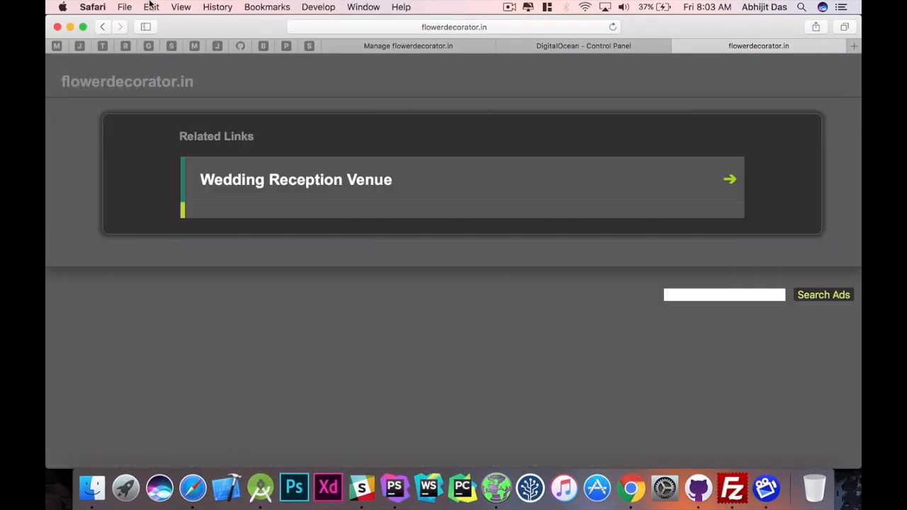
left_click(125, 7)
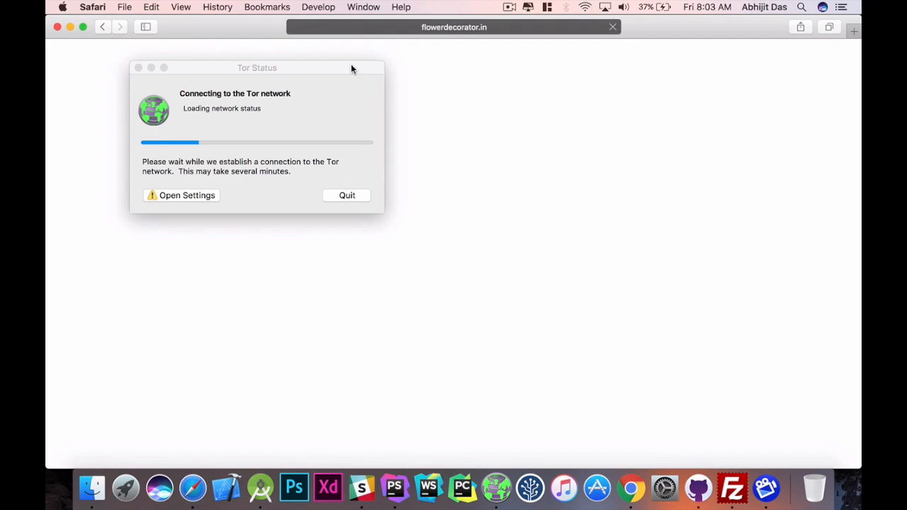
mouse_move(227, 34)
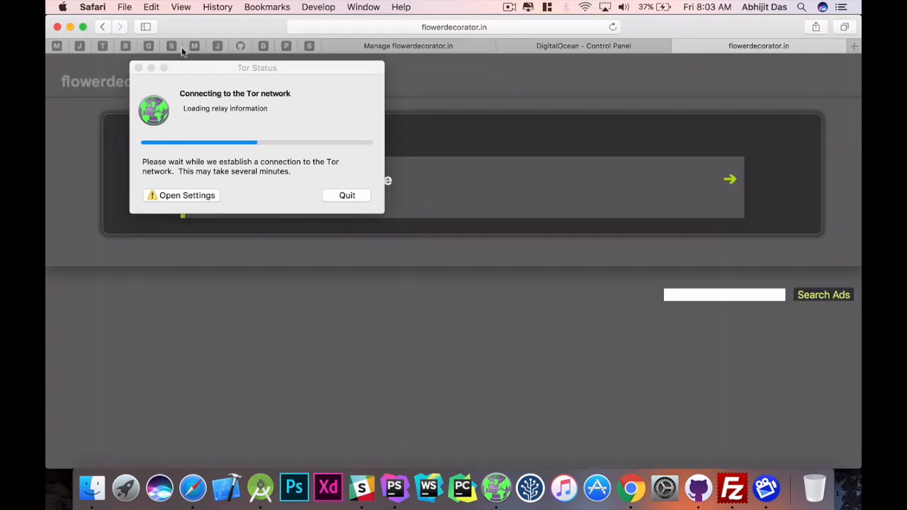
mouse_move(257, 30)
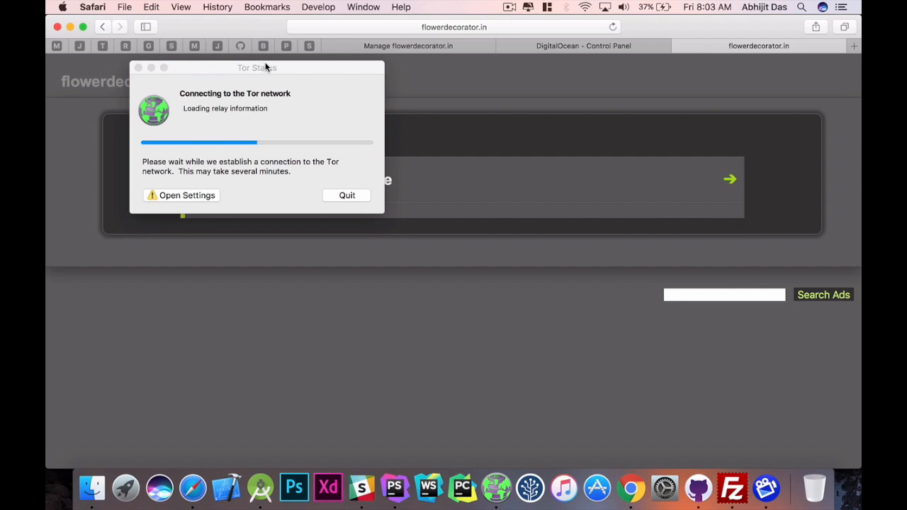
left_click_drag(257, 68, 312, 88)
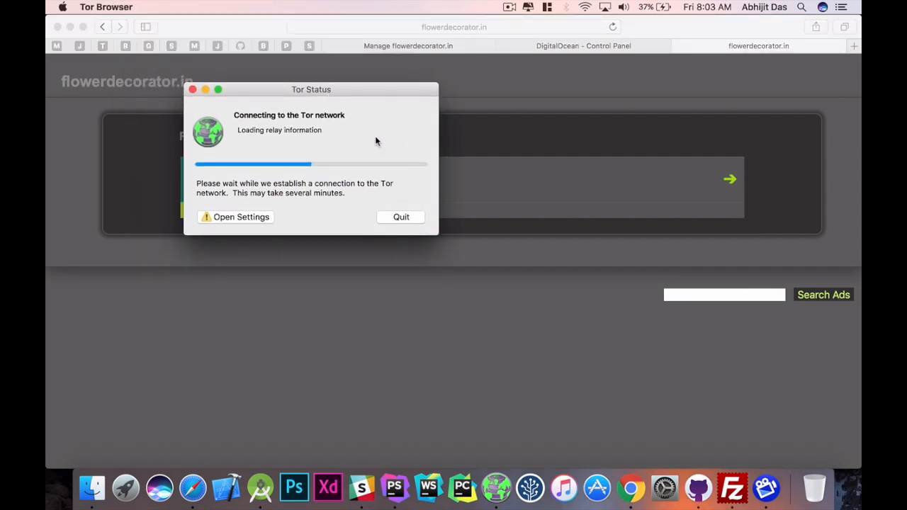
mouse_move(329, 96)
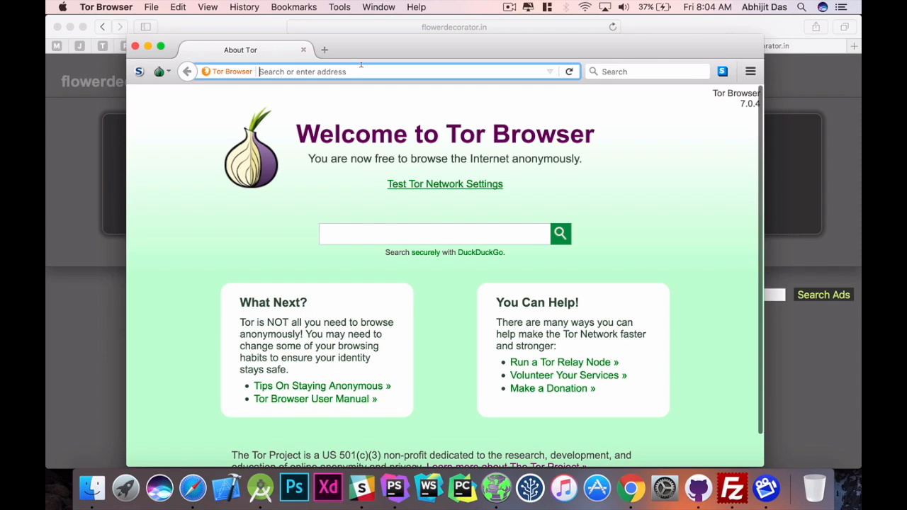
Browse flowerdecorator.in in Tor showing the Apache2 Ubuntu default page, then its /phpmyadmin page
type("flowerdecorator.in")
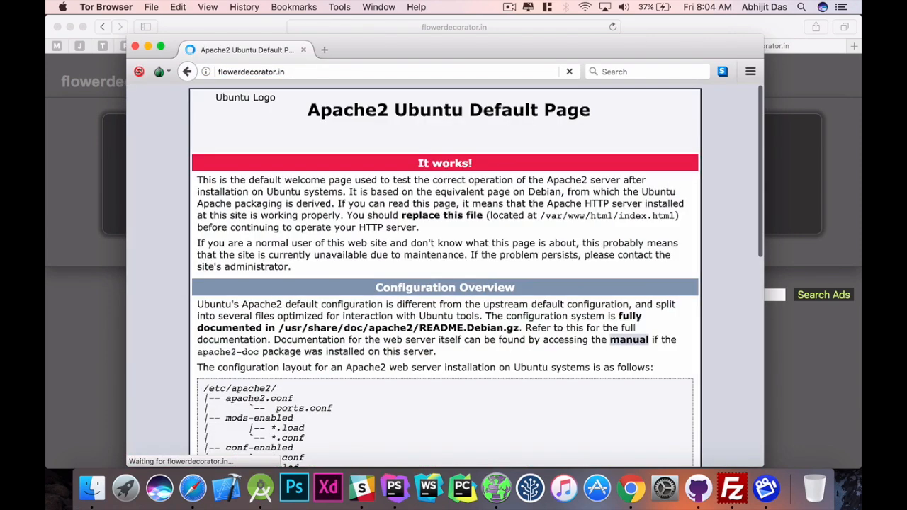
scroll("down", 3)
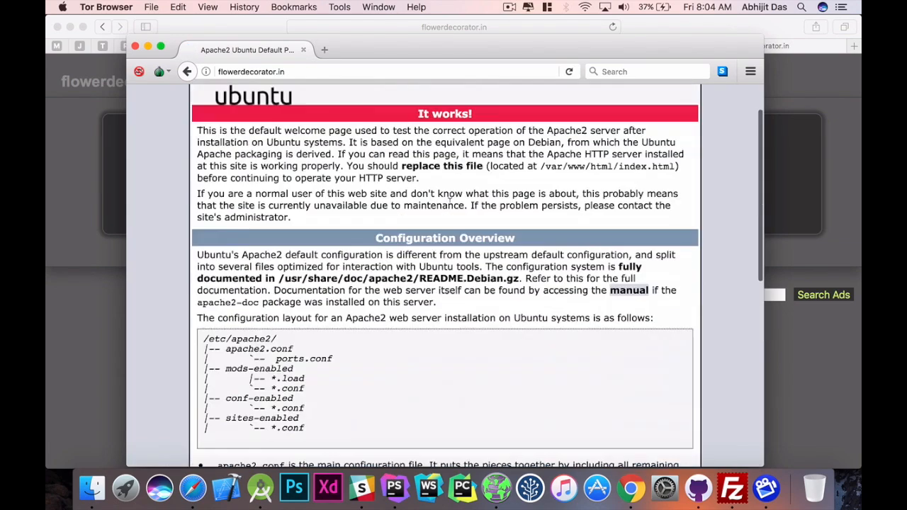
scroll("up", 3)
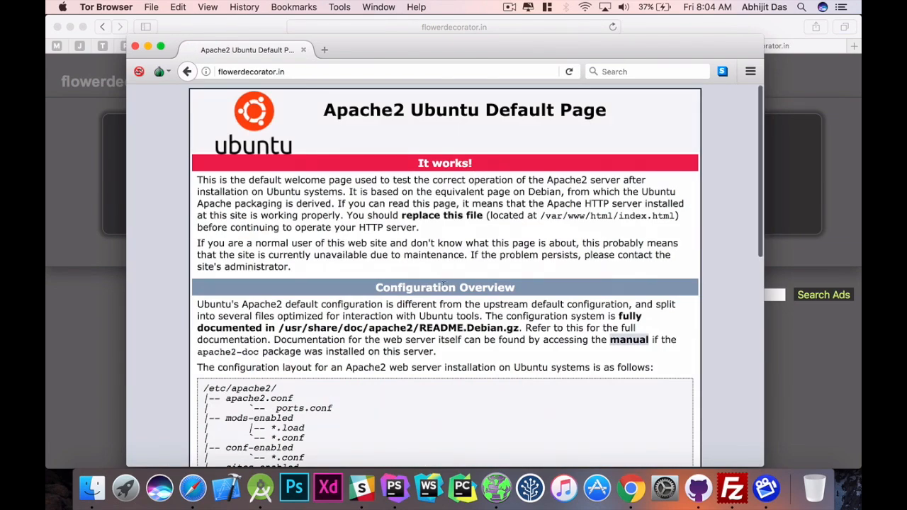
scroll("down", 3)
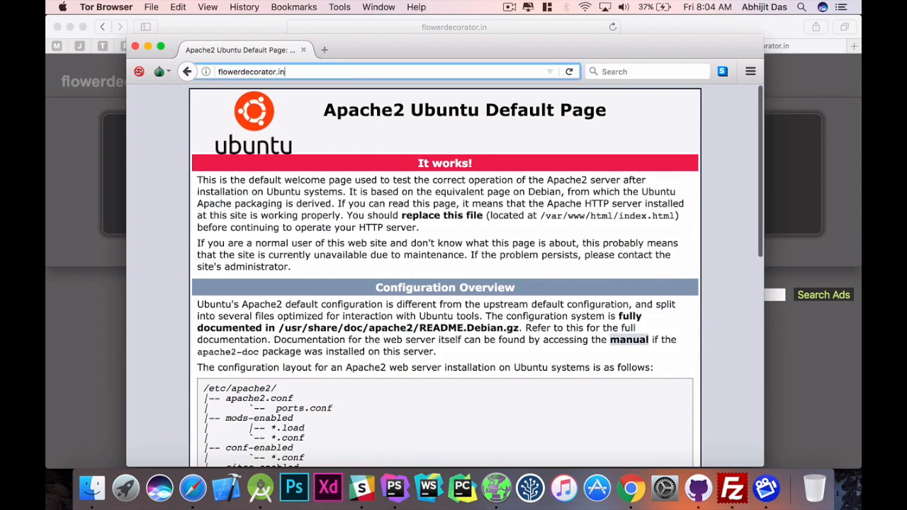
type("/phpmyad")
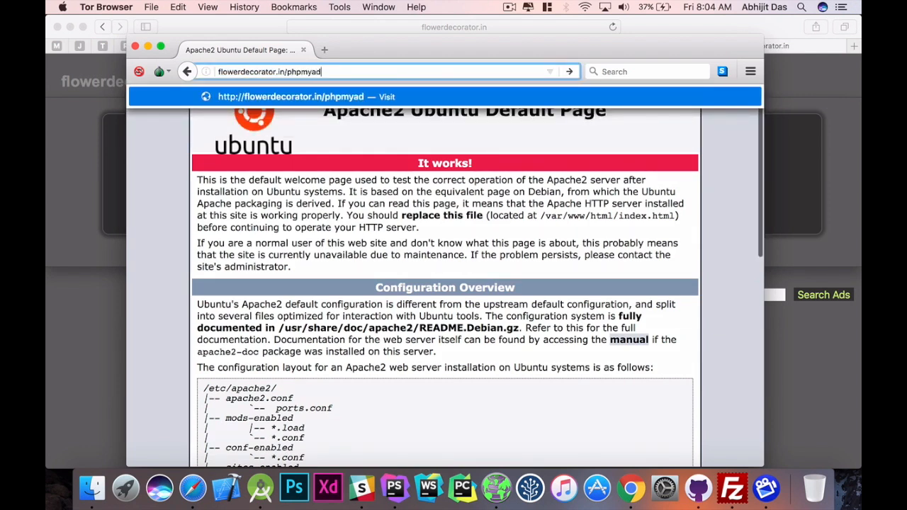
key("Return")
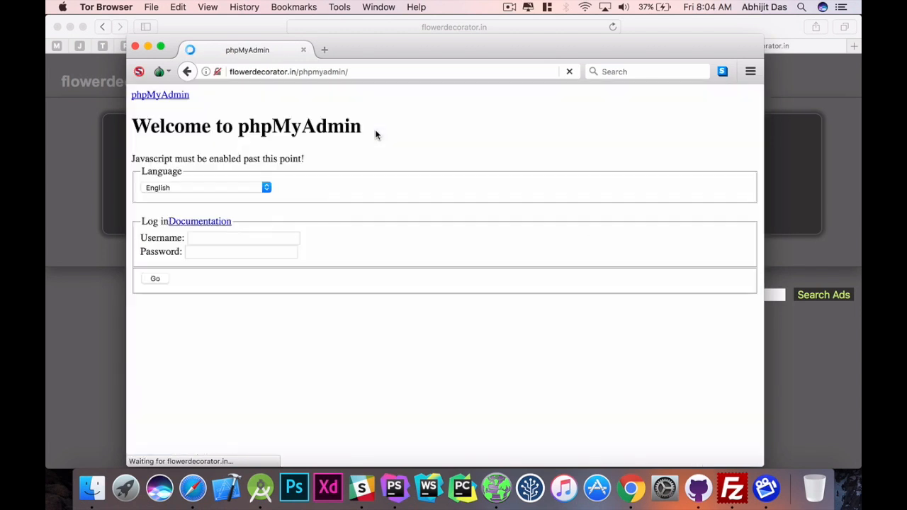
mouse_move(380, 119)
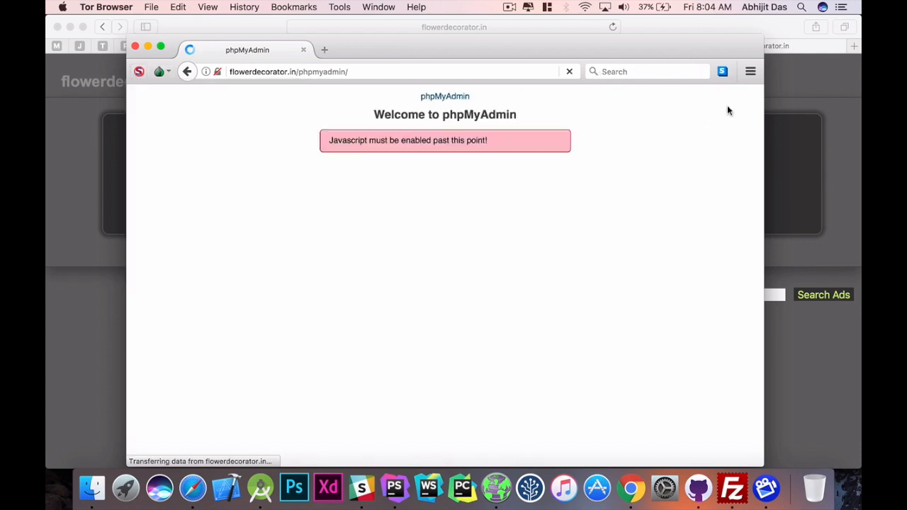
mouse_move(782, 31)
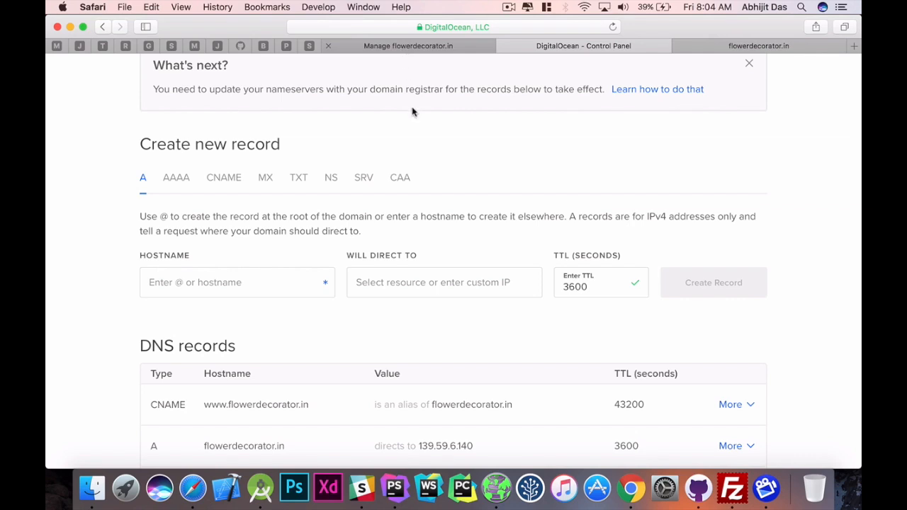
View the classicflowerdecorator droplet's details and copy its IPv4 address 139.59.6.140
scroll("up", 3)
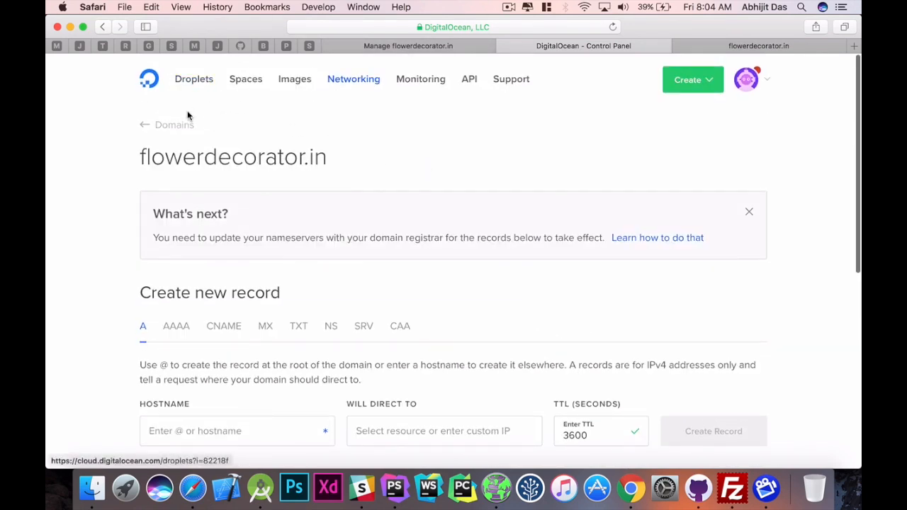
left_click(192, 80)
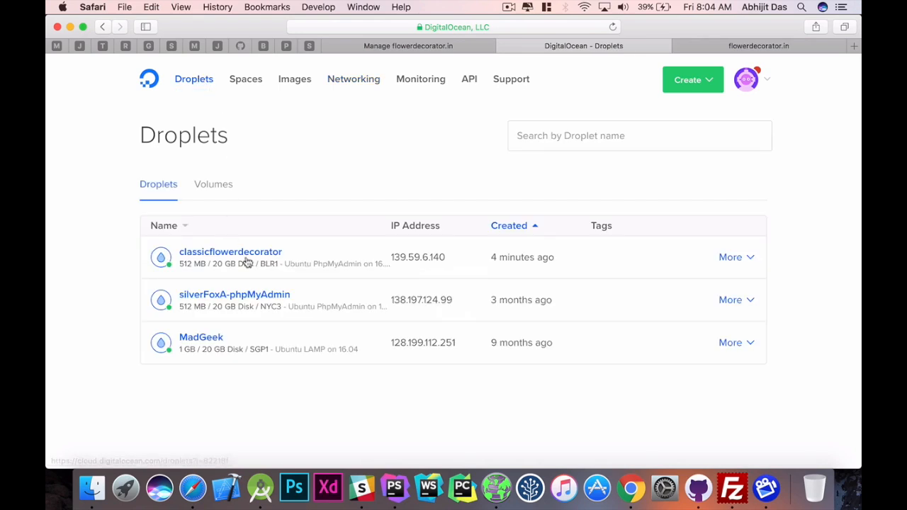
left_click(230, 252)
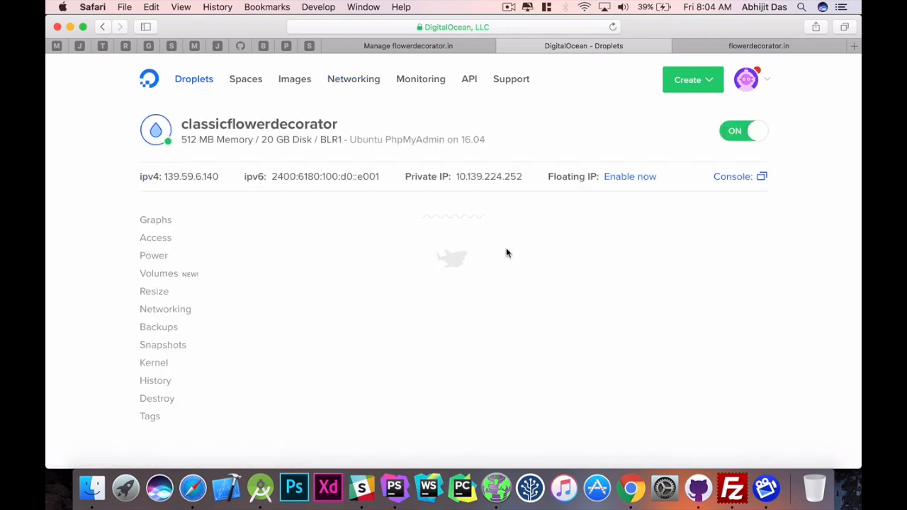
left_click(156, 220)
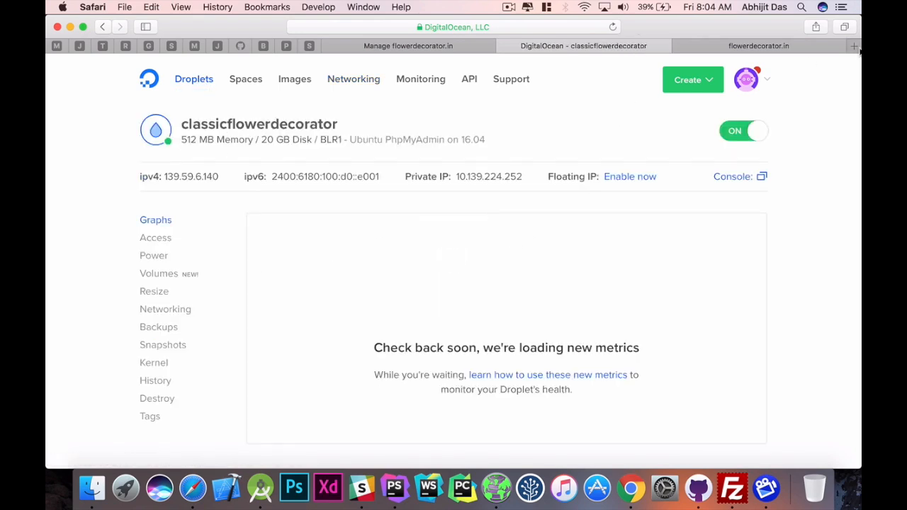
left_click(854, 45)
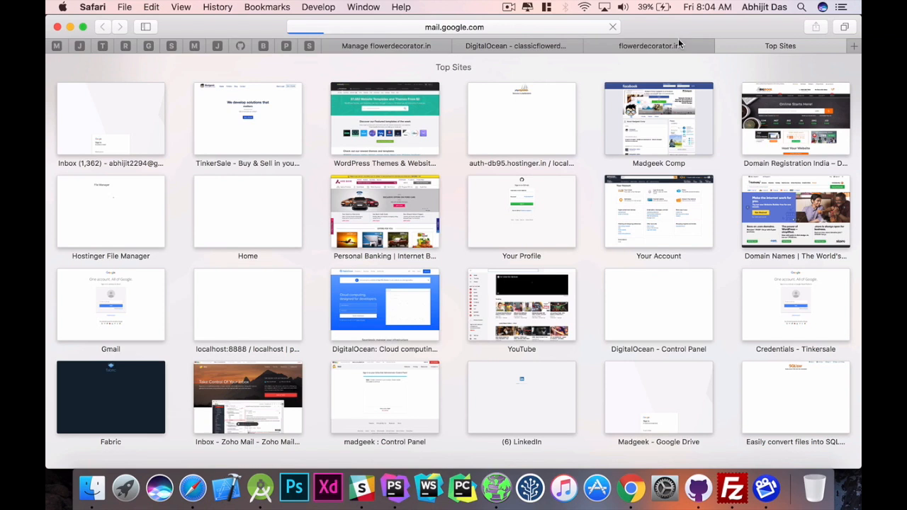
left_click(516, 46)
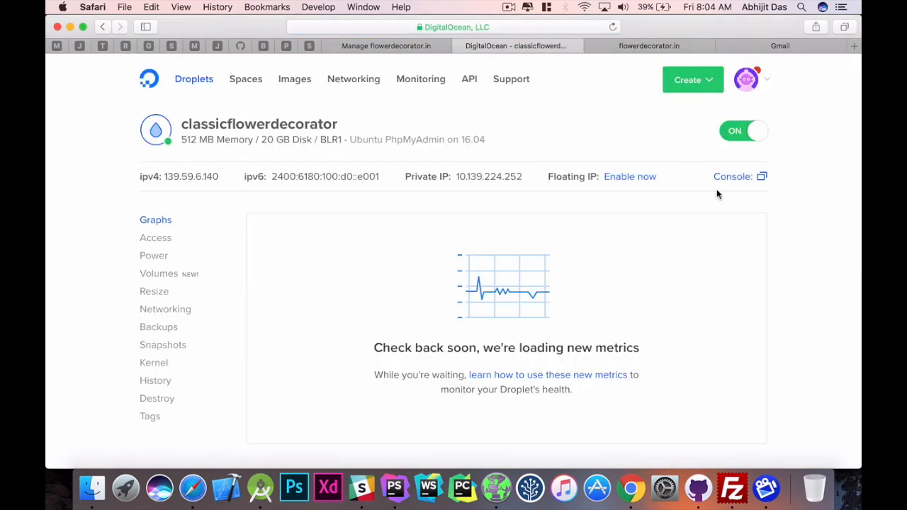
mouse_move(588, 153)
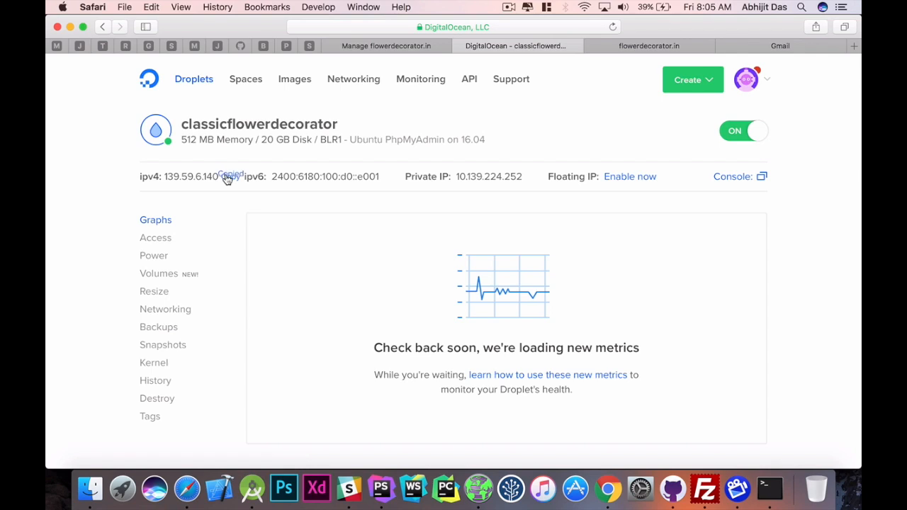
left_click(769, 488)
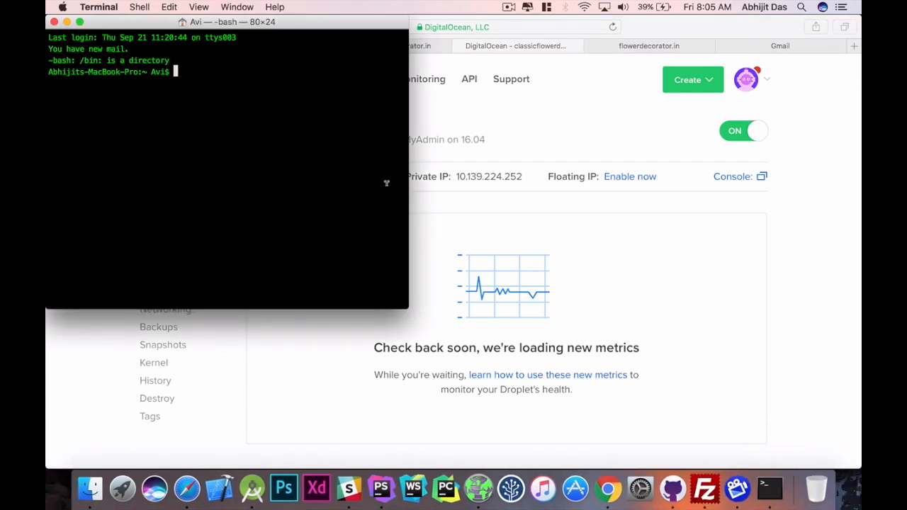
type("ssh")
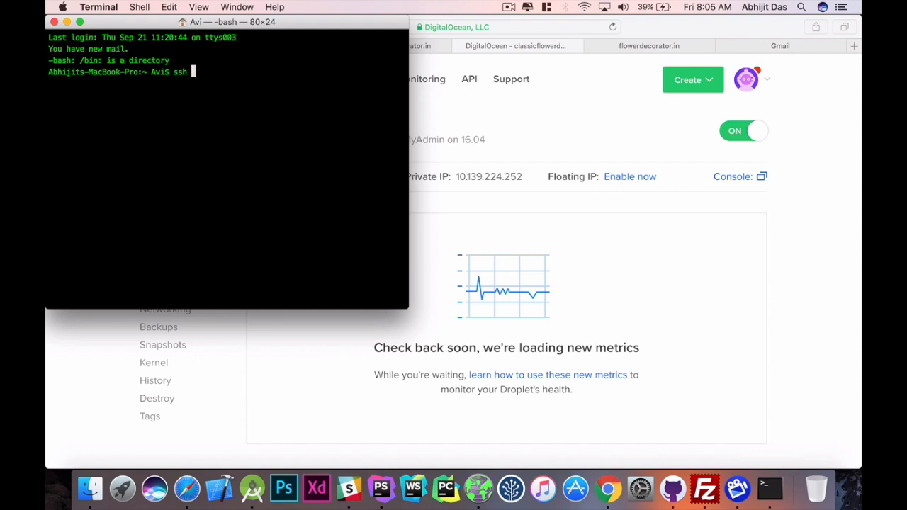
type("root")
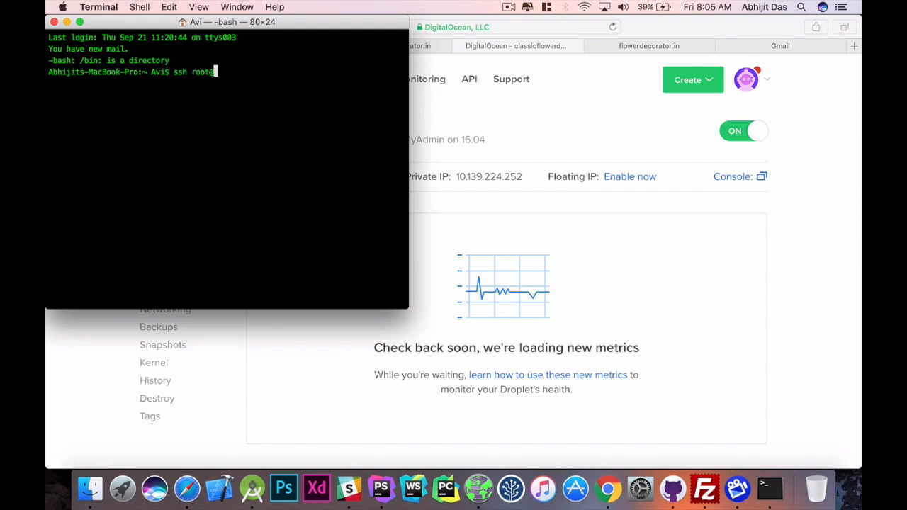
type("@139.59.6.140")
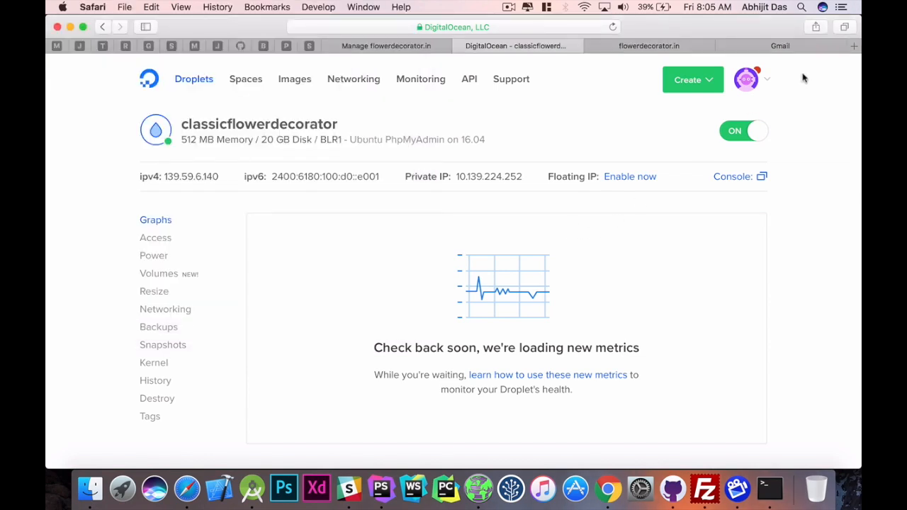
left_click(780, 46)
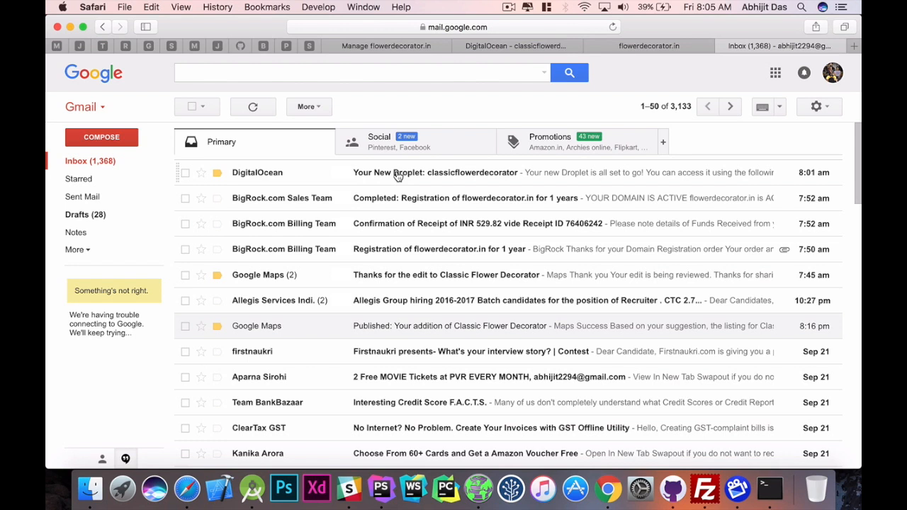
left_click(437, 173)
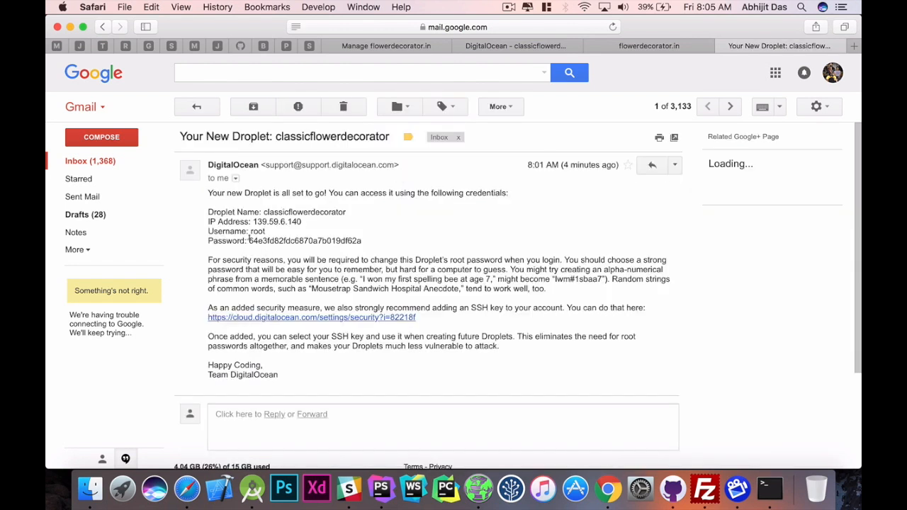
double_click(306, 241)
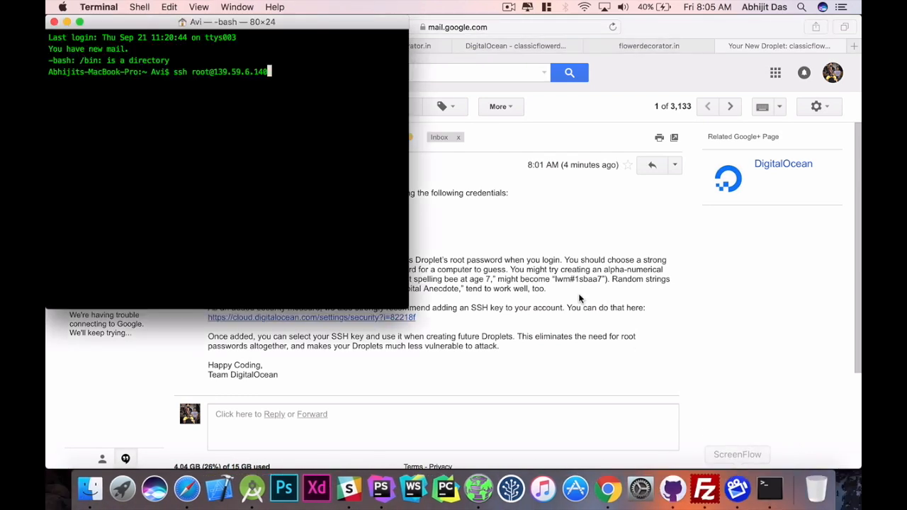
Run the SSH login as root, accept the host key and submit the emailed password; the password change fails
key("Return")
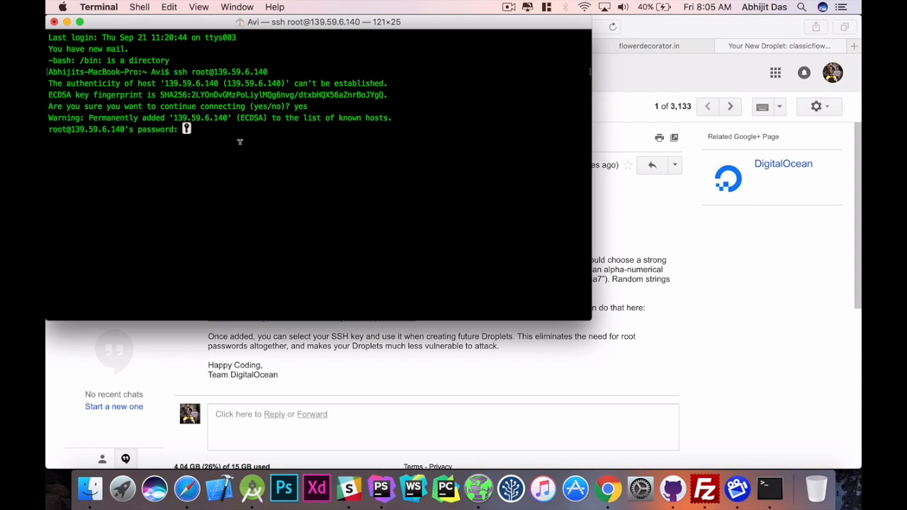
key("Return")
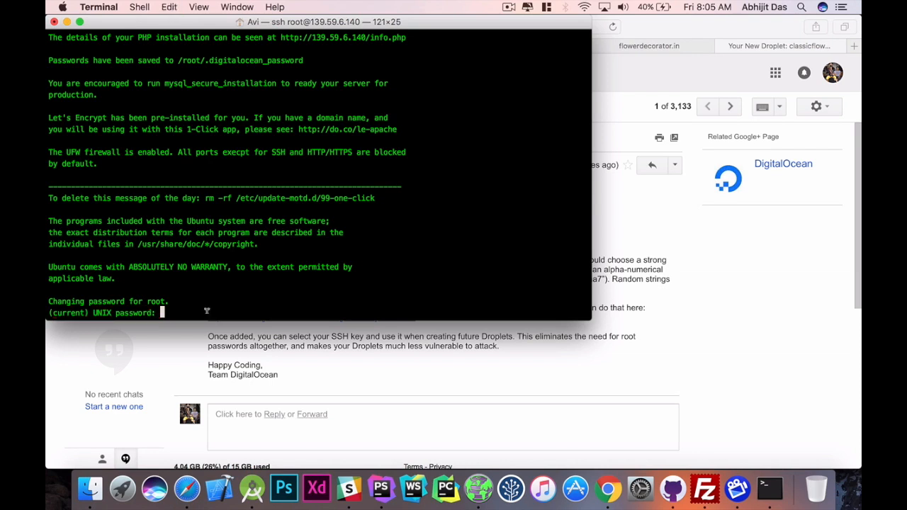
key("Return")
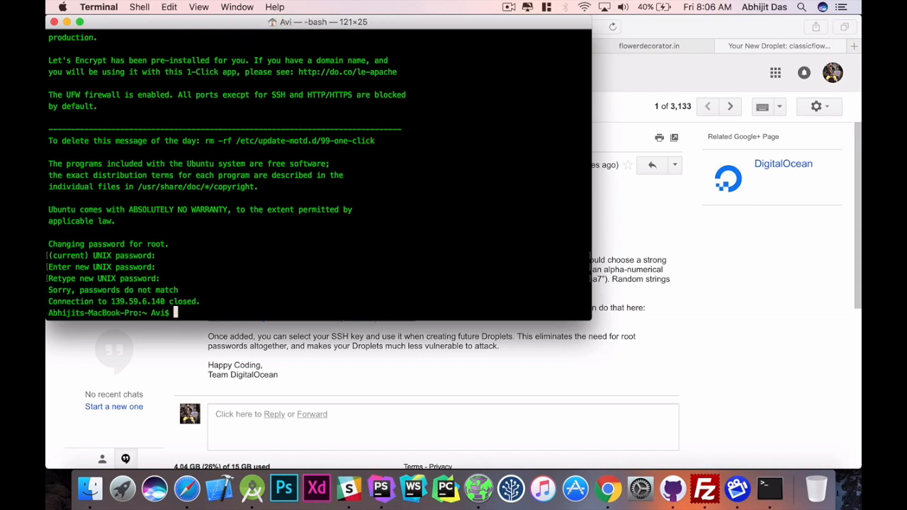
type("ssh root@139.59.6.140")
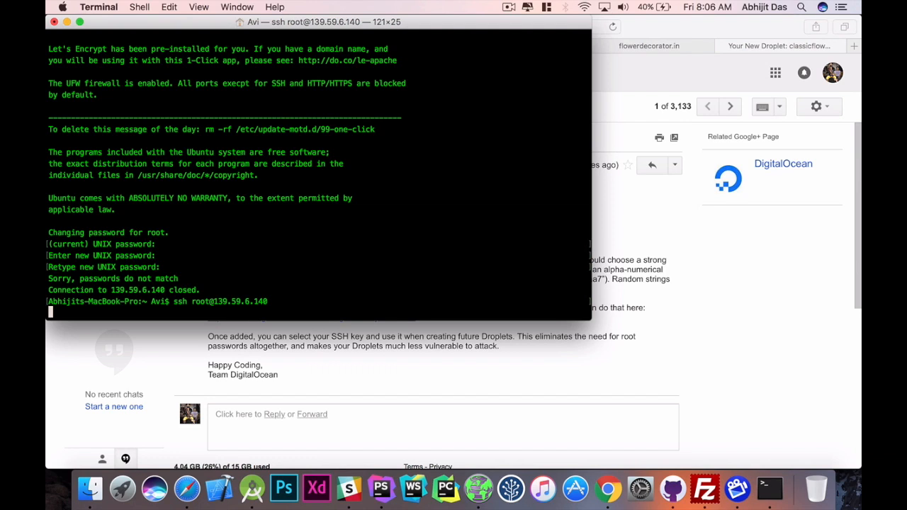
key("Return")
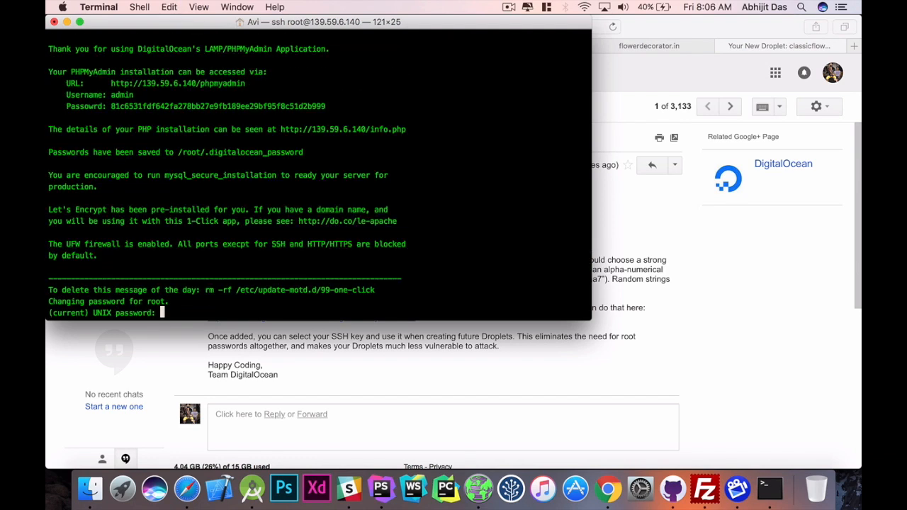
key("Return")
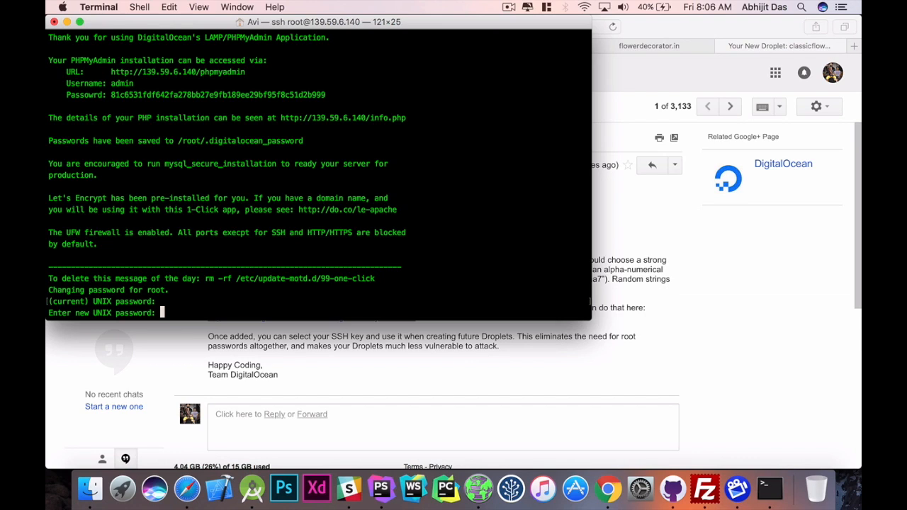
key("Return")
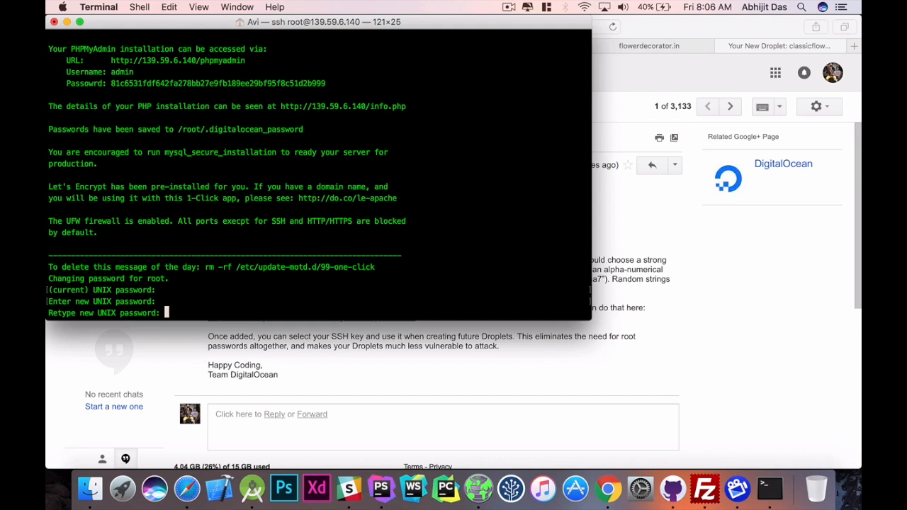
key("return")
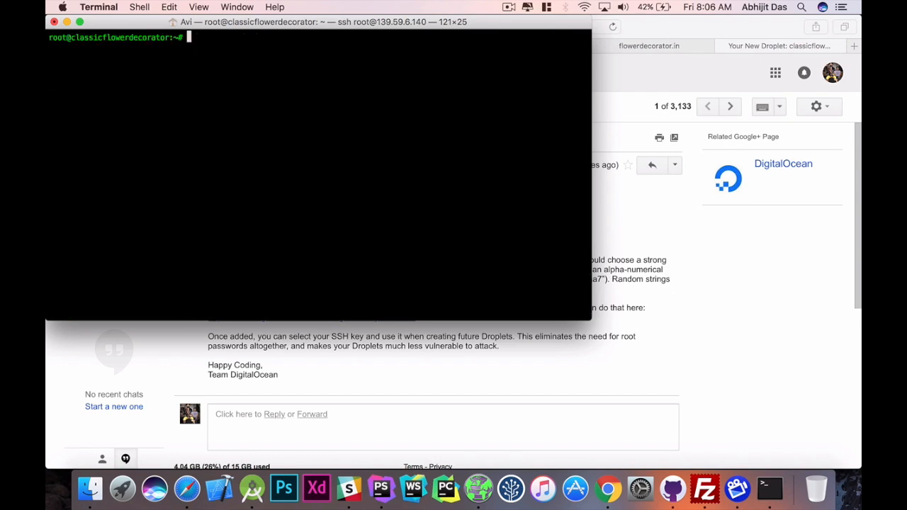
List /var/www/html showing index.html and info.php, then move up to /var/www and list its html folder
key("Return")
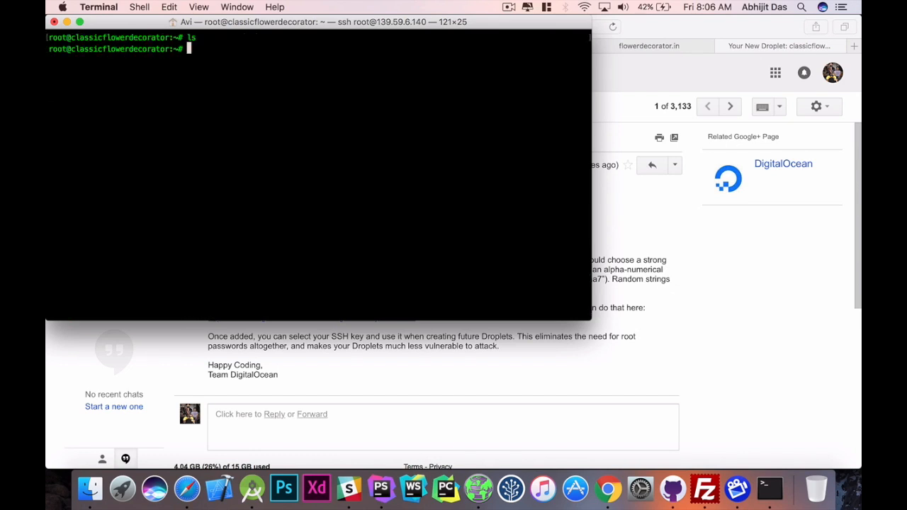
type("cd /va")
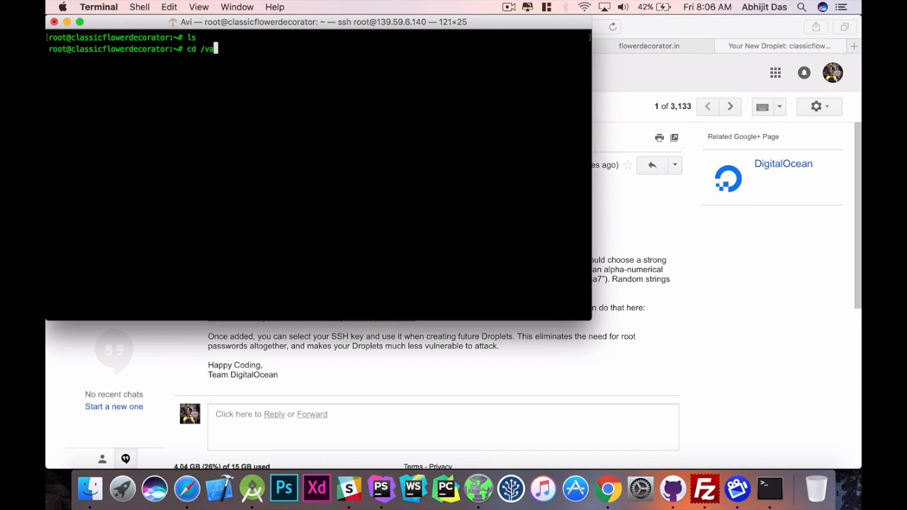
type("ar/www/")
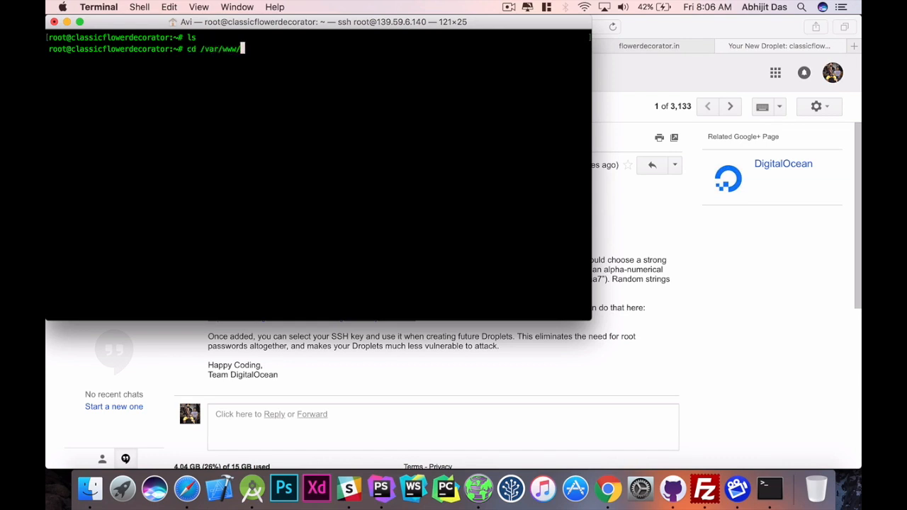
type("html")
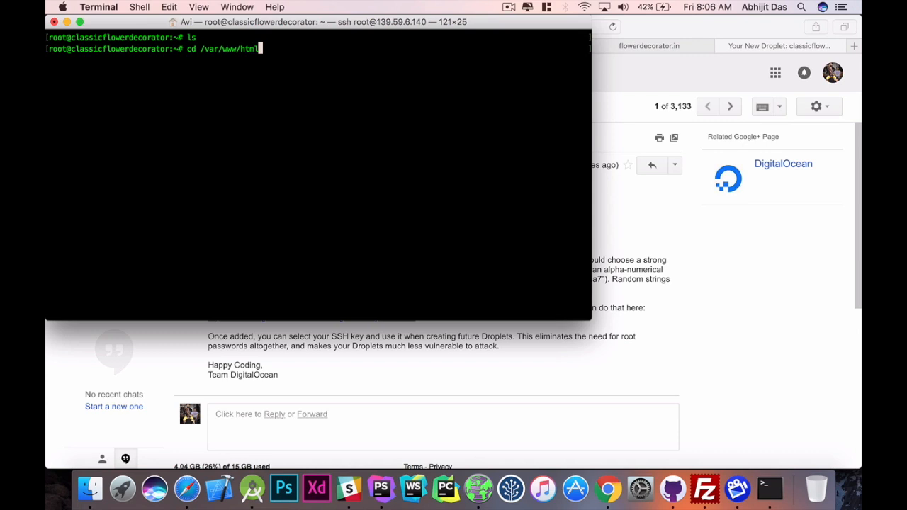
key("Return")
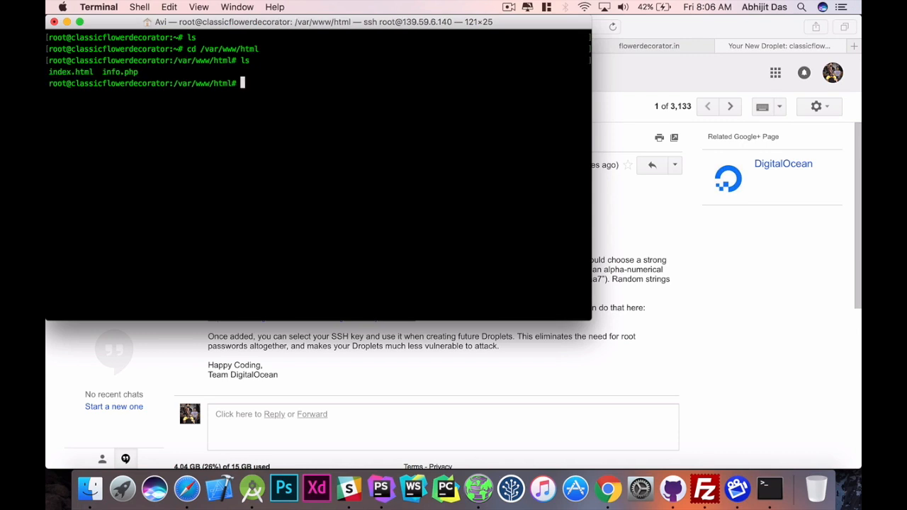
mouse_move(153, 68)
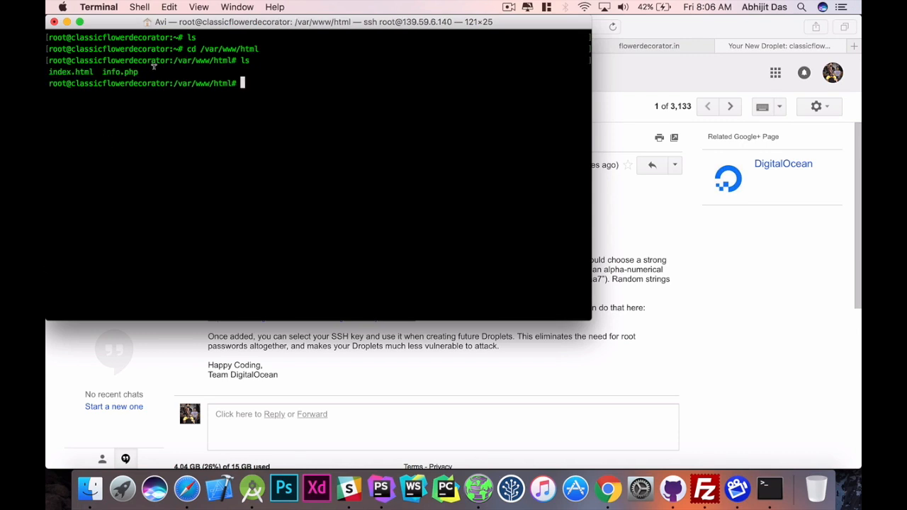
left_click_drag(49, 71, 139, 71)
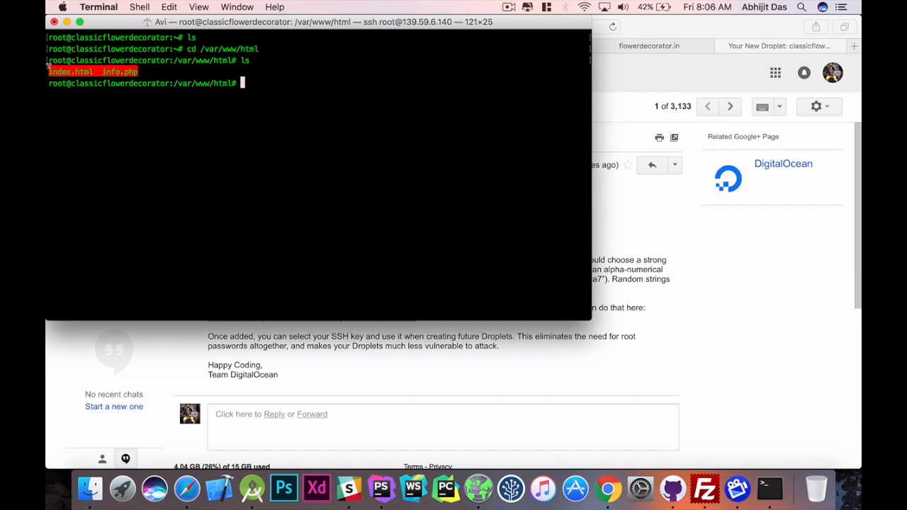
type("cd ..")
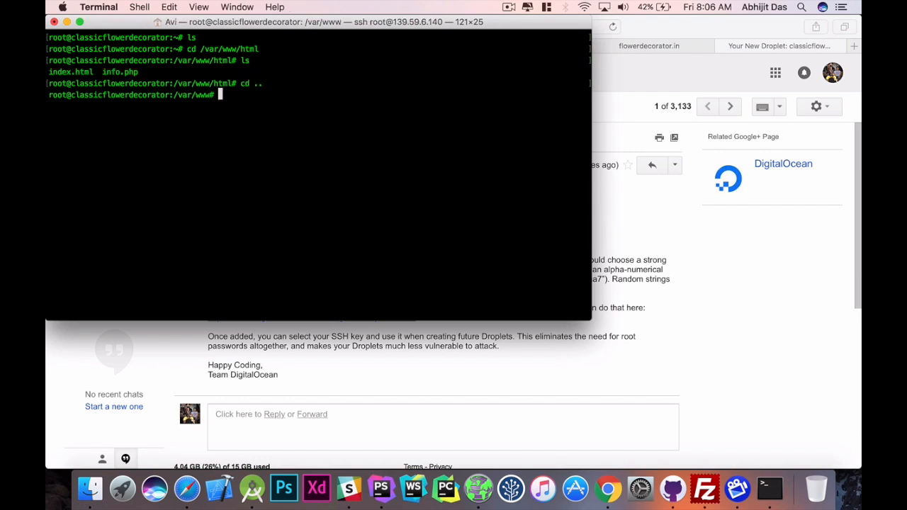
type("ls")
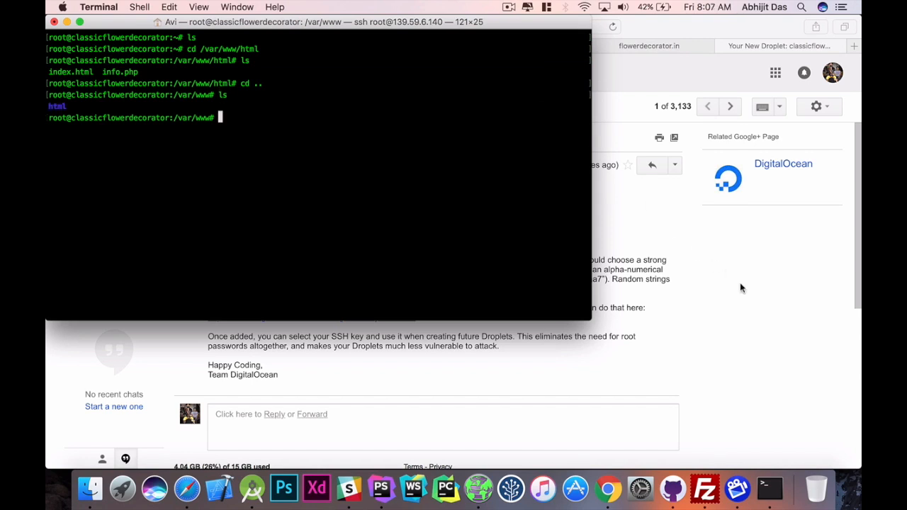
mouse_move(360, 144)
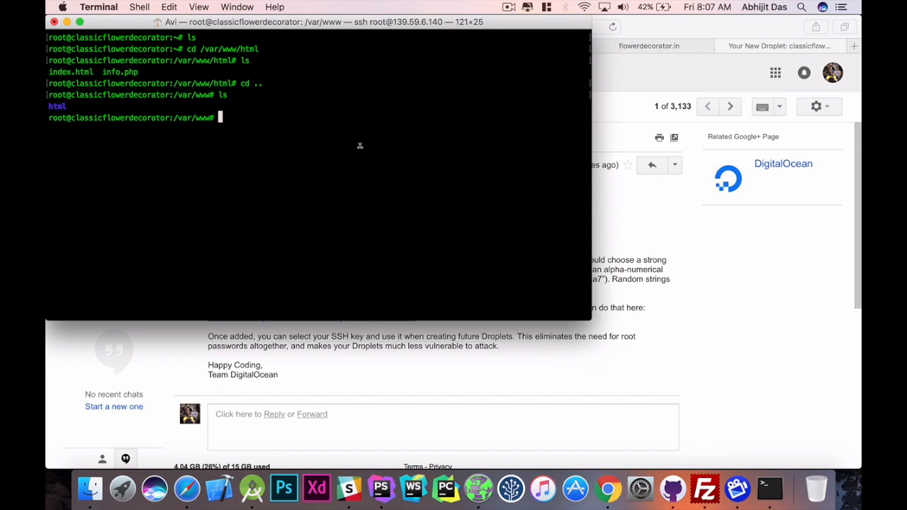
mouse_move(360, 145)
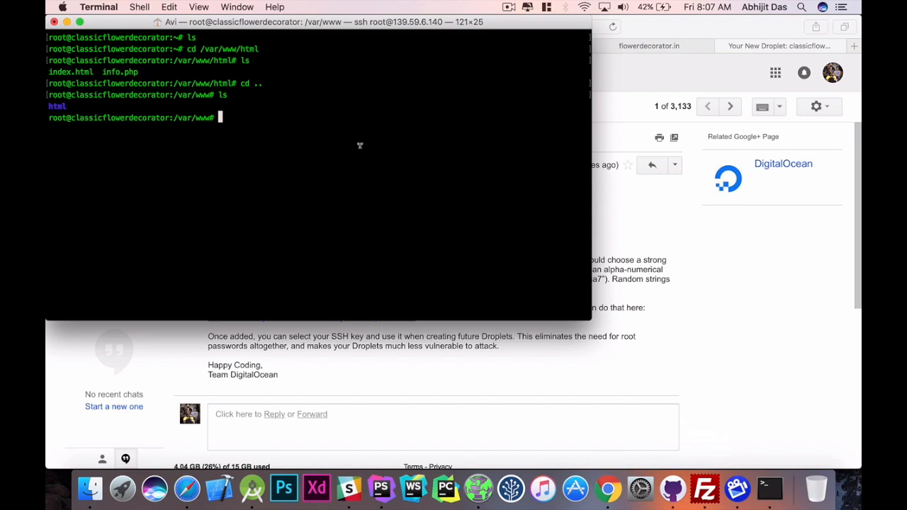